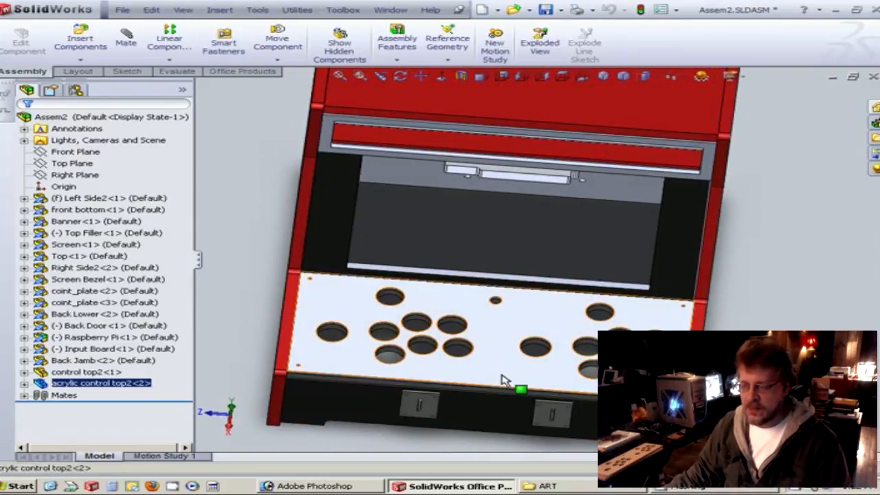
- Open acrylic control top2 as its own part and face it from the front
{"action": "right_click", "coordinate": [506, 383]}
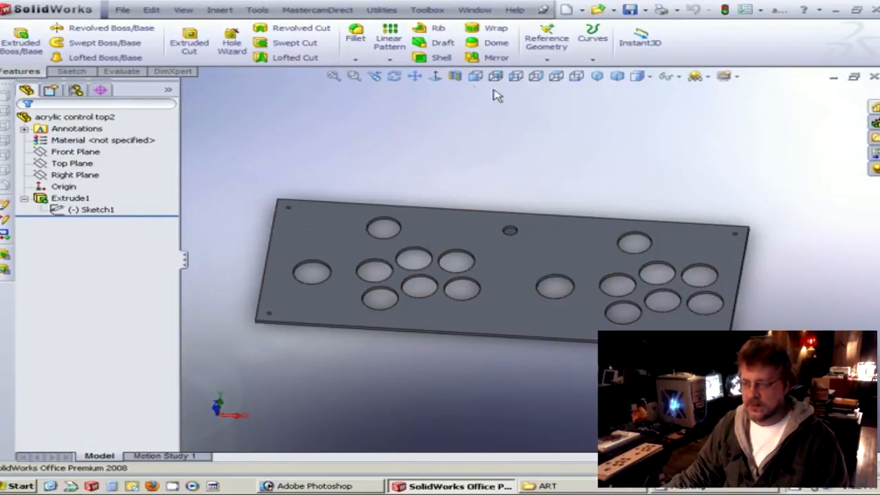
{"action": "left_click", "coordinate": [473, 77]}
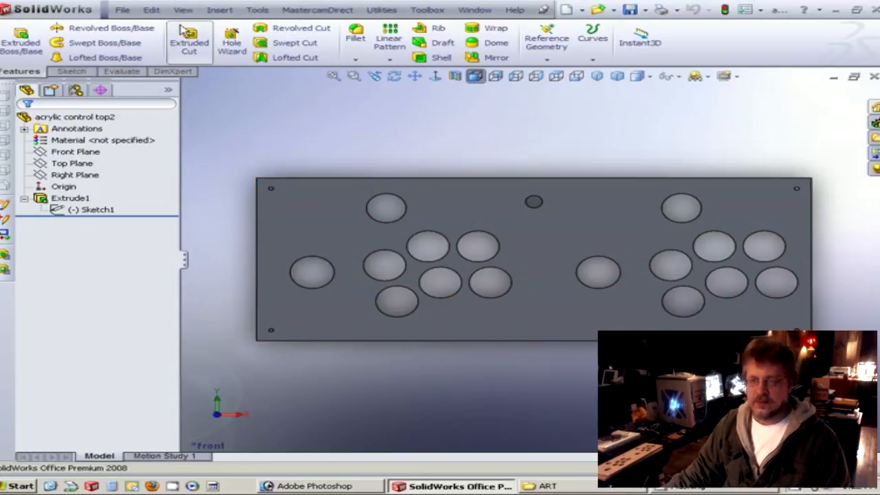
- Make a drawing from the part on the Blank 20x20 1to1 sheet and place the front view
{"action": "left_click", "coordinate": [122, 10]}
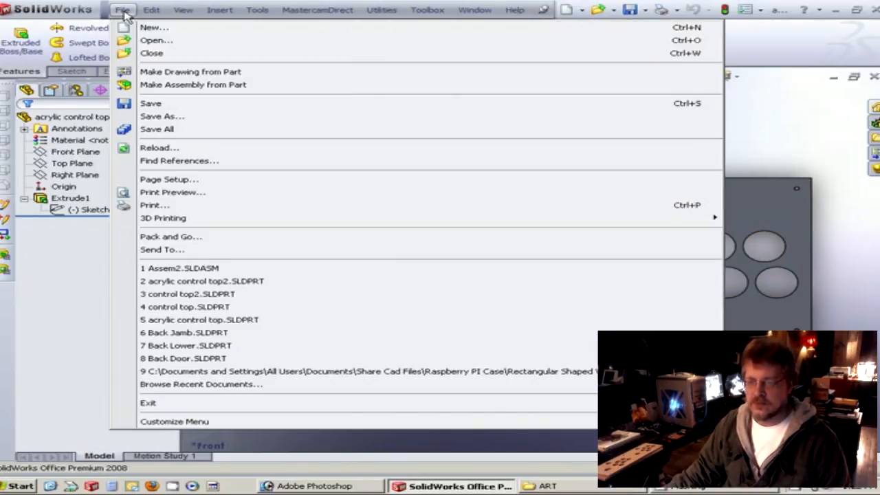
{"action": "left_click", "coordinate": [152, 9]}
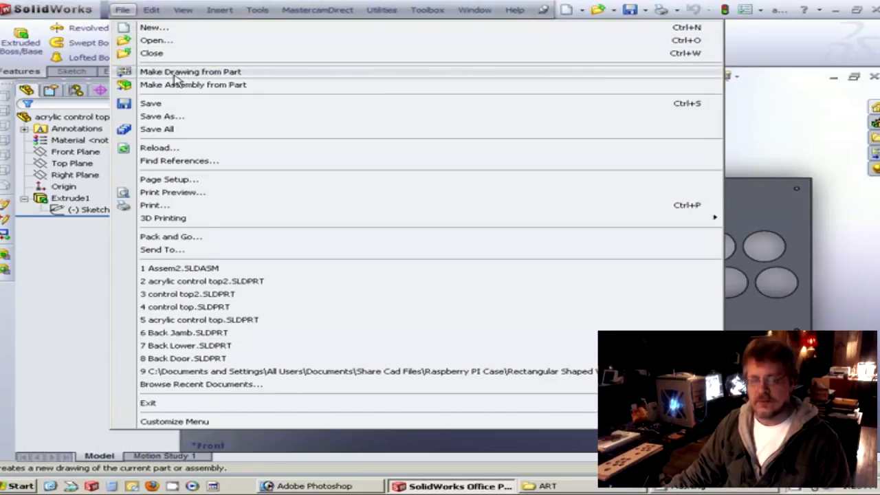
{"action": "left_click", "coordinate": [189, 71]}
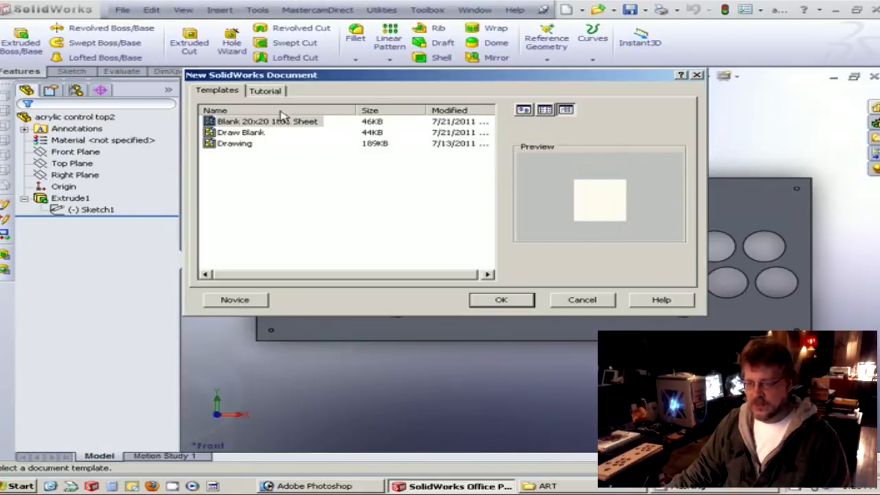
{"action": "mouse_move", "coordinate": [500, 310]}
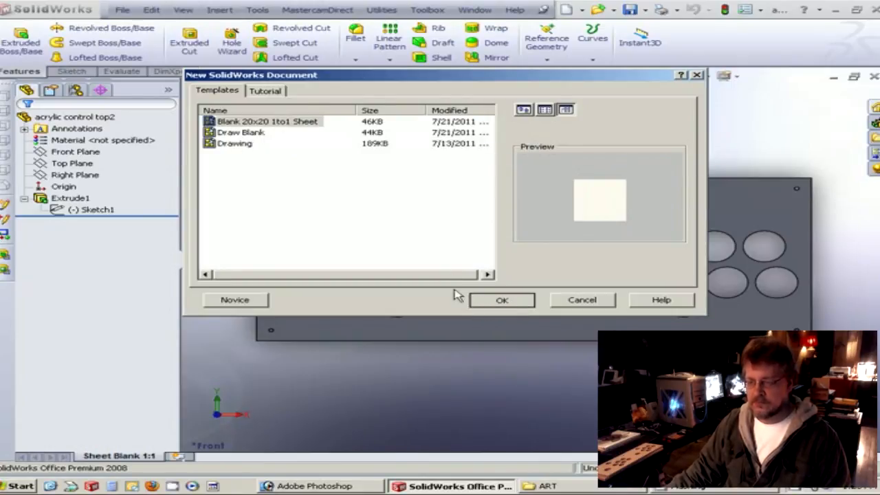
{"action": "left_click", "coordinate": [500, 299]}
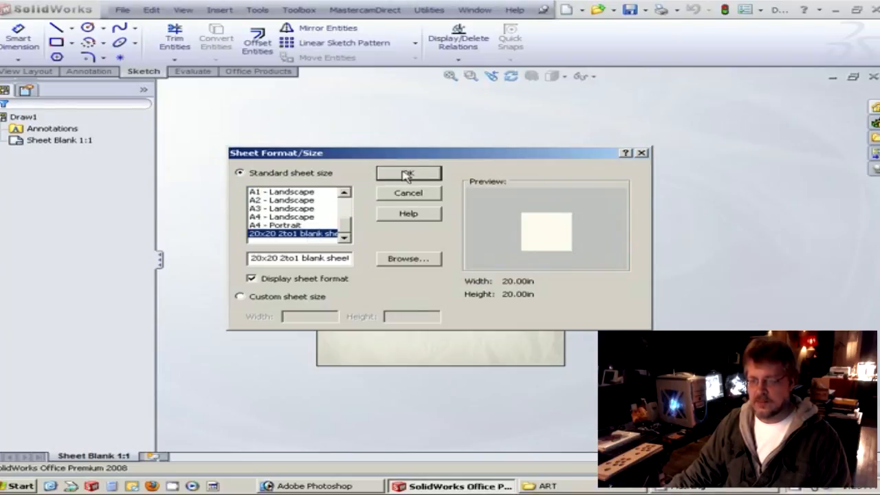
{"action": "left_click", "coordinate": [407, 173]}
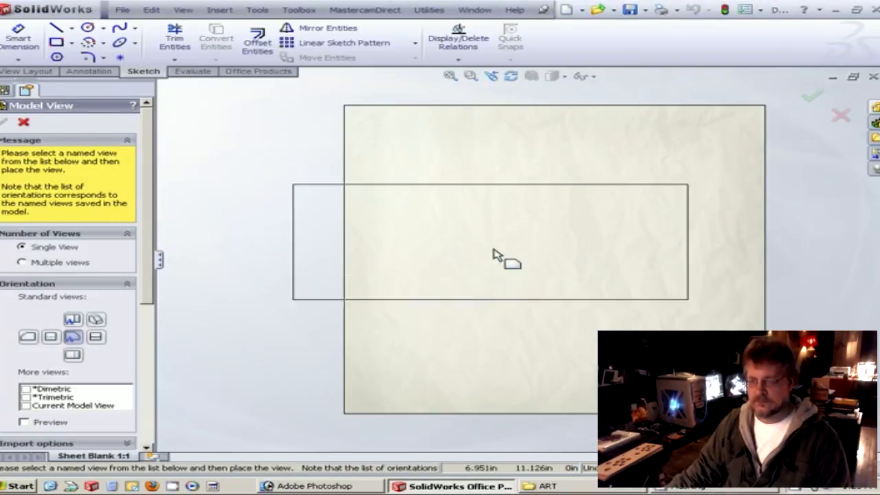
{"action": "left_click", "coordinate": [525, 305]}
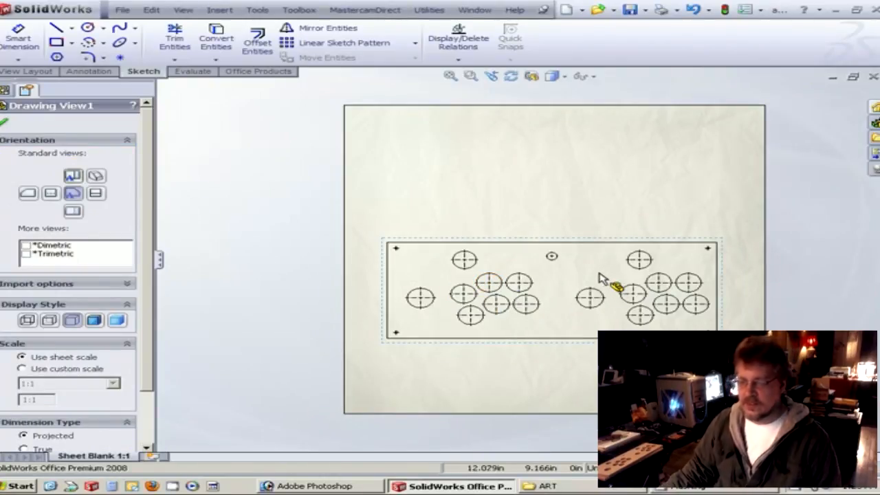
{"action": "mouse_move", "coordinate": [259, 179]}
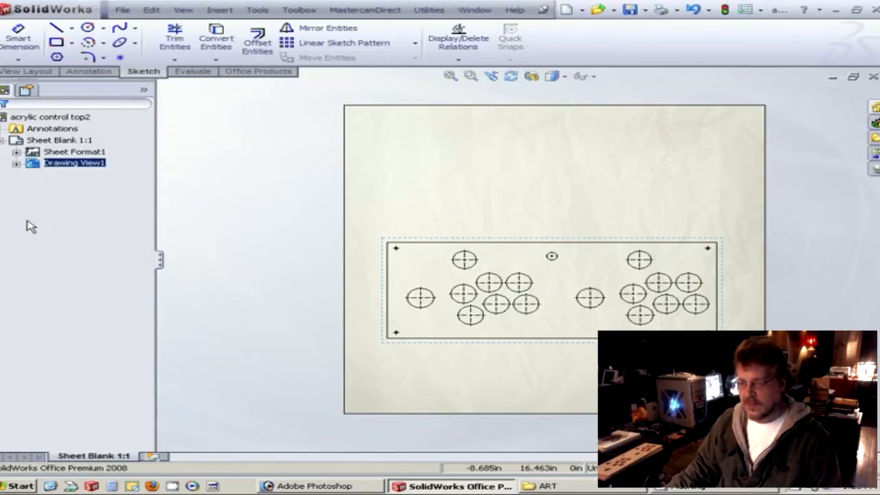
{"action": "mouse_move", "coordinate": [377, 316]}
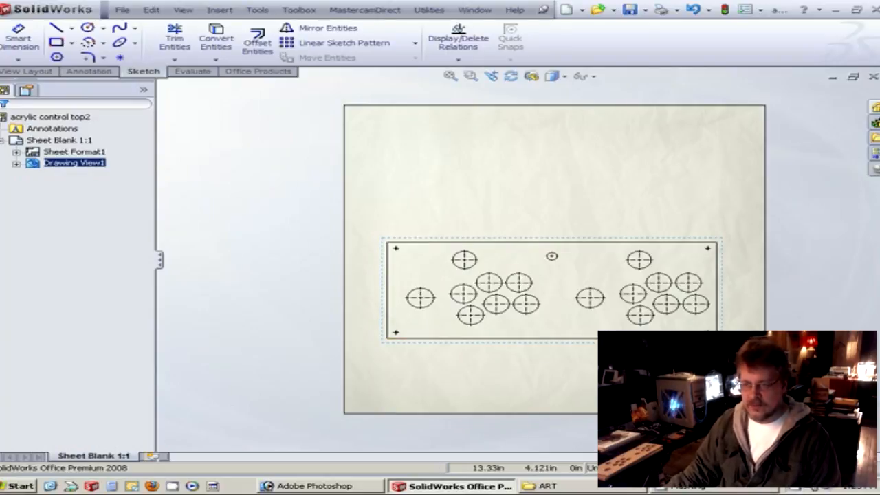
- Start Save As with the file type set to JPEG
{"action": "left_click", "coordinate": [123, 9]}
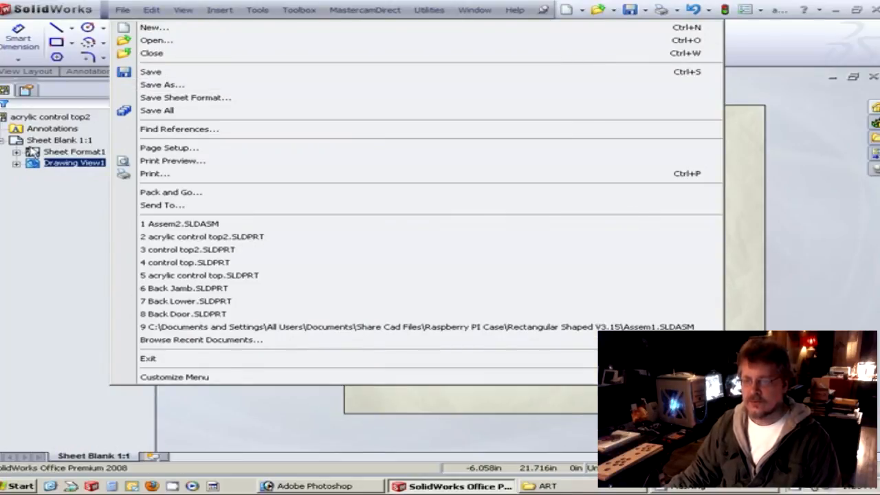
{"action": "left_click", "coordinate": [163, 86]}
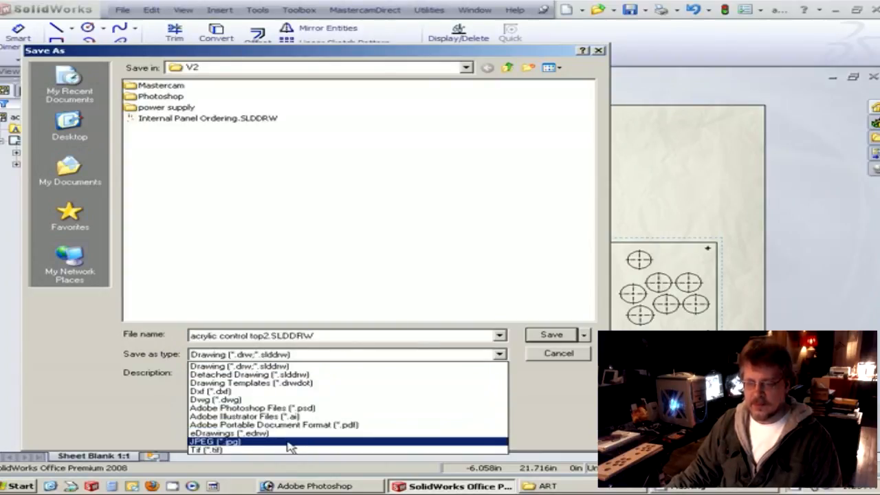
{"action": "left_click", "coordinate": [215, 441]}
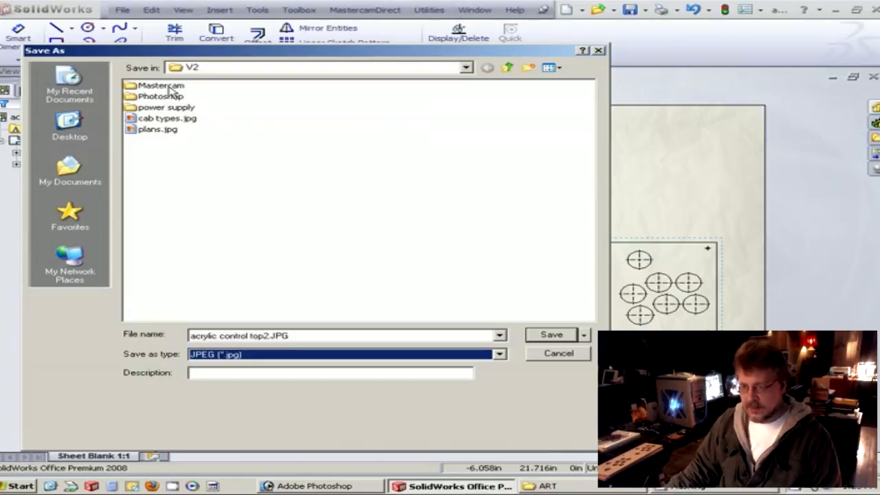
{"action": "mouse_move", "coordinate": [171, 102]}
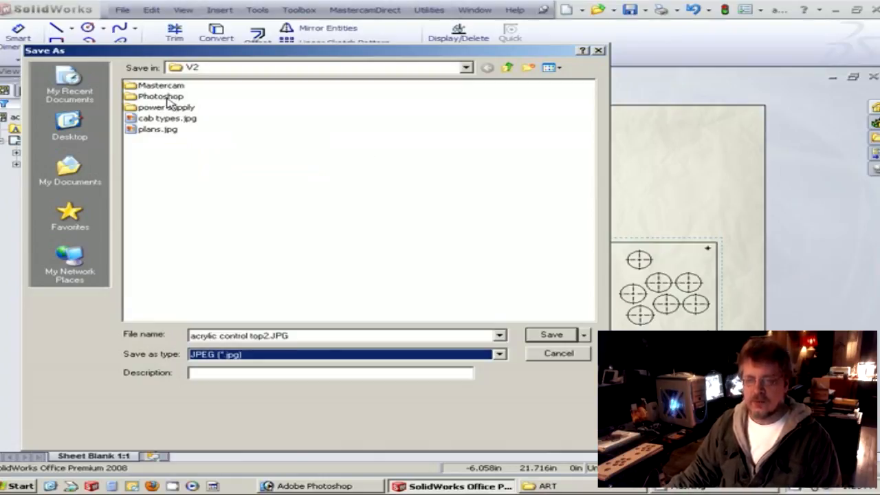
- Point the save location at Photoshop > Arcade Graphics > ART
{"action": "double_click", "coordinate": [161, 96]}
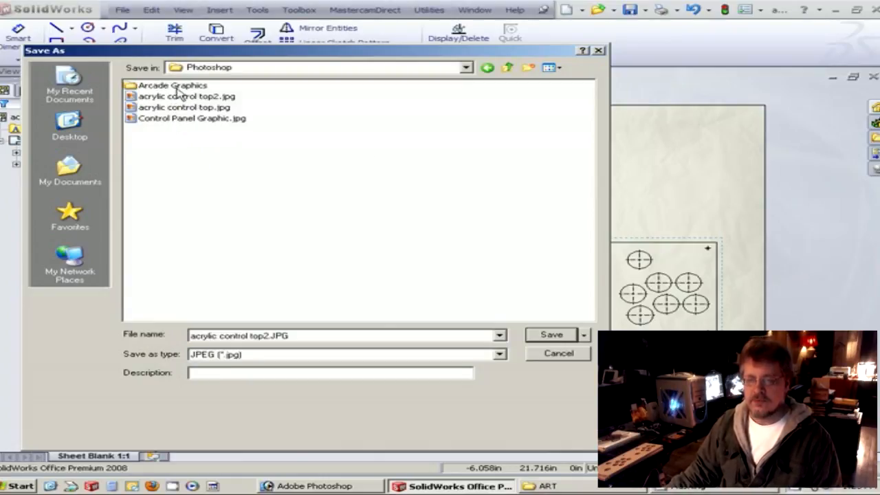
{"action": "double_click", "coordinate": [173, 85]}
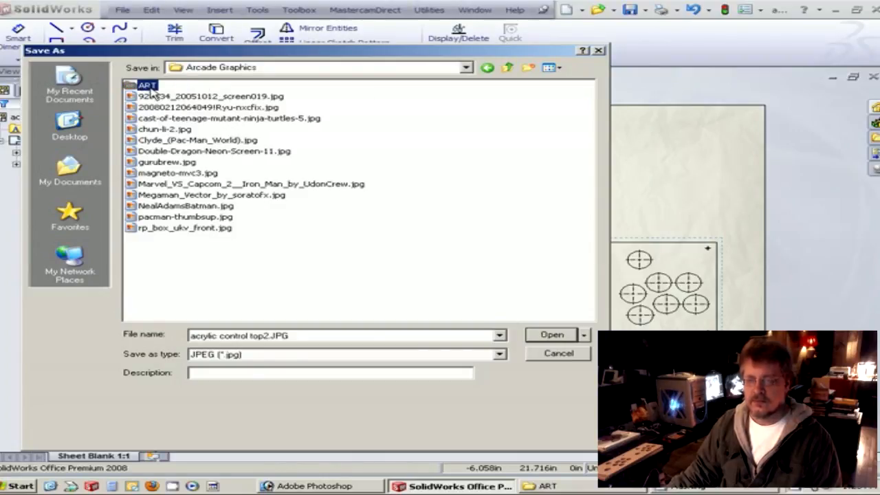
{"action": "double_click", "coordinate": [146, 85]}
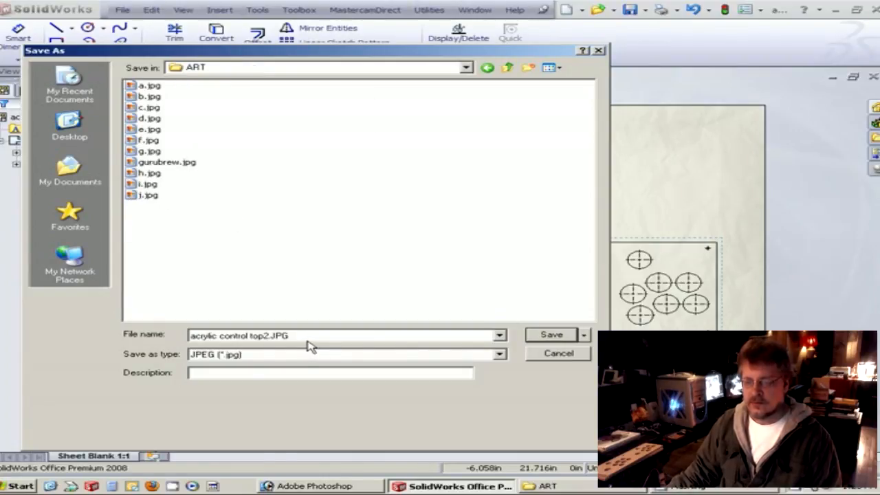
{"action": "mouse_move", "coordinate": [270, 354]}
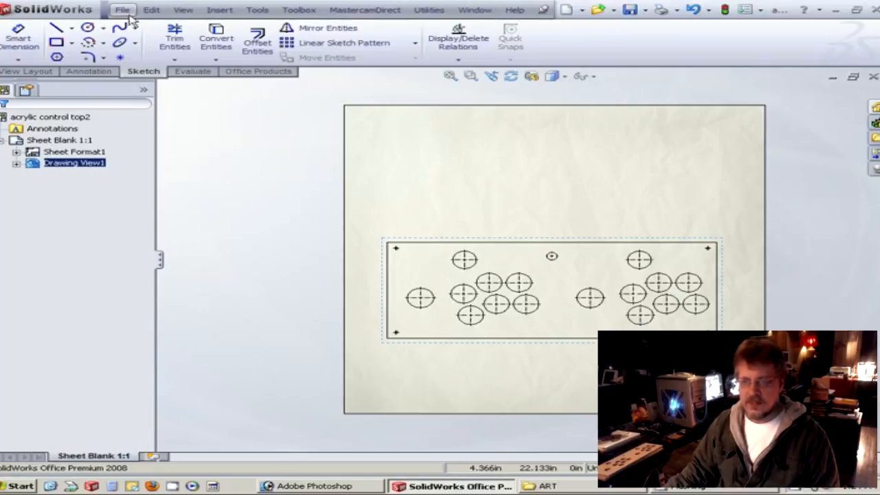
- Leave SolidWorks and bring the empty Photoshop workspace forward
{"action": "left_click", "coordinate": [122, 9]}
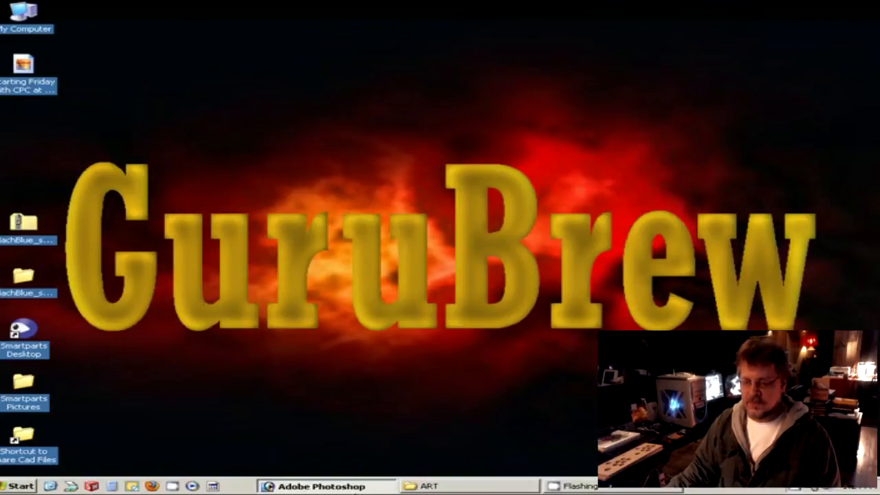
{"action": "left_click", "coordinate": [316, 485]}
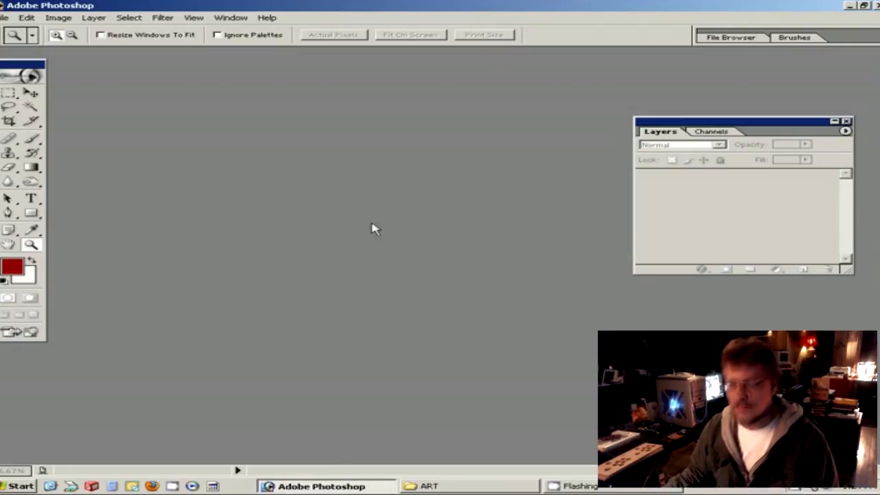
{"action": "mouse_move", "coordinate": [374, 261]}
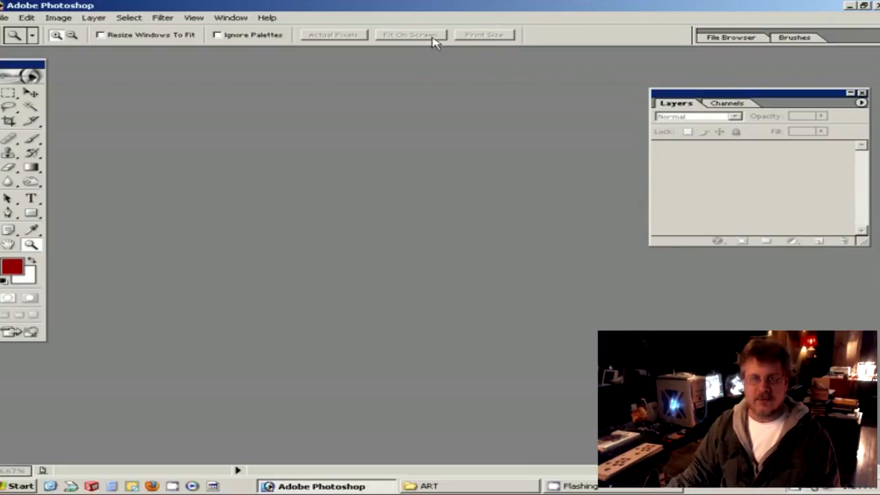
- Open acrylic control top2.jpg from the ART folder
{"action": "left_click", "coordinate": [6, 17]}
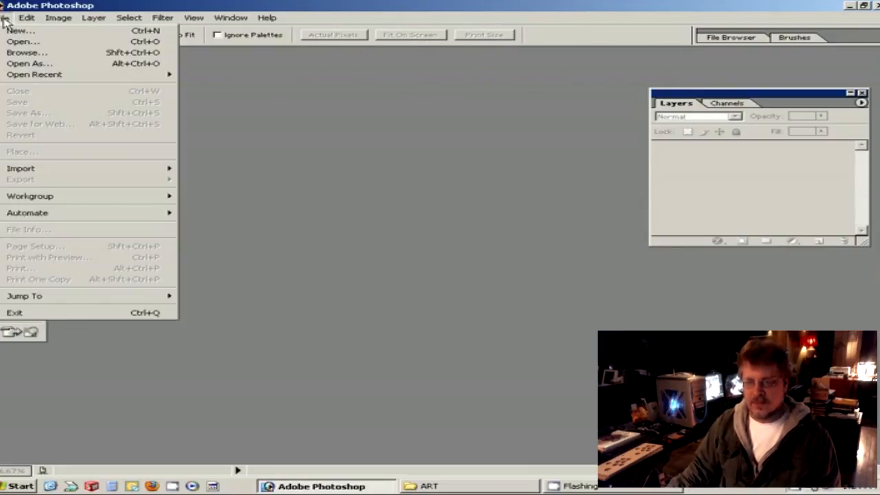
{"action": "left_click", "coordinate": [22, 41]}
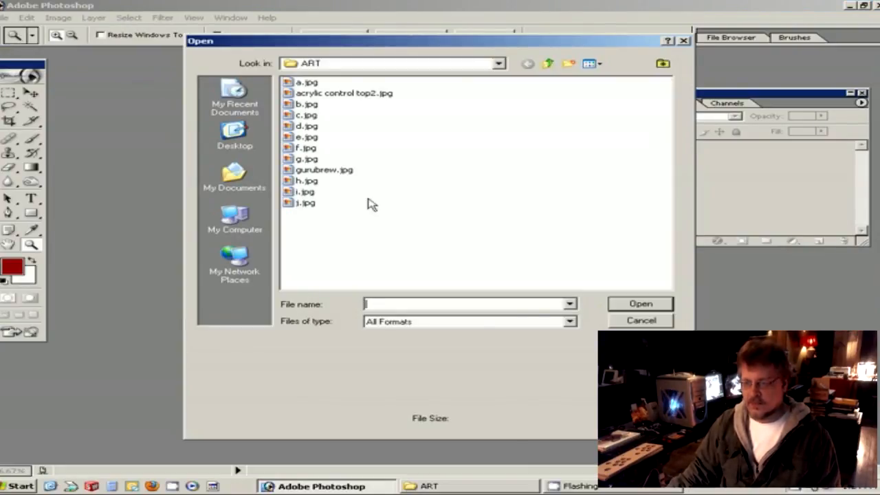
{"action": "mouse_move", "coordinate": [360, 102]}
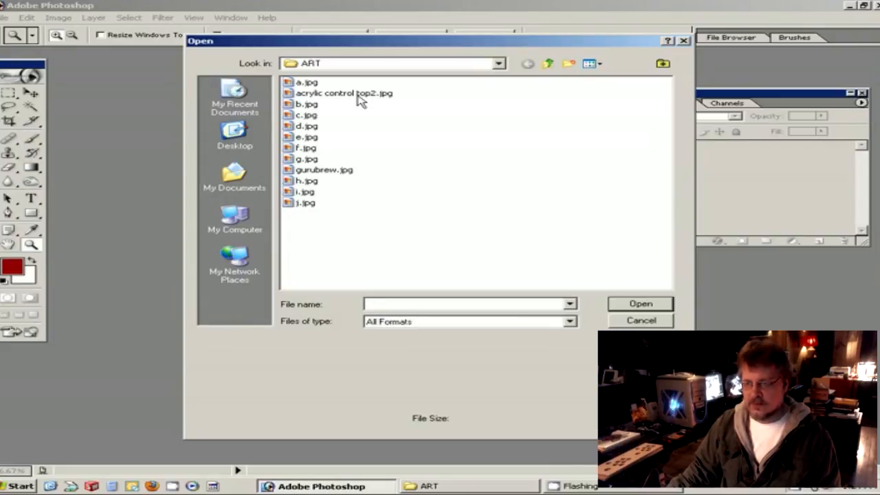
{"action": "left_click", "coordinate": [640, 320]}
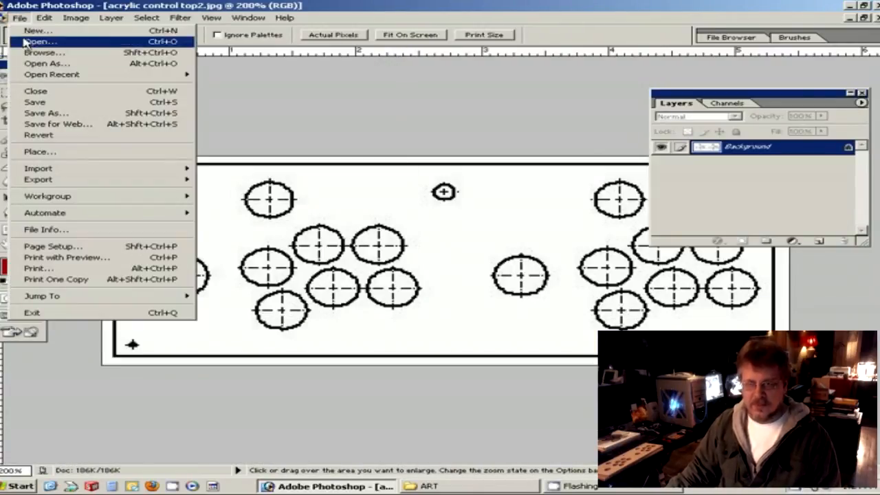
{"action": "left_click", "coordinate": [46, 113]}
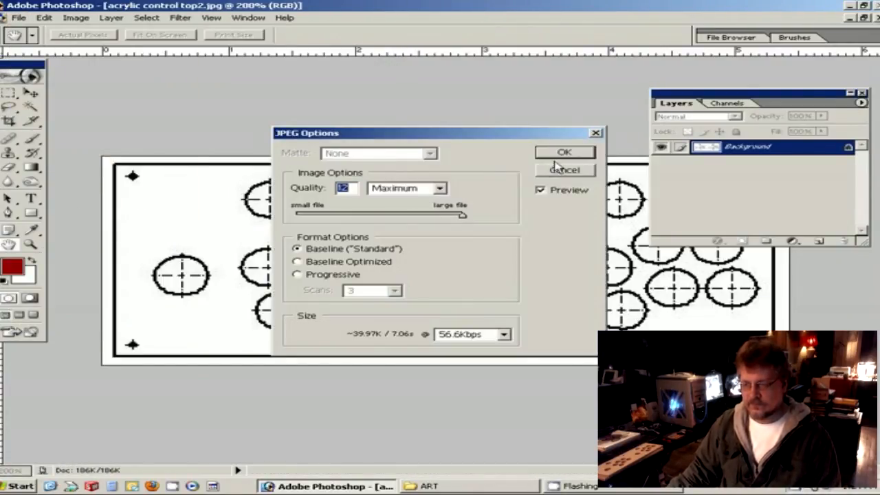
{"action": "left_click", "coordinate": [563, 151]}
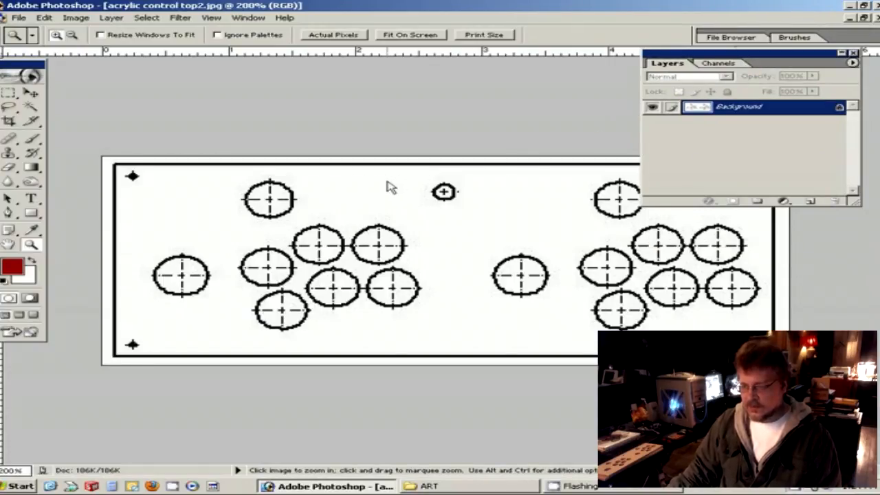
{"action": "mouse_move", "coordinate": [178, 88]}
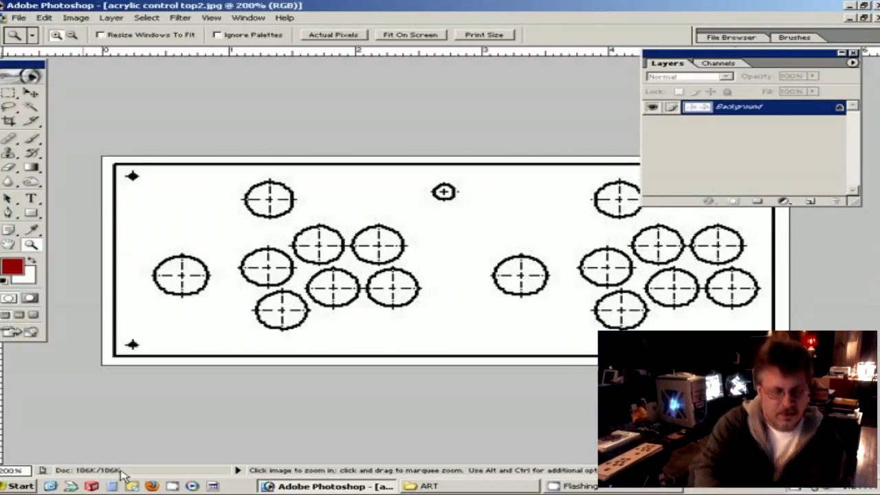
{"action": "mouse_move", "coordinate": [401, 419]}
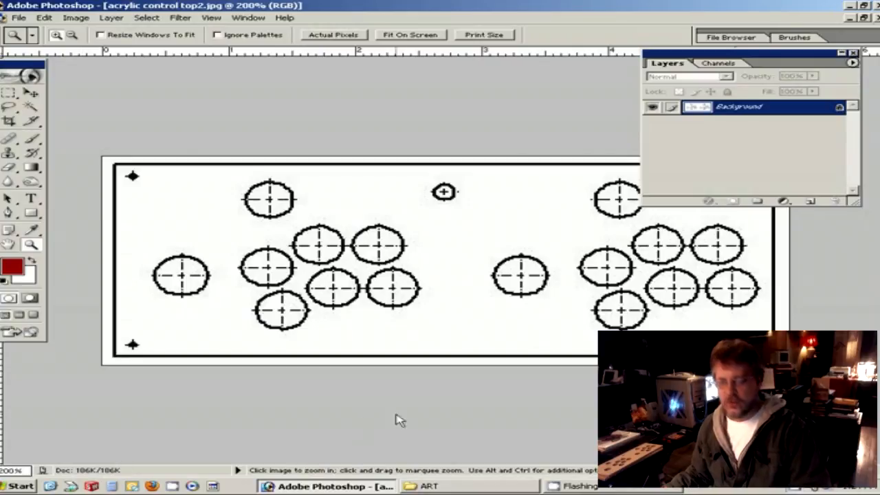
{"action": "mouse_move", "coordinate": [418, 412]}
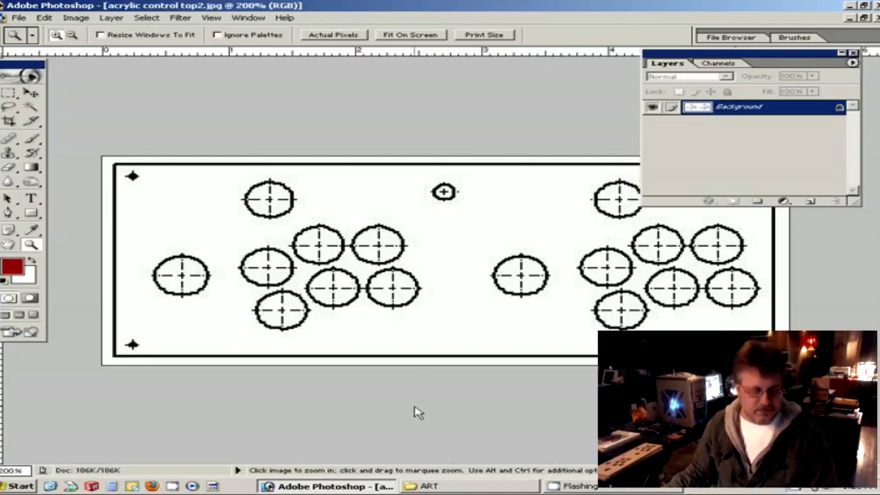
{"action": "mouse_move", "coordinate": [446, 418]}
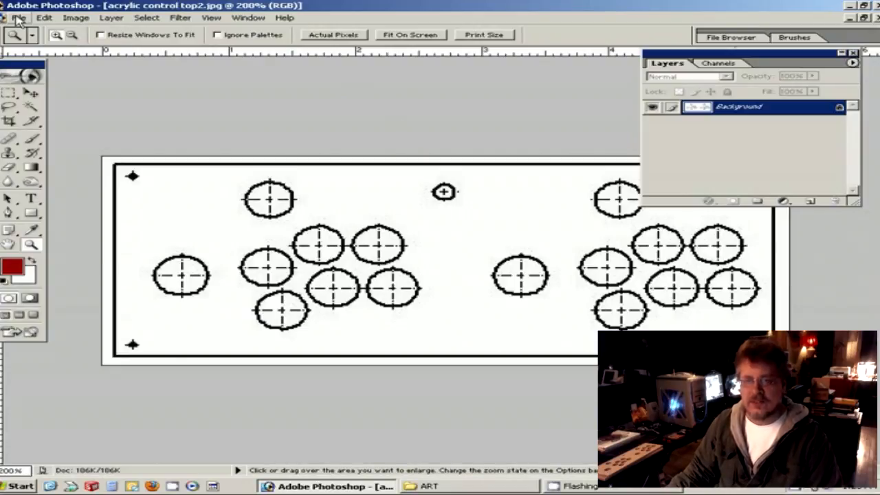
{"action": "mouse_move", "coordinate": [145, 20]}
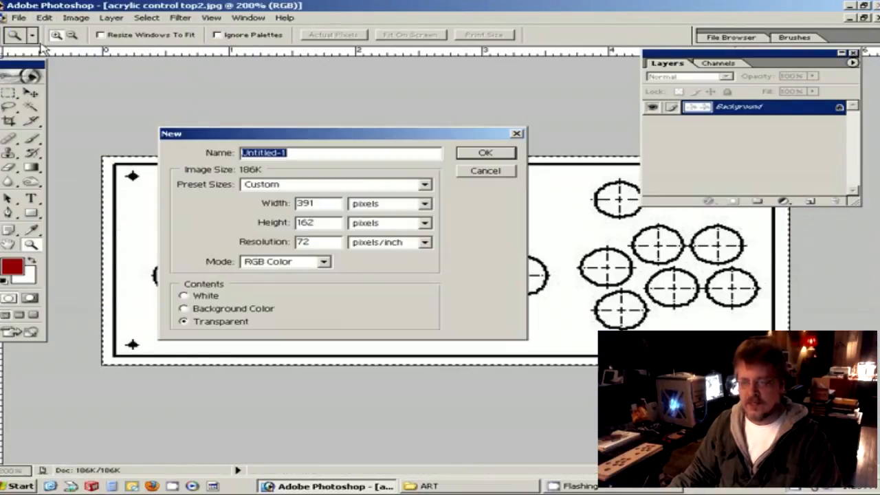
- Create a transparent document 15.6 by 6.24 inches at 200 pixels per inch
{"action": "left_click", "coordinate": [424, 203]}
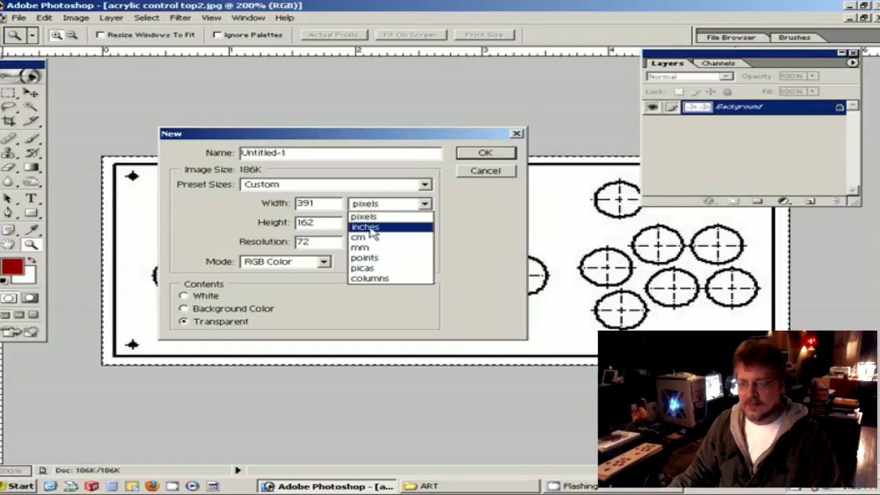
{"action": "left_click", "coordinate": [365, 226]}
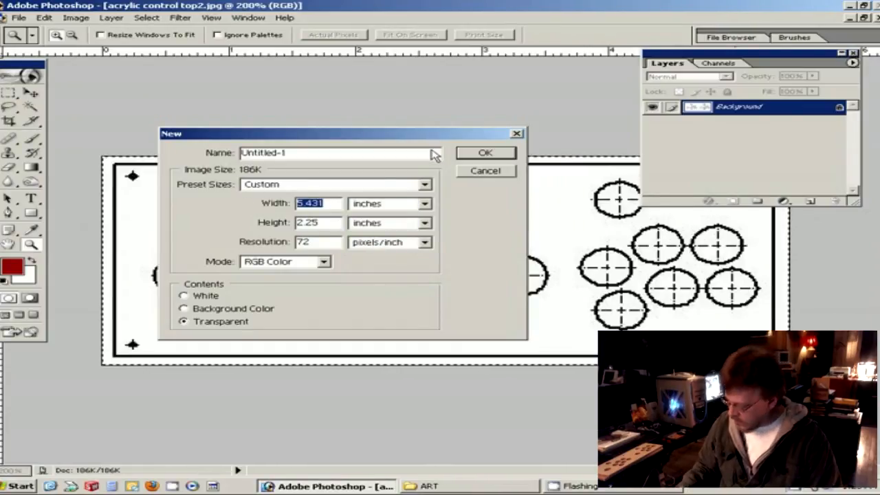
{"action": "type", "text": "15.6"}
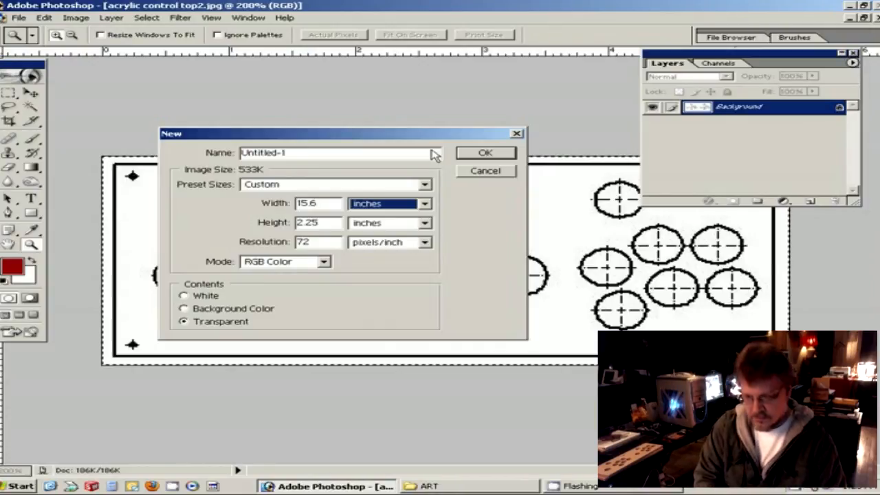
{"action": "triple_click", "coordinate": [319, 223]}
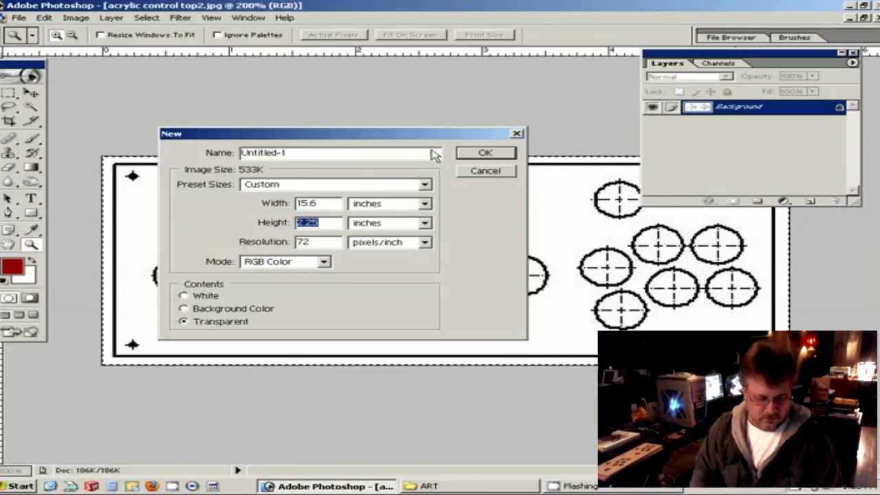
{"action": "type", "text": "6.2"}
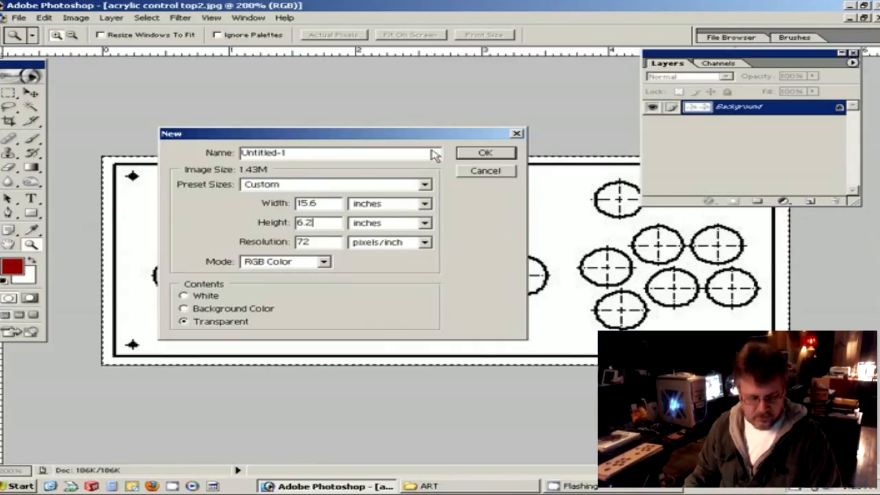
{"action": "type", "text": "40"}
{"action": "left_click", "coordinate": [319, 241]}
{"action": "type", "text": "200"}
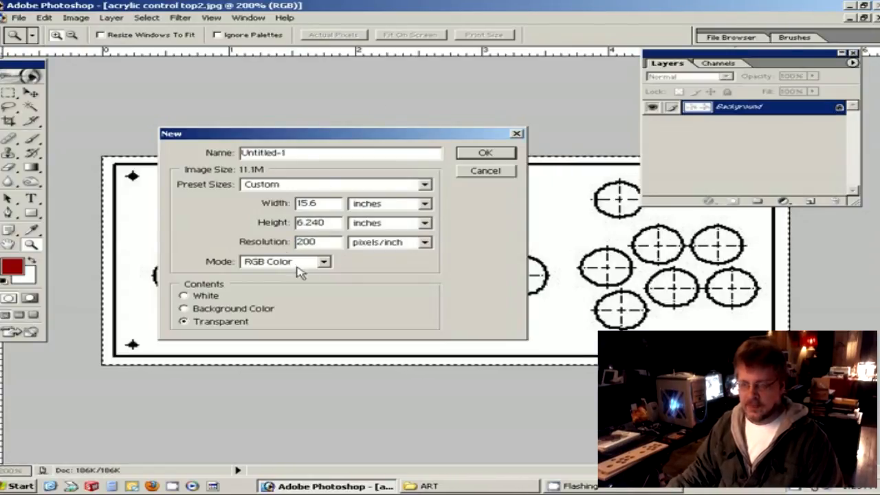
{"action": "left_click", "coordinate": [485, 151]}
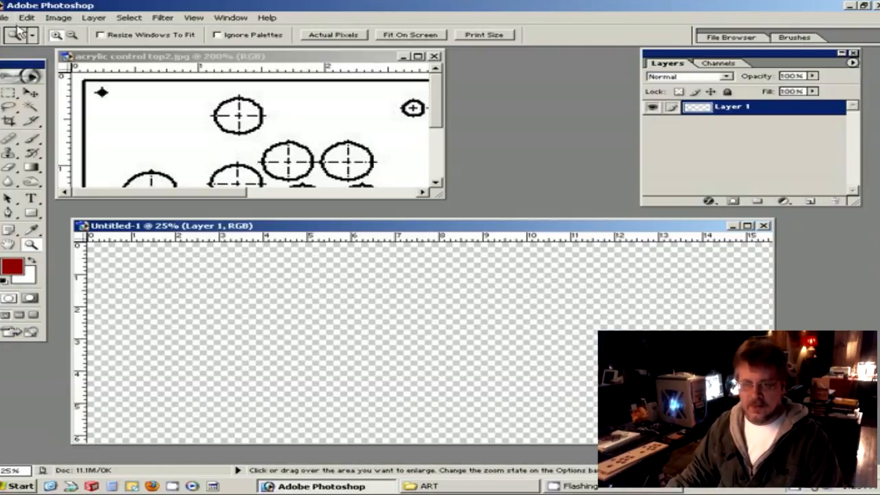
- Paste the copied template into Untitled-1 and zoom to view the whole canvas
{"action": "left_click", "coordinate": [26, 16]}
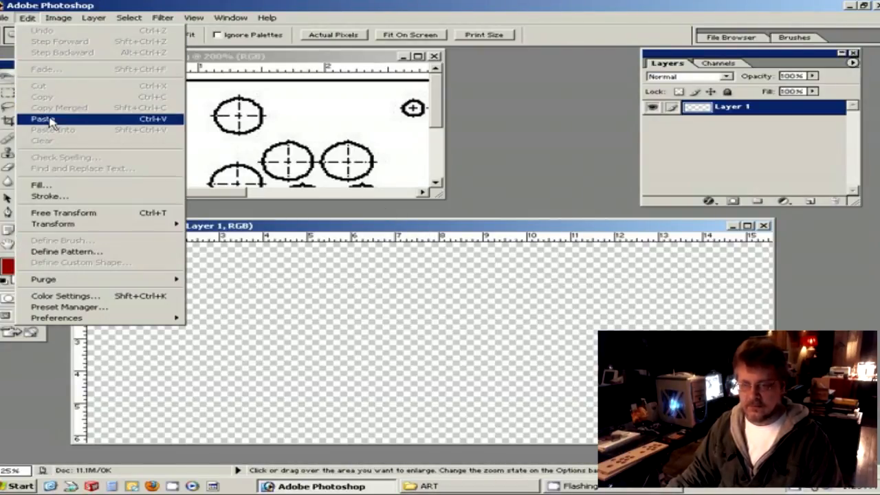
{"action": "left_click", "coordinate": [42, 118]}
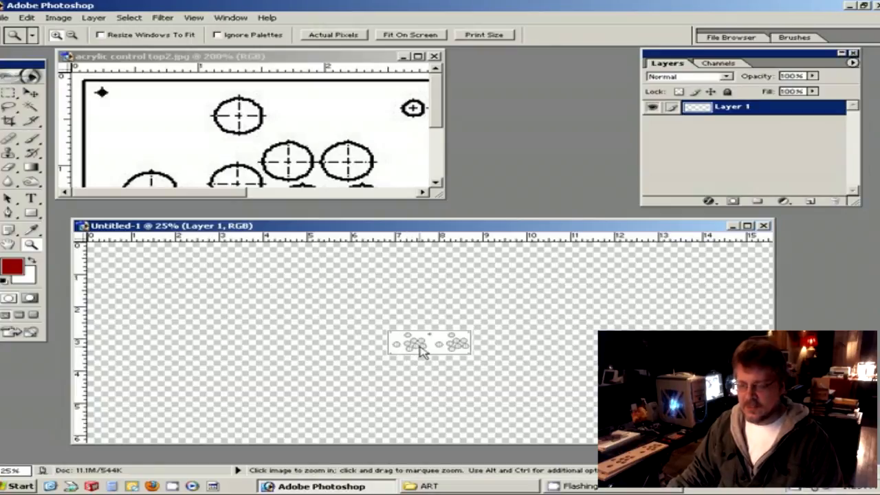
{"action": "left_click", "coordinate": [423, 344]}
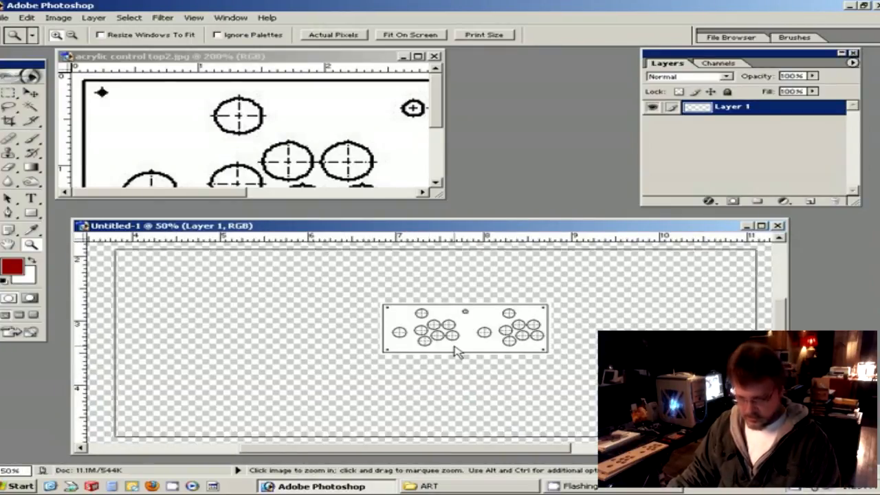
{"action": "left_click", "coordinate": [465, 330]}
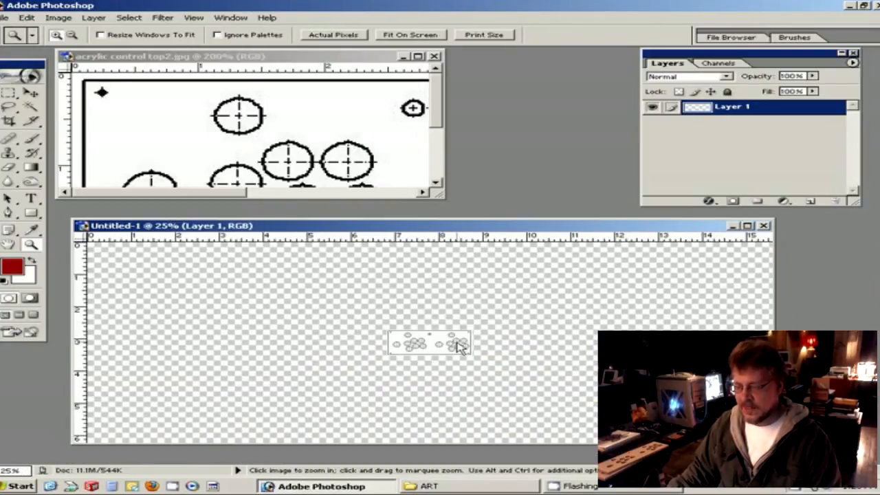
{"action": "left_click", "coordinate": [459, 347]}
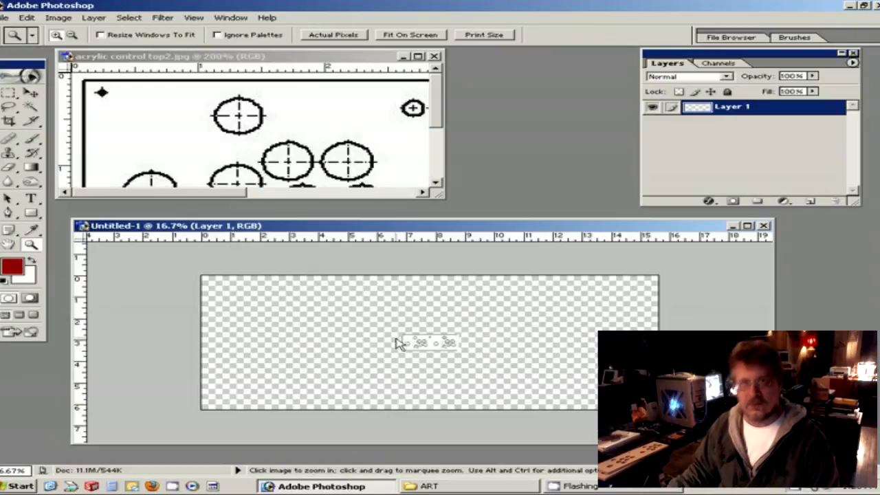
{"action": "mouse_move", "coordinate": [413, 319]}
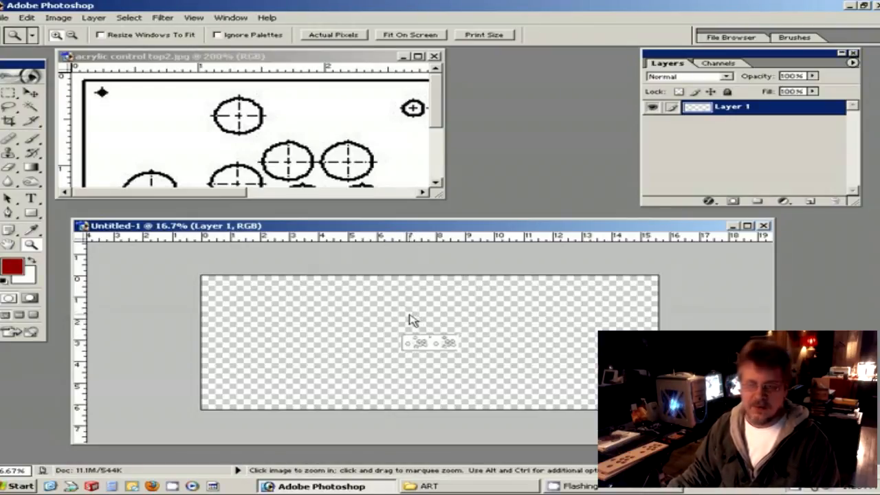
{"action": "mouse_move", "coordinate": [502, 327]}
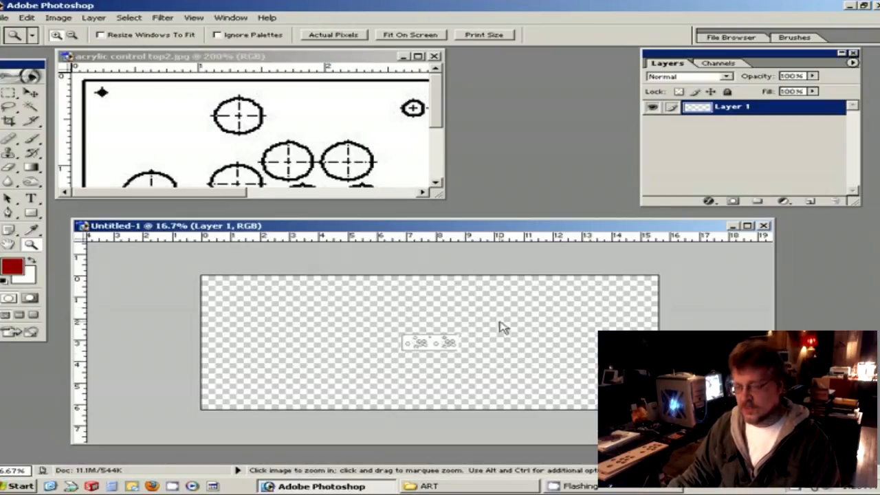
{"action": "mouse_move", "coordinate": [388, 330]}
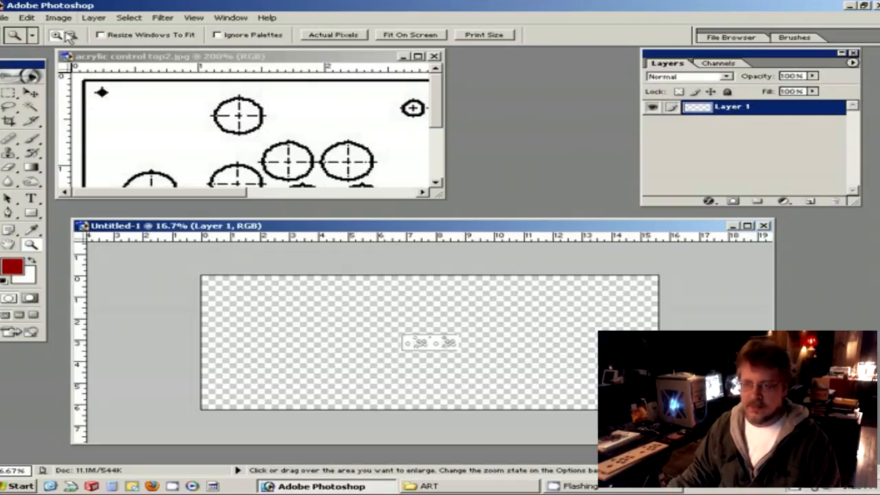
{"action": "left_click", "coordinate": [6, 17]}
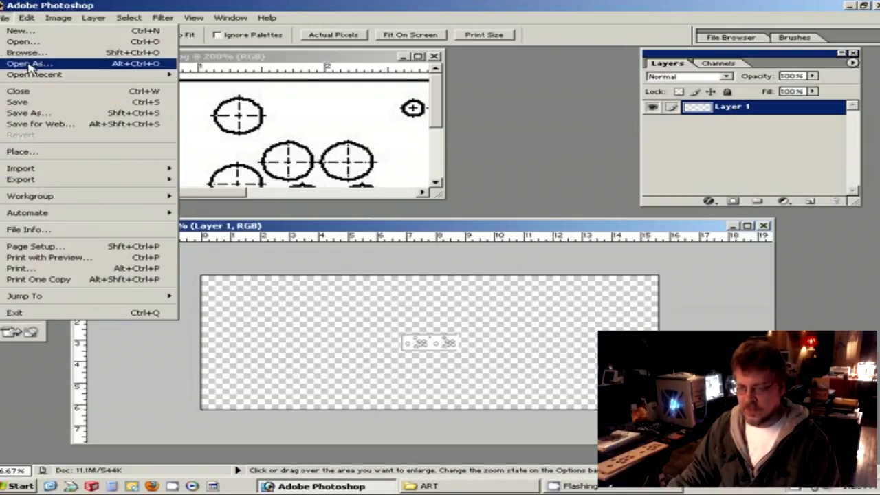
- Free Transform the pasted template, stretching width and height to fill the canvas
{"action": "left_click", "coordinate": [26, 16]}
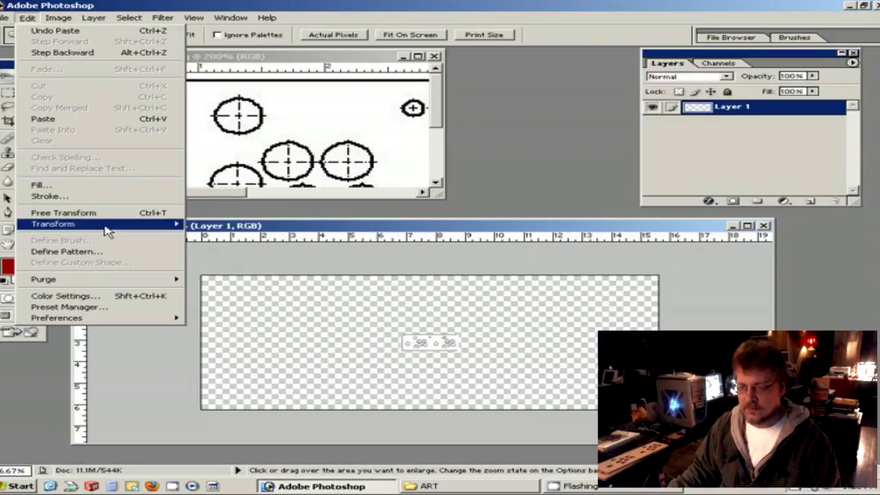
{"action": "left_click", "coordinate": [63, 211]}
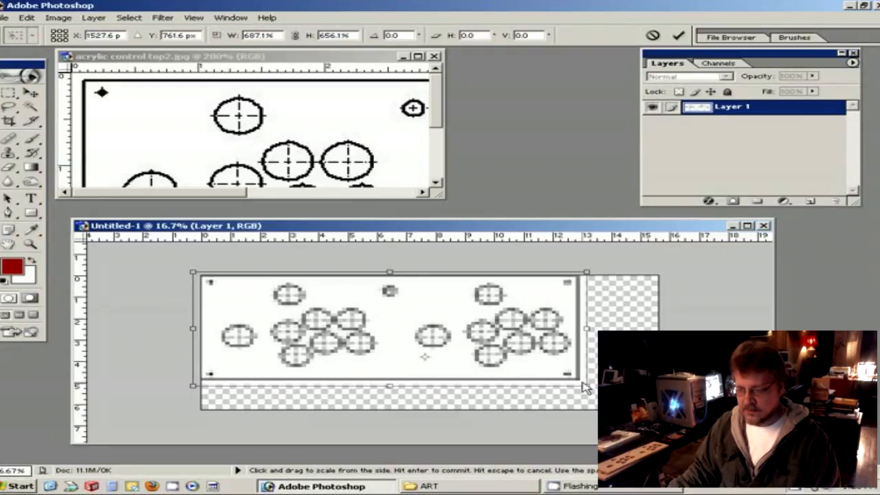
{"action": "left_click_drag", "start_coordinate": [586, 387], "coordinate": [665, 405]}
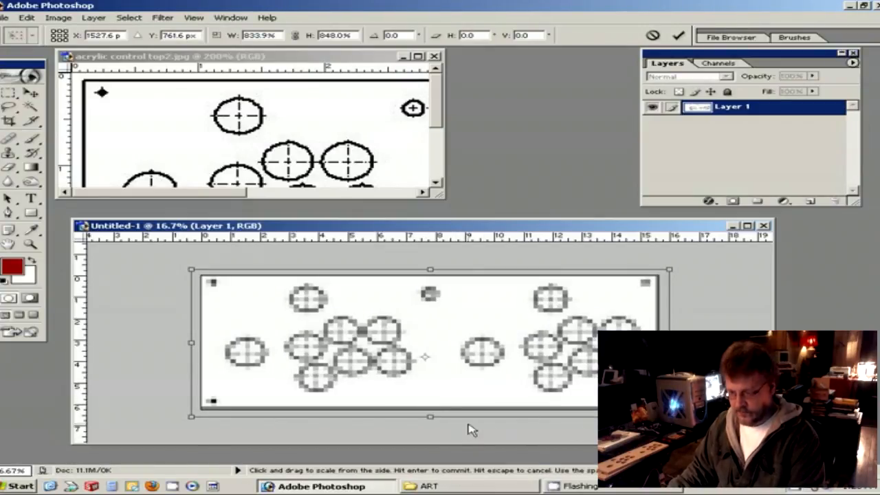
{"action": "left_click_drag", "start_coordinate": [473, 429], "coordinate": [429, 418]}
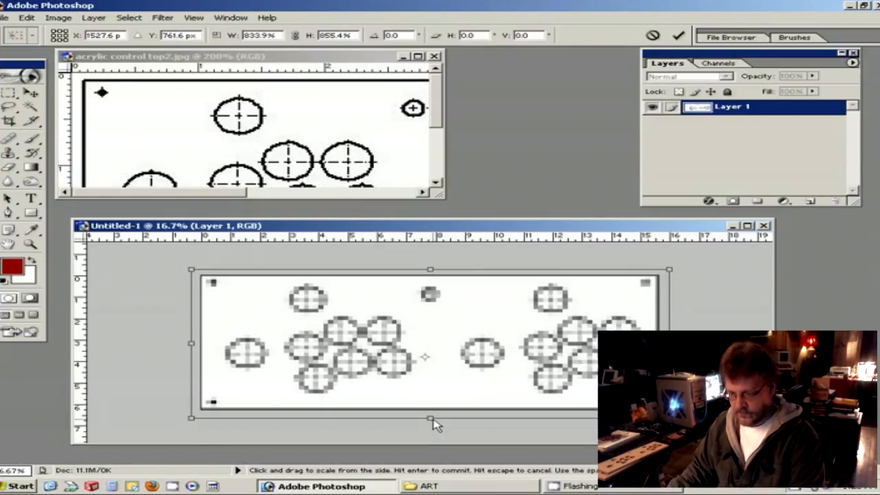
{"action": "left_click_drag", "start_coordinate": [429, 417], "coordinate": [428, 421]}
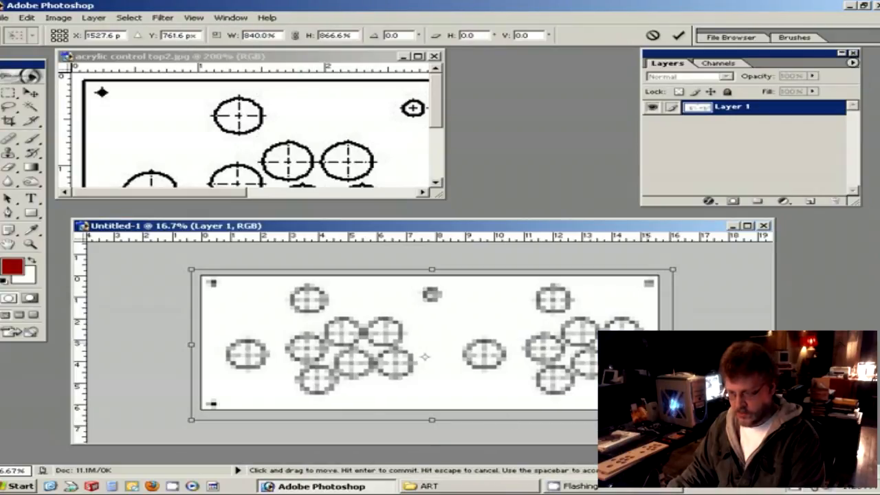
{"action": "mouse_move", "coordinate": [492, 343]}
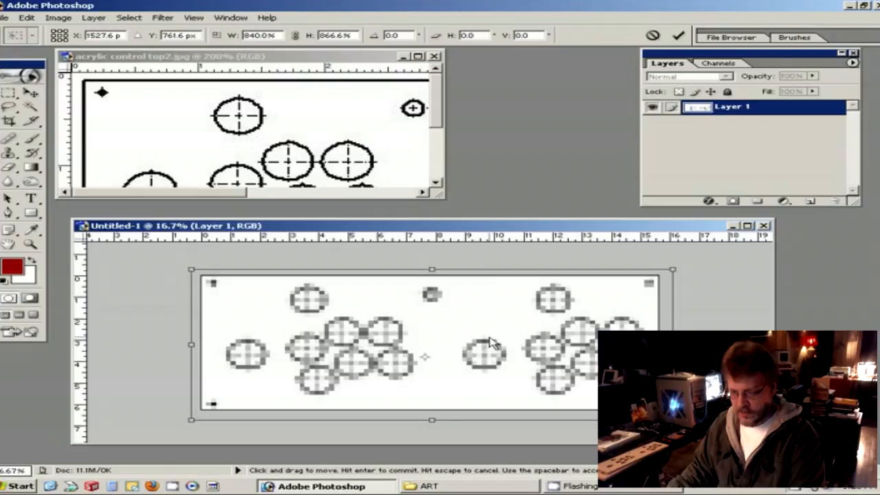
{"action": "mouse_move", "coordinate": [431, 269]}
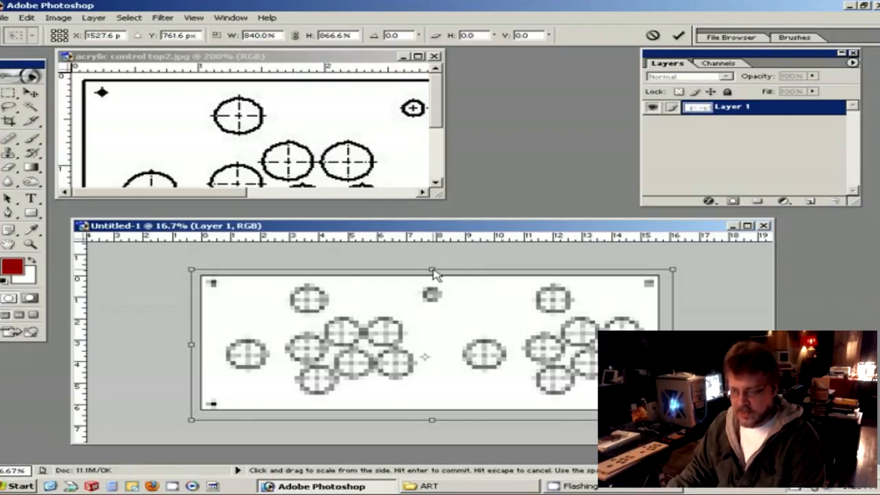
{"action": "left_click_drag", "start_coordinate": [431, 270], "coordinate": [432, 275]}
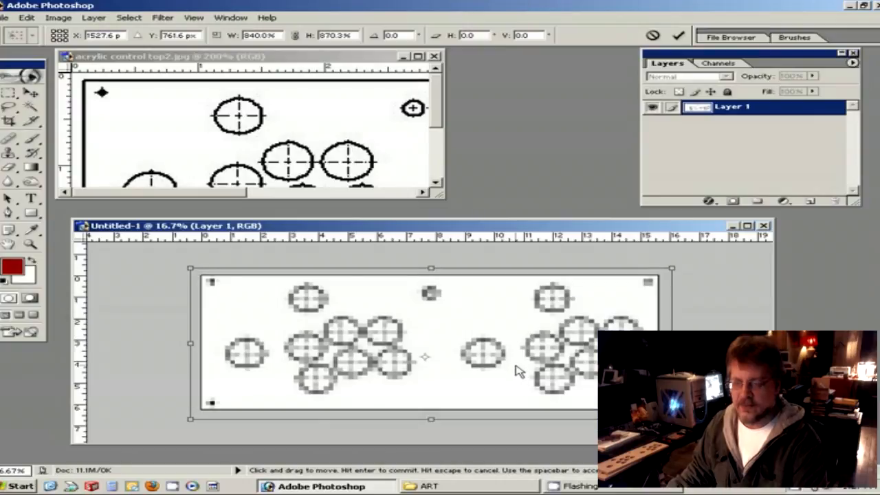
{"action": "mouse_move", "coordinate": [522, 346]}
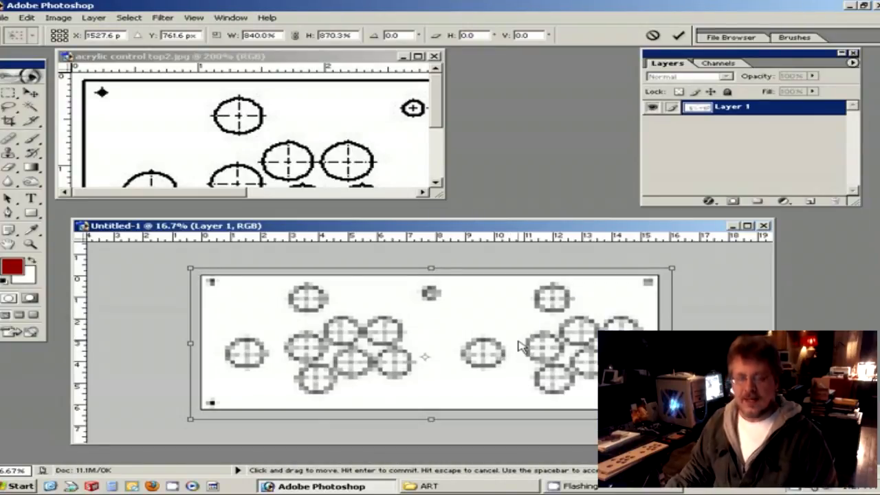
{"action": "mouse_move", "coordinate": [318, 343]}
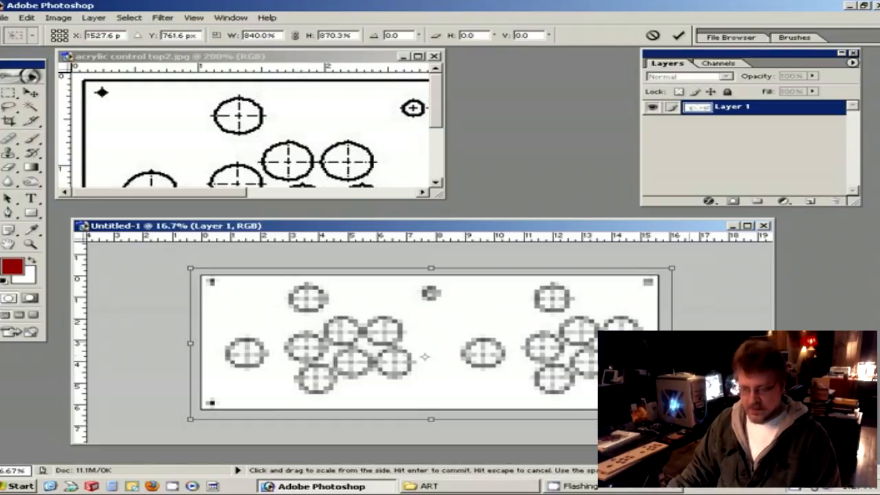
{"action": "mouse_move", "coordinate": [274, 288]}
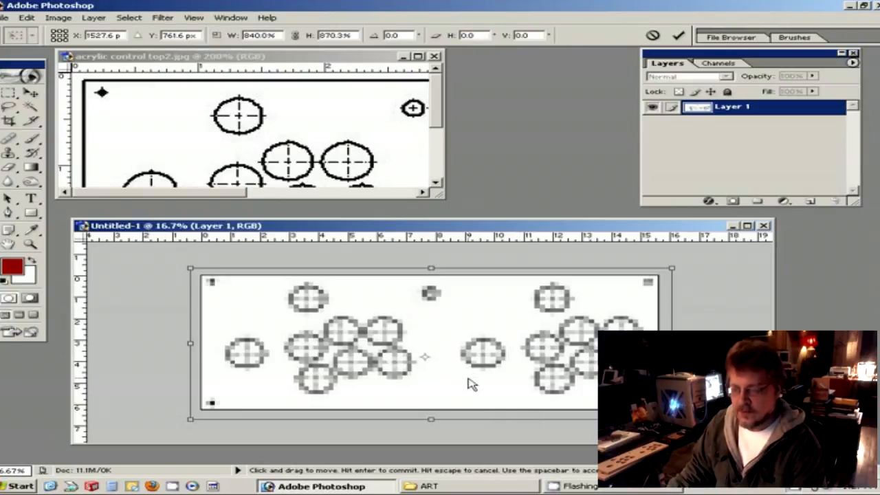
{"action": "mouse_move", "coordinate": [459, 396]}
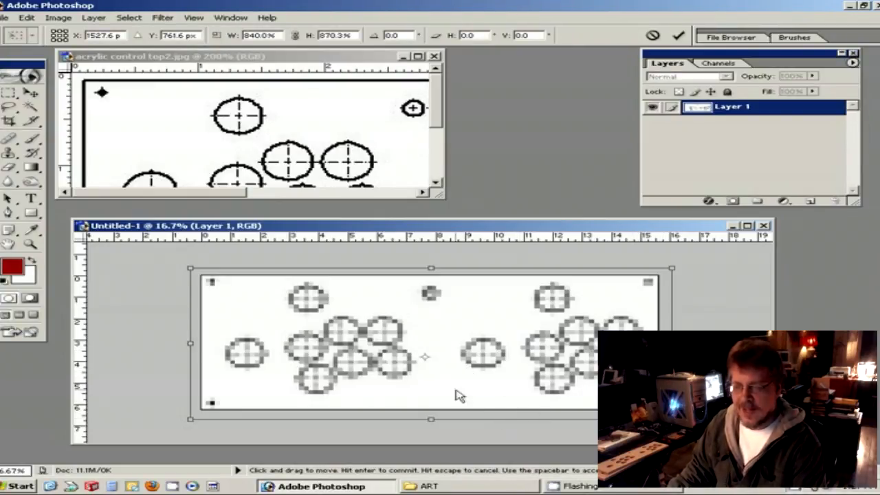
{"action": "mouse_move", "coordinate": [382, 283]}
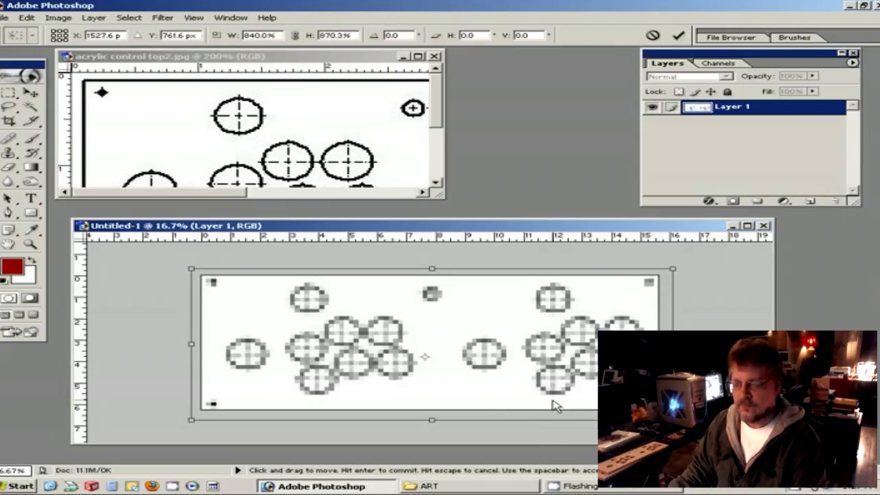
{"action": "mouse_move", "coordinate": [17, 96]}
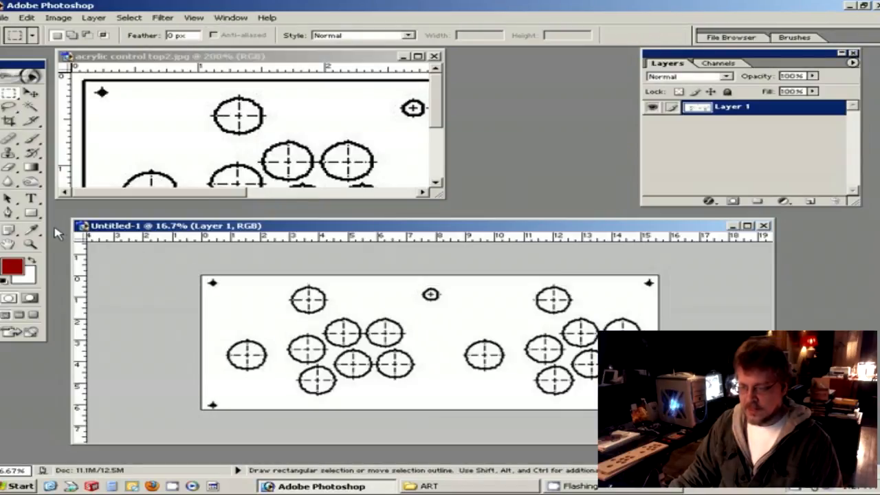
{"action": "mouse_move", "coordinate": [465, 354]}
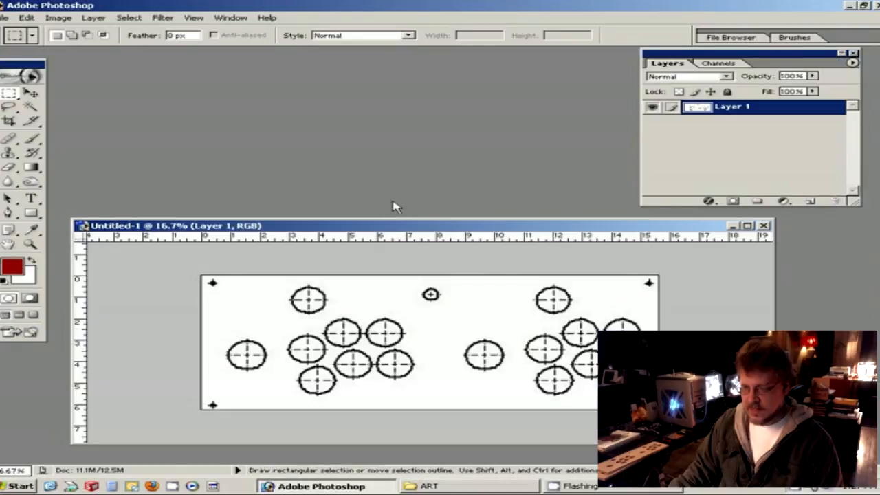
- Reposition the Untitled-1 window and begin saving it
{"action": "left_click_drag", "start_coordinate": [172, 226], "coordinate": [172, 210]}
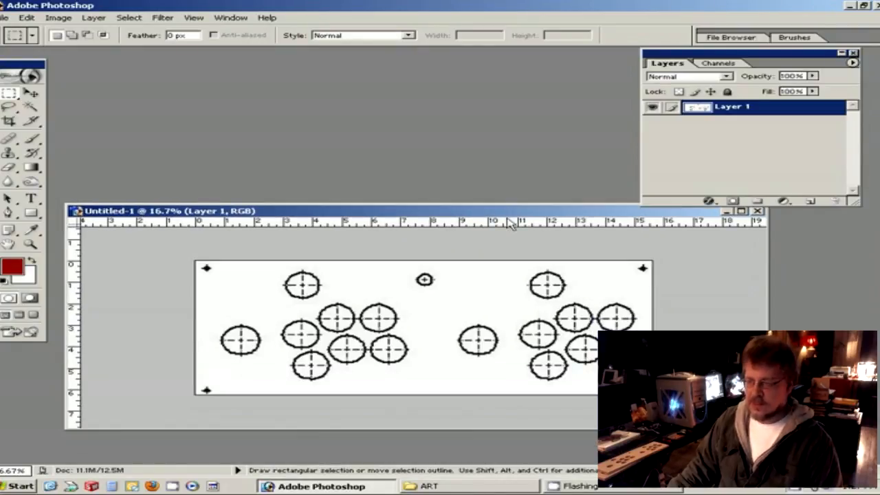
{"action": "left_click", "coordinate": [6, 16]}
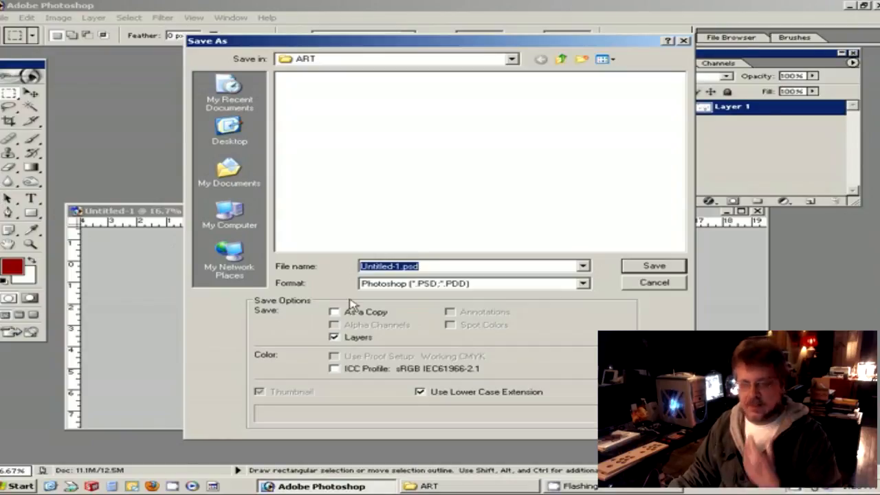
{"action": "mouse_move", "coordinate": [423, 305]}
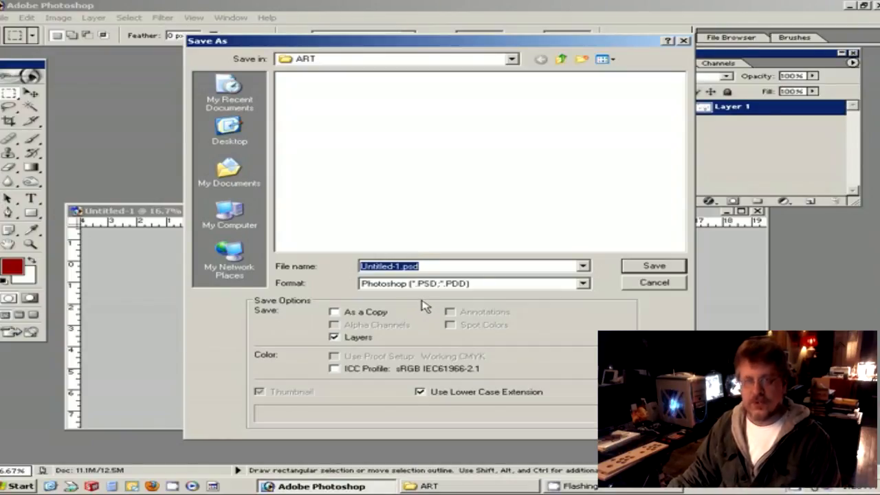
{"action": "mouse_move", "coordinate": [417, 301]}
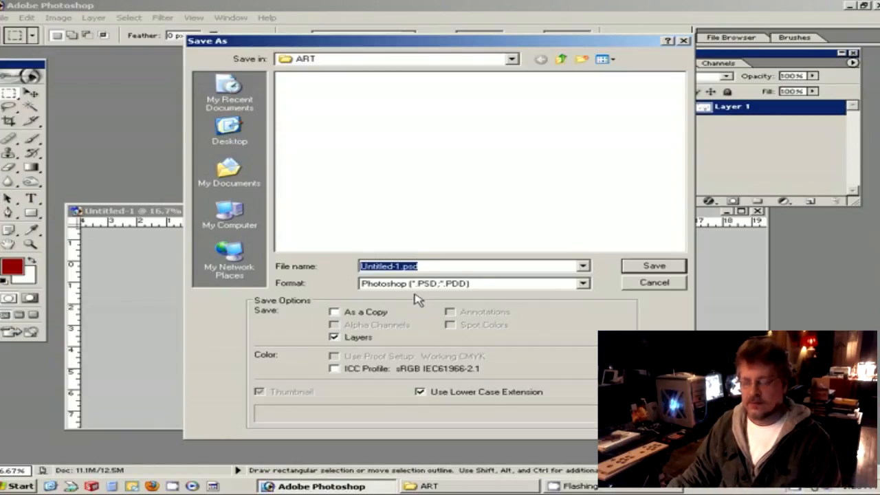
{"action": "mouse_move", "coordinate": [464, 284]}
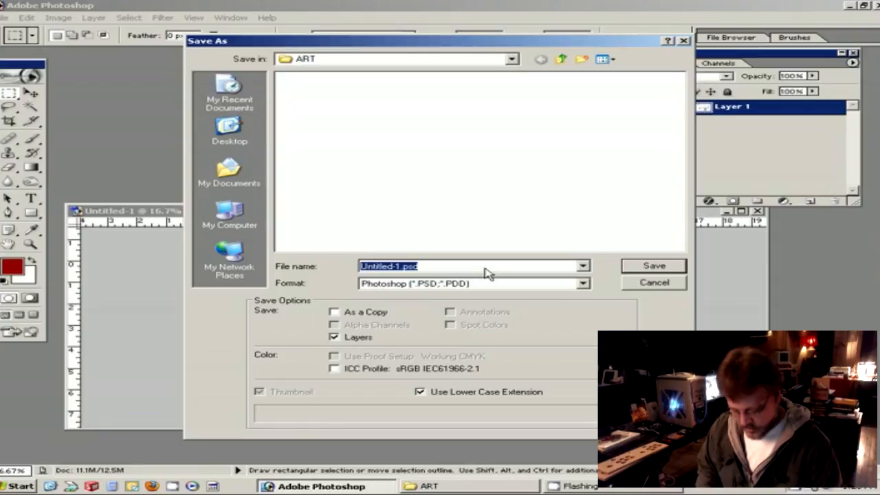
- Save the document as Control Panel Top2.psd in Photoshop format
{"action": "type", "text": "Control Panel"}
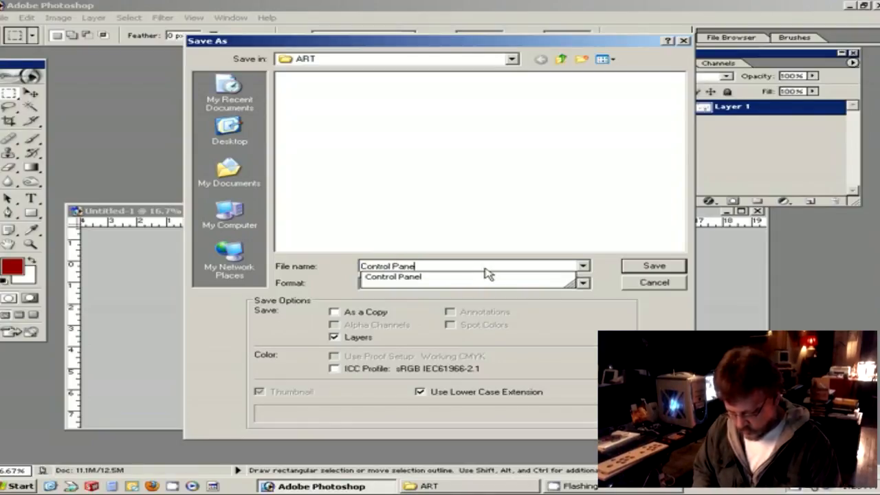
{"action": "type", "text": "Top2"}
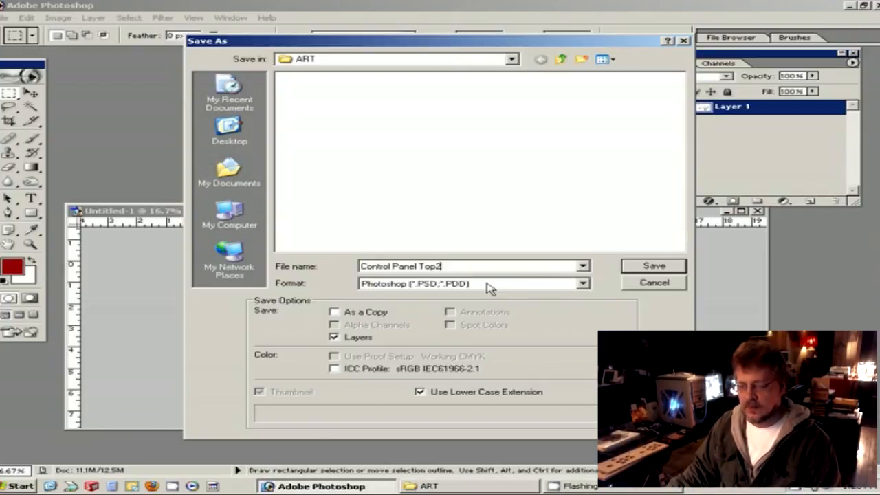
{"action": "mouse_move", "coordinate": [349, 341]}
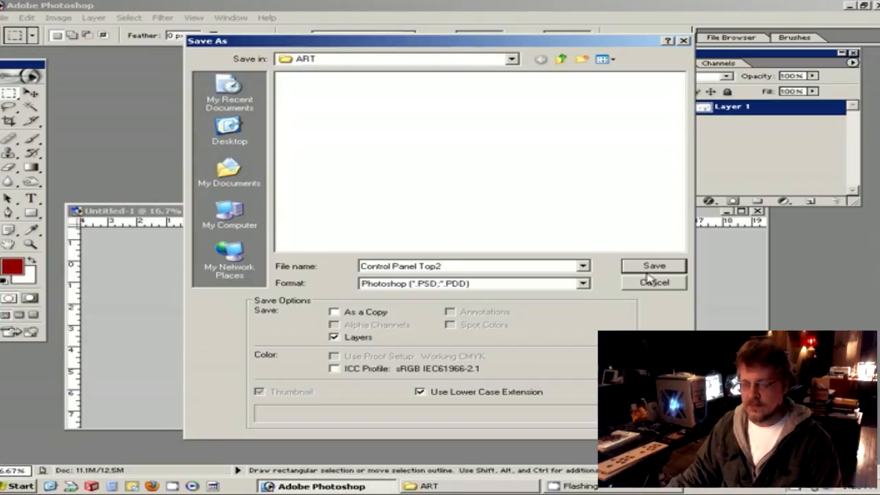
{"action": "left_click", "coordinate": [652, 267]}
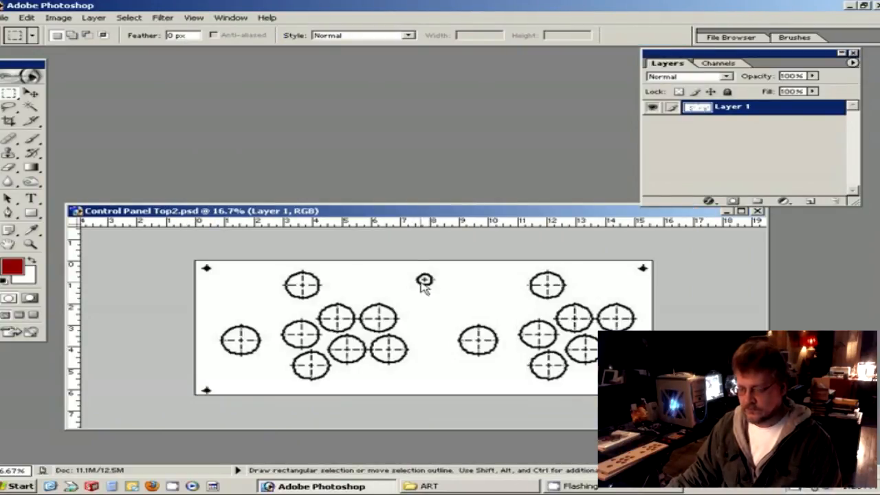
{"action": "mouse_move", "coordinate": [454, 321]}
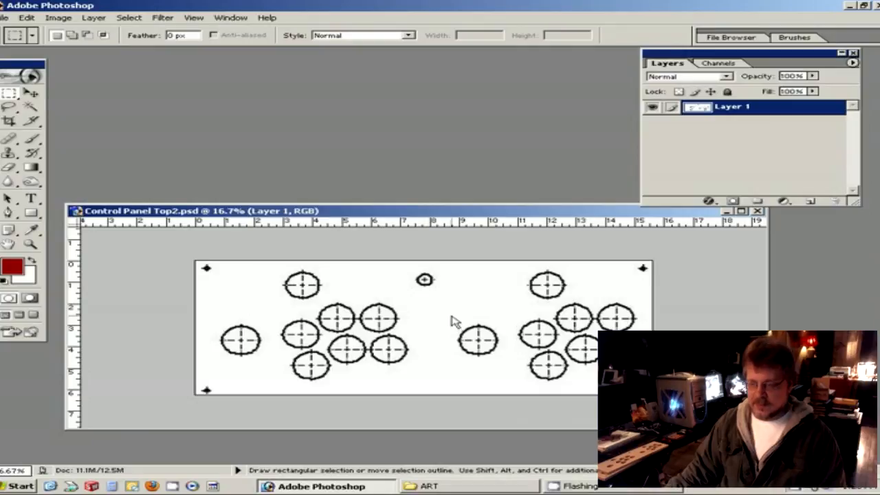
{"action": "mouse_move", "coordinate": [402, 241]}
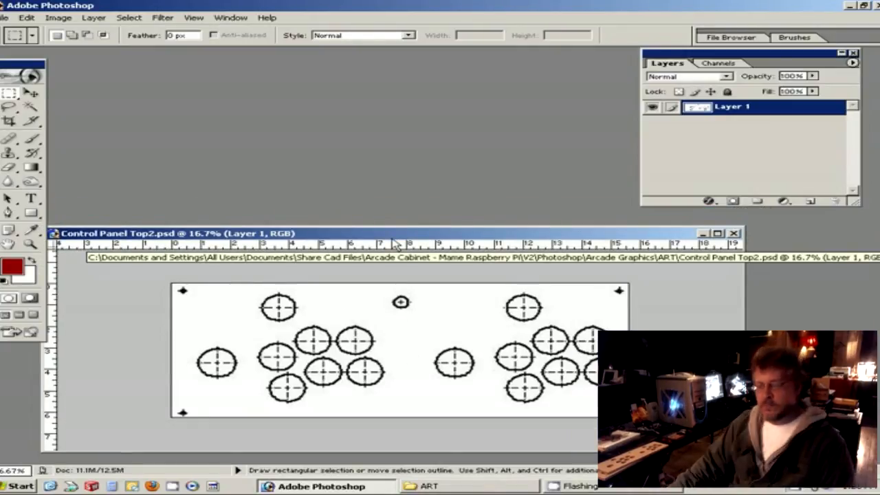
{"action": "mouse_move", "coordinate": [588, 166]}
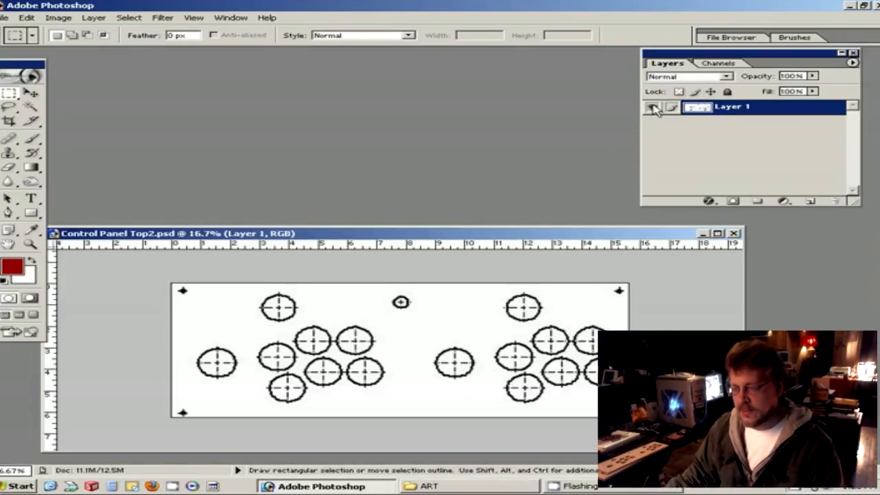
- Toggle the template layer's visibility off and on, then bring up the ART folder window
{"action": "left_click", "coordinate": [651, 107]}
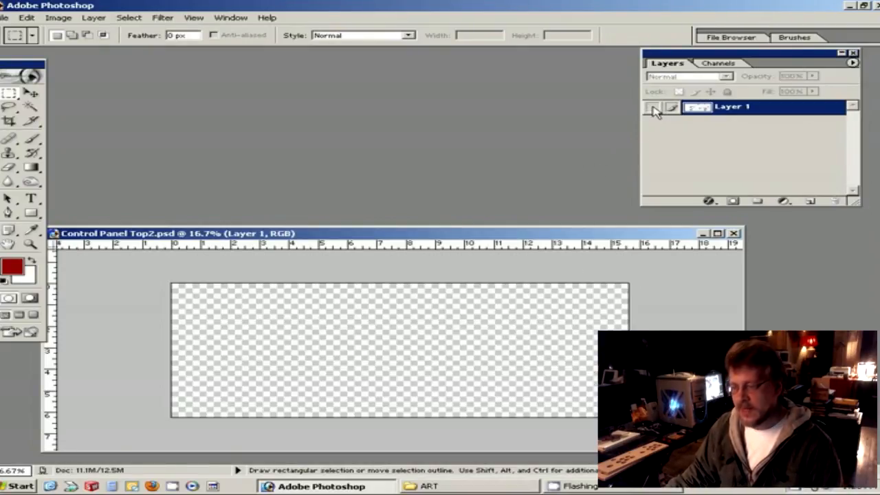
{"action": "mouse_move", "coordinate": [652, 111]}
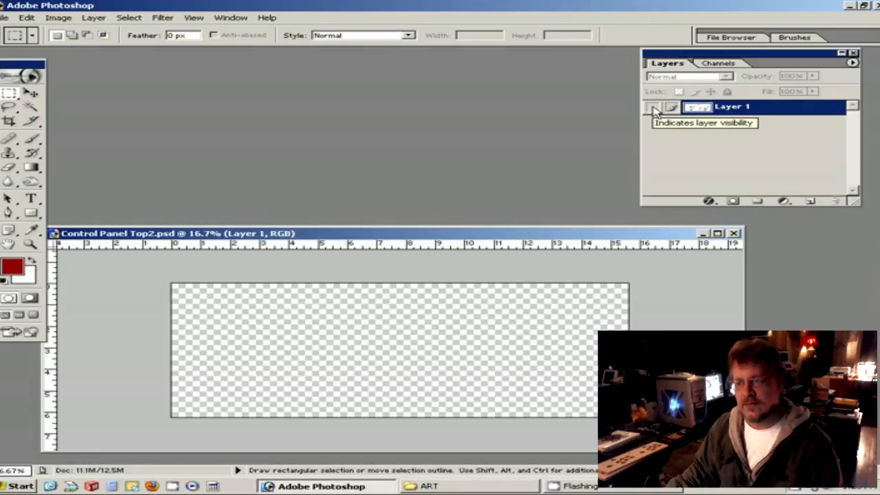
{"action": "left_click", "coordinate": [651, 107]}
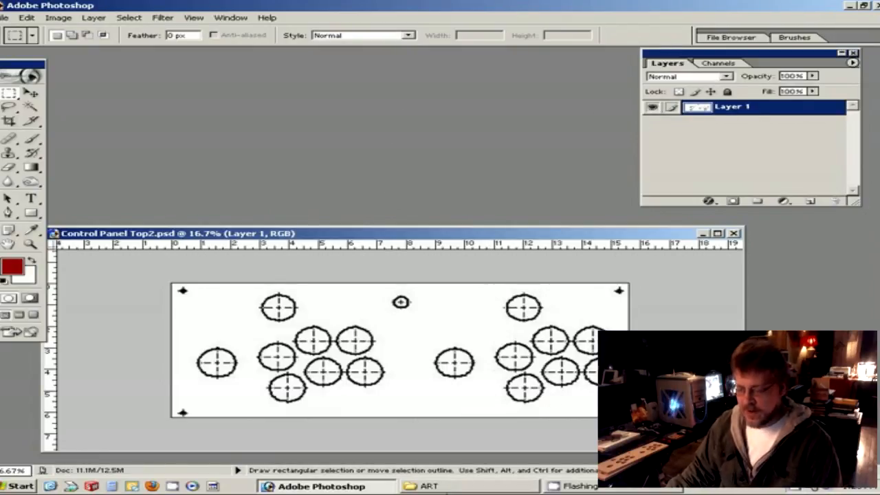
{"action": "left_click", "coordinate": [429, 486]}
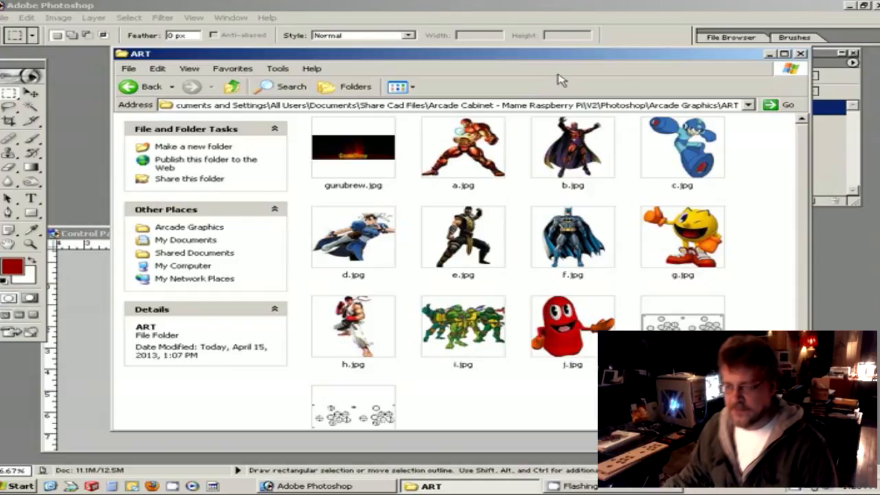
{"action": "mouse_move", "coordinate": [500, 69]}
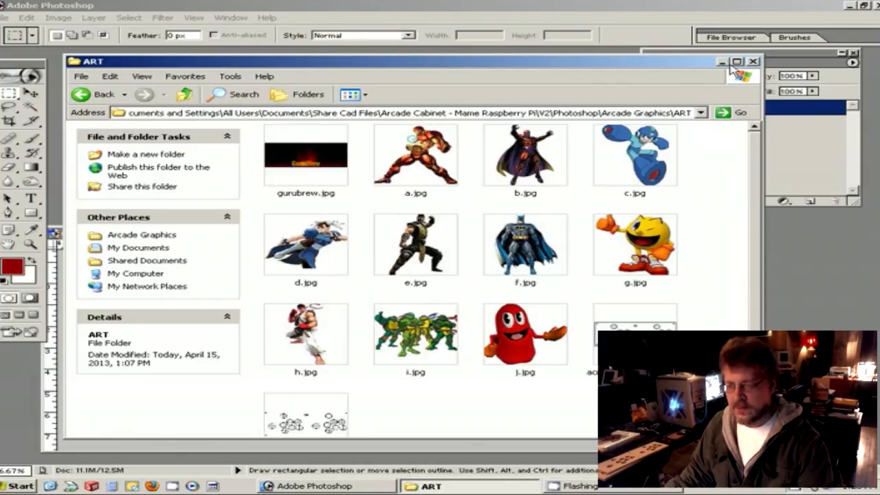
{"action": "mouse_move", "coordinate": [344, 176]}
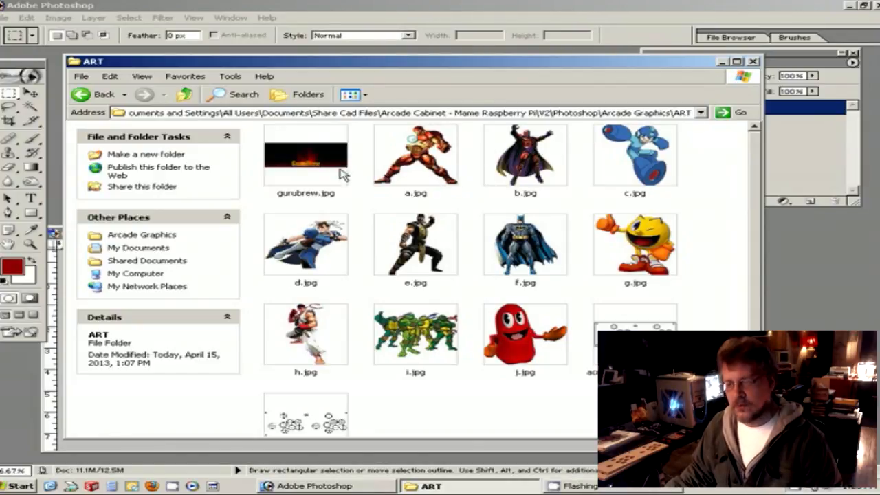
{"action": "mouse_move", "coordinate": [305, 162]}
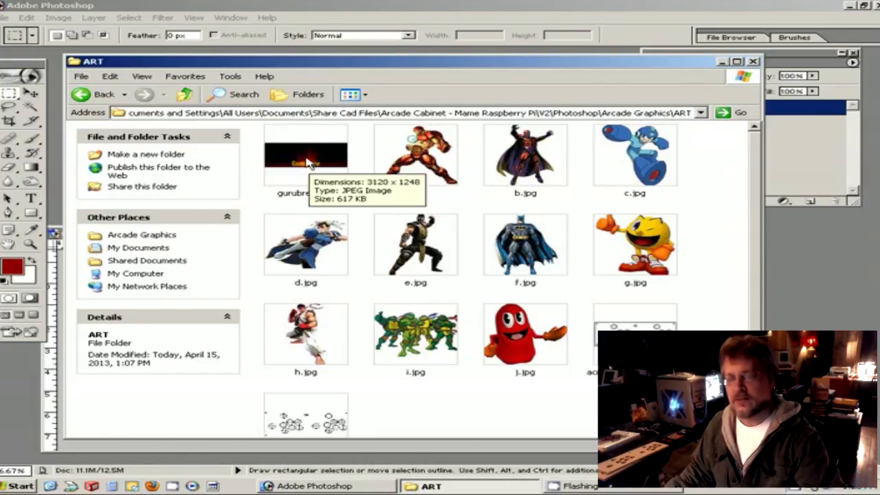
{"action": "mouse_move", "coordinate": [289, 173]}
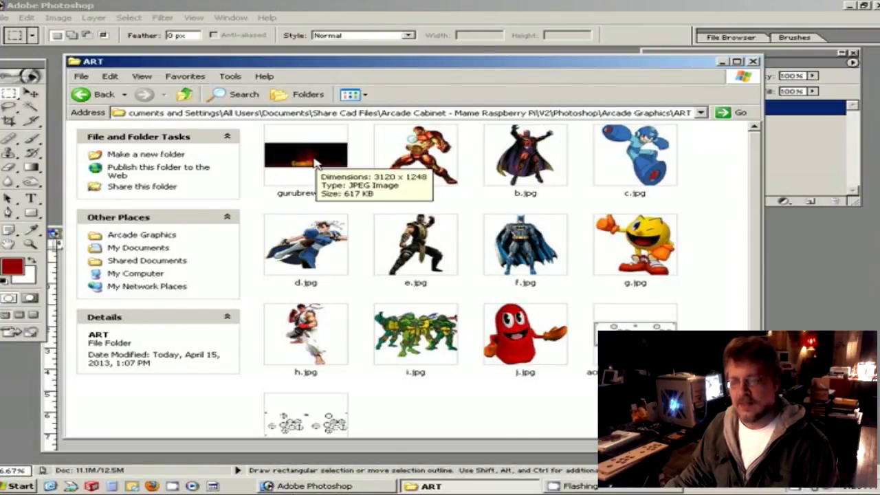
{"action": "mouse_move", "coordinate": [309, 162]}
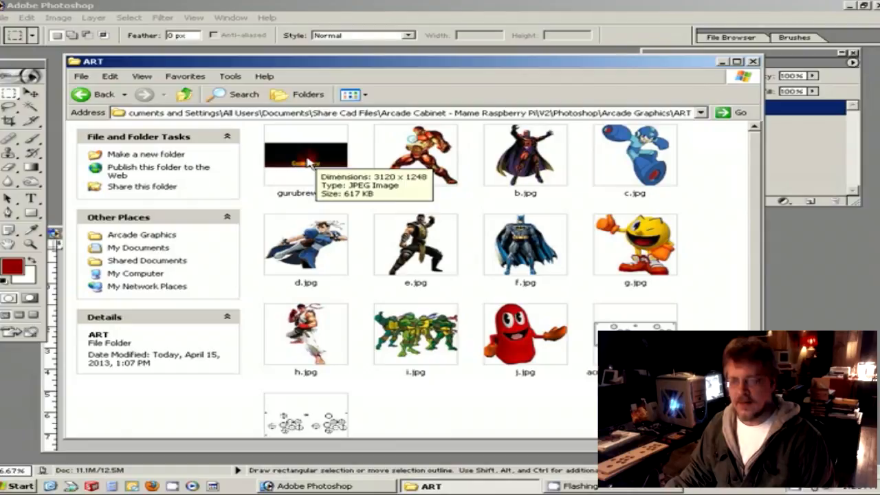
{"action": "mouse_move", "coordinate": [371, 213]}
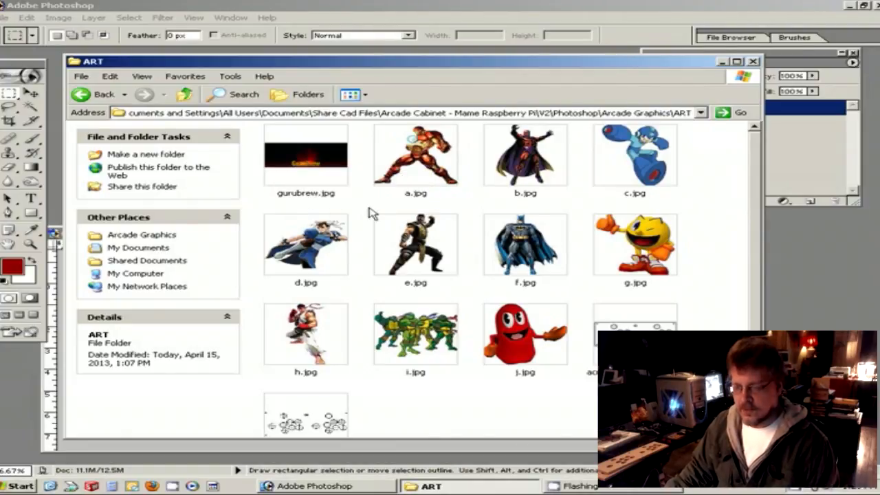
{"action": "mouse_move", "coordinate": [319, 168]}
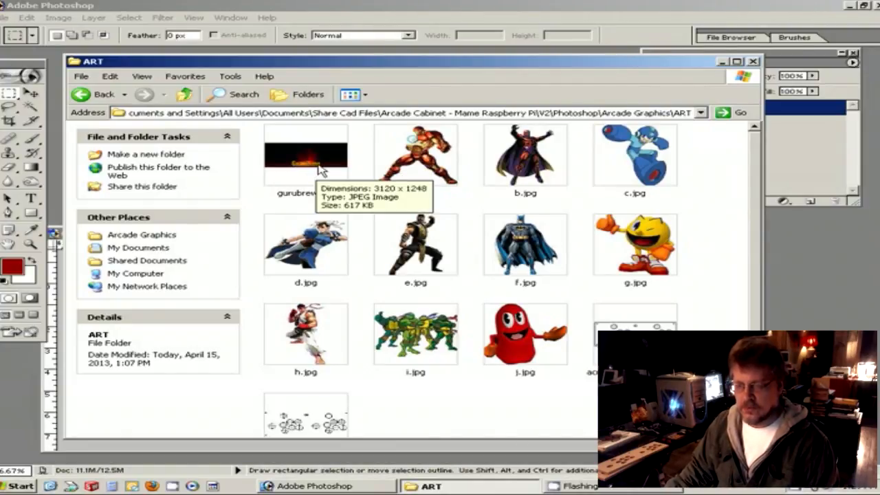
- Open gurubrew.jpg from the ART folder into Photoshop
{"action": "double_click", "coordinate": [305, 154]}
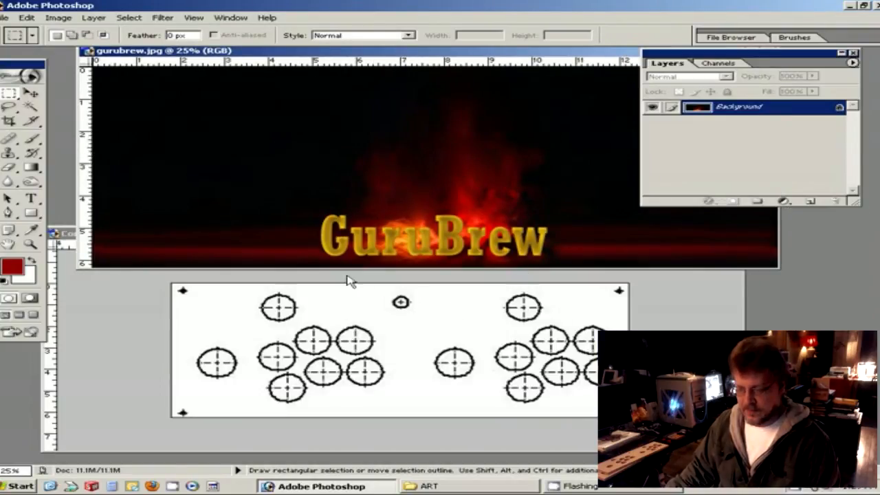
{"action": "mouse_move", "coordinate": [363, 256]}
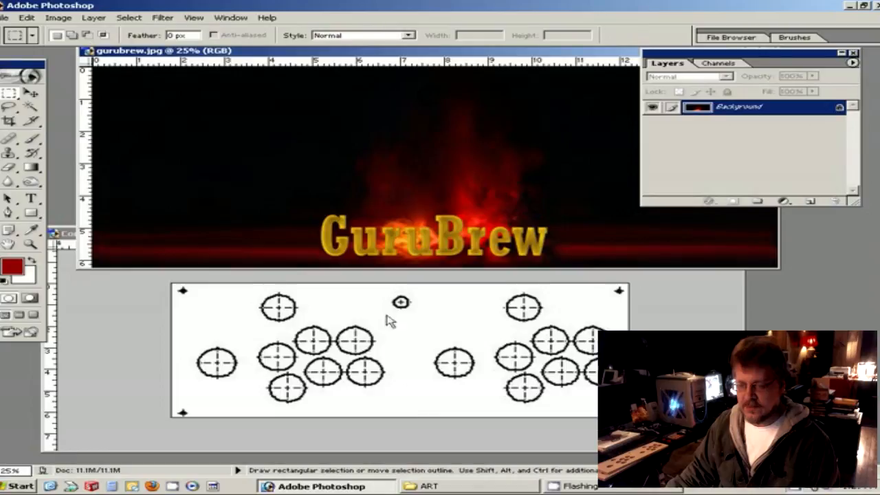
{"action": "mouse_move", "coordinate": [435, 55]}
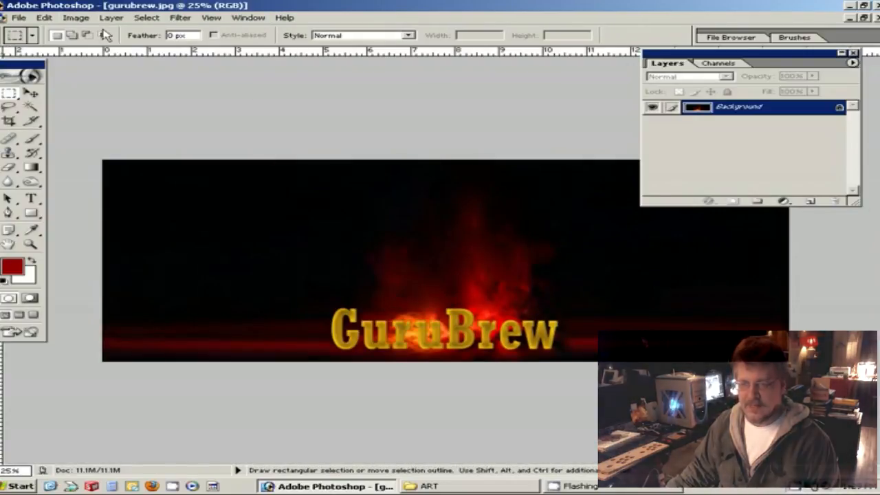
- Start a Curves adjustment on the fire image, brighten midtones and choose the Green channel
{"action": "left_click", "coordinate": [77, 16]}
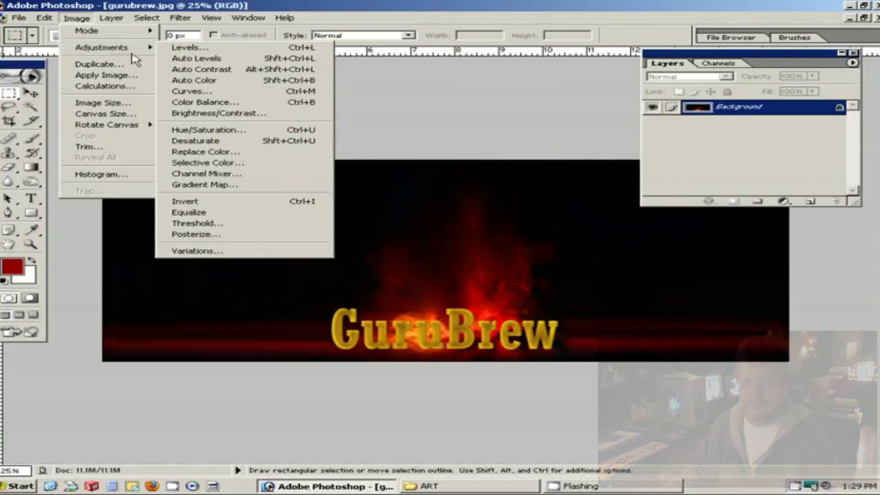
{"action": "left_click", "coordinate": [191, 91]}
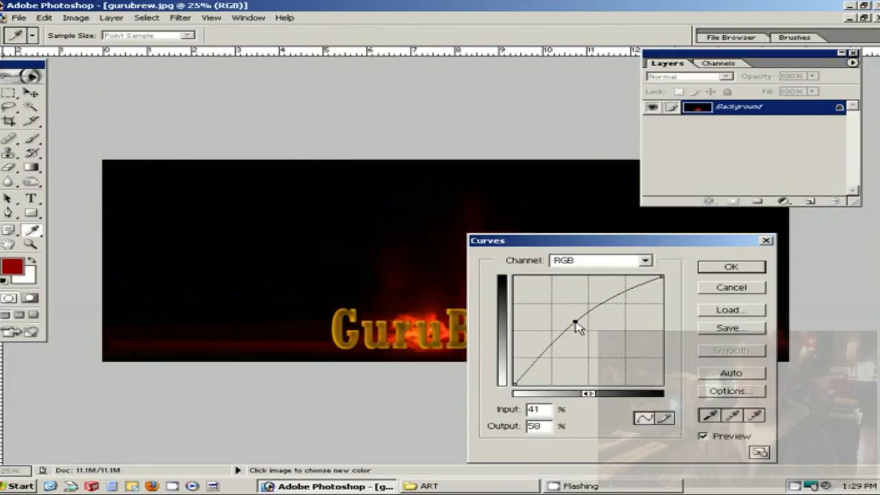
{"action": "left_click_drag", "start_coordinate": [574, 323], "coordinate": [583, 337]}
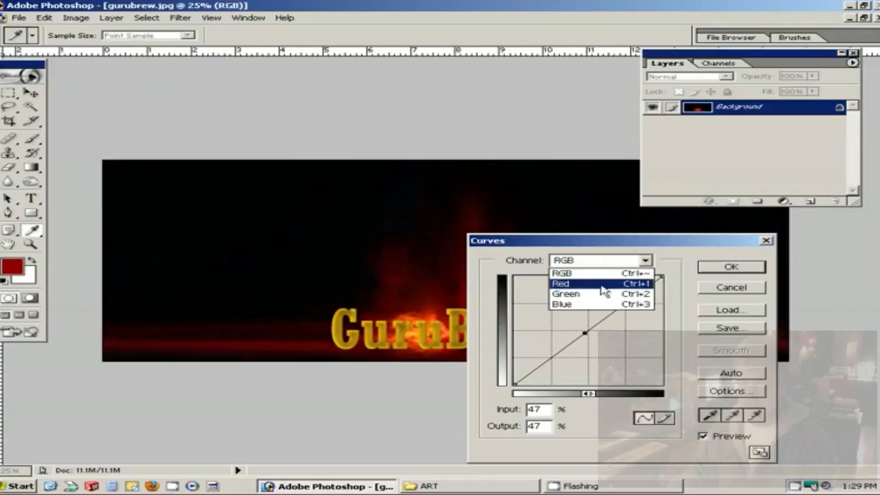
{"action": "left_click", "coordinate": [567, 294]}
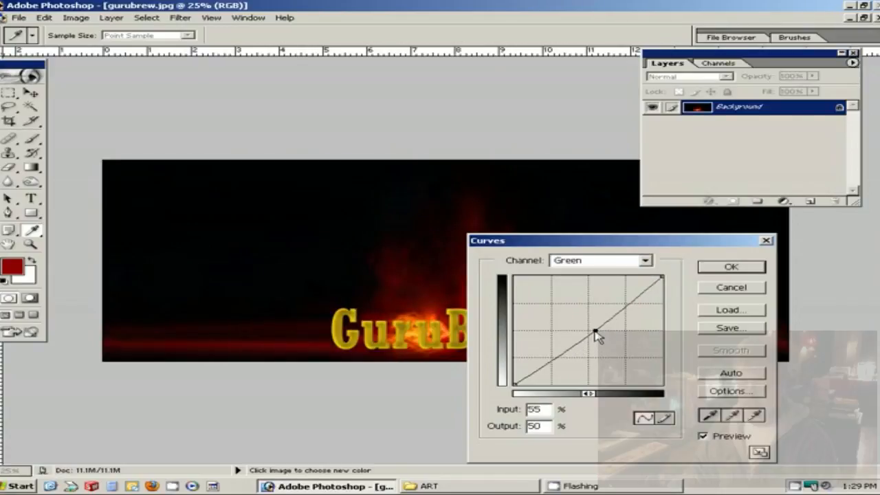
- Nudge the green curve's middle point slightly, compare with Preview, then close Curves
{"action": "left_click_drag", "start_coordinate": [596, 334], "coordinate": [588, 330]}
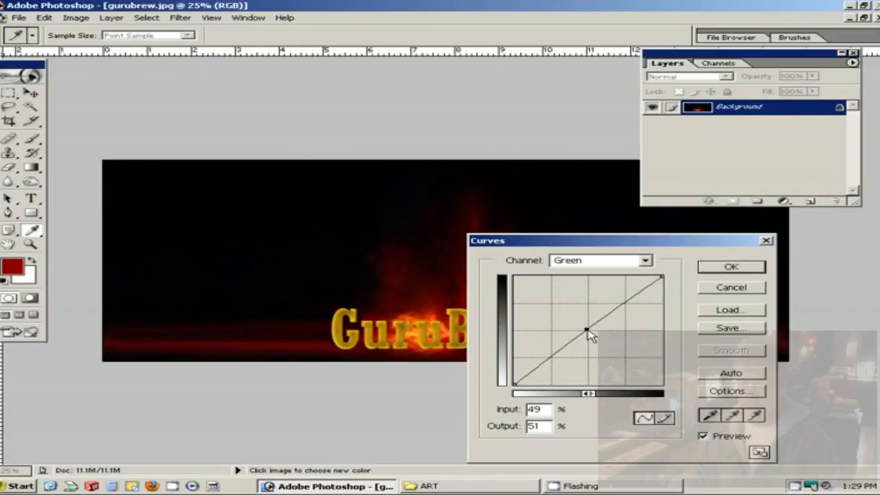
{"action": "left_click_drag", "start_coordinate": [588, 332], "coordinate": [593, 335]}
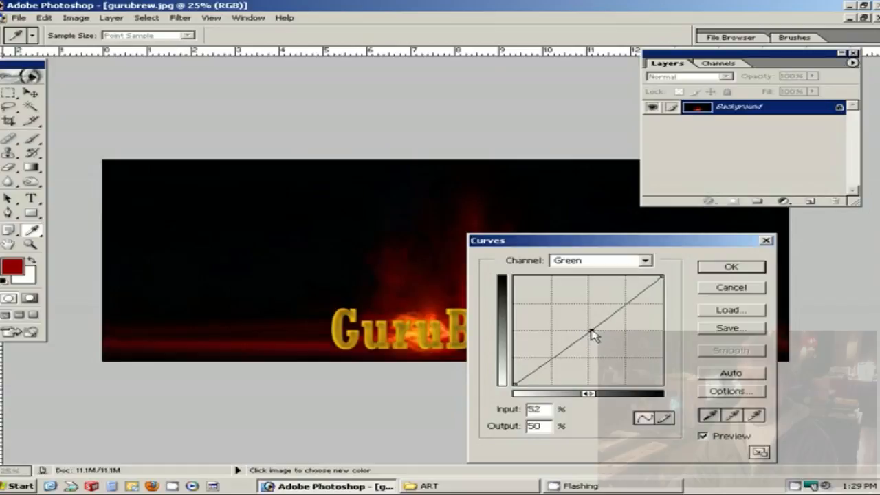
{"action": "left_click_drag", "start_coordinate": [594, 335], "coordinate": [589, 324]}
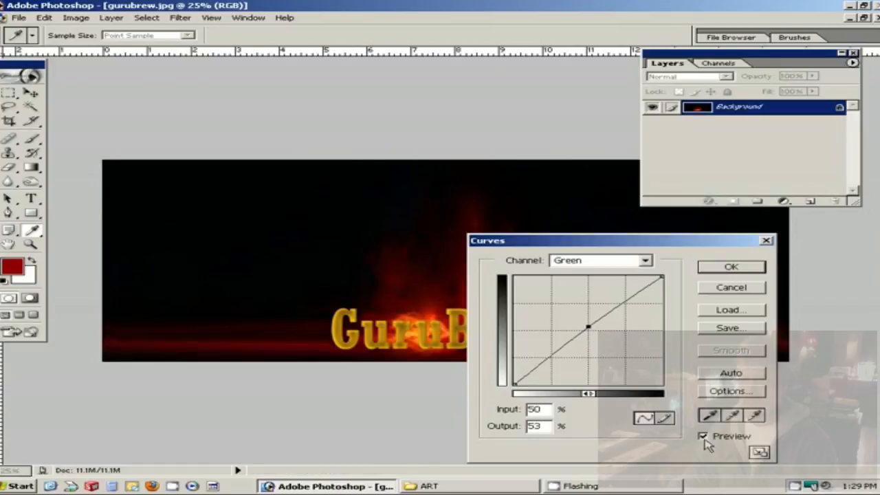
{"action": "mouse_move", "coordinate": [706, 442]}
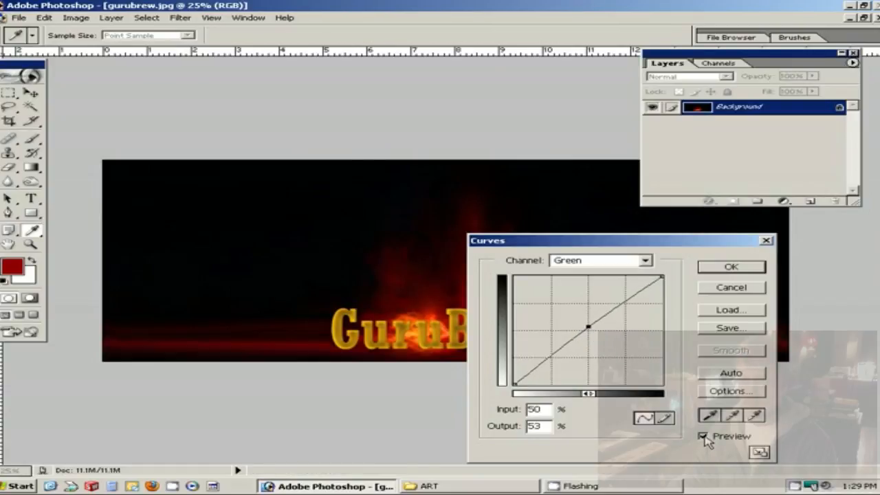
{"action": "left_click", "coordinate": [704, 434]}
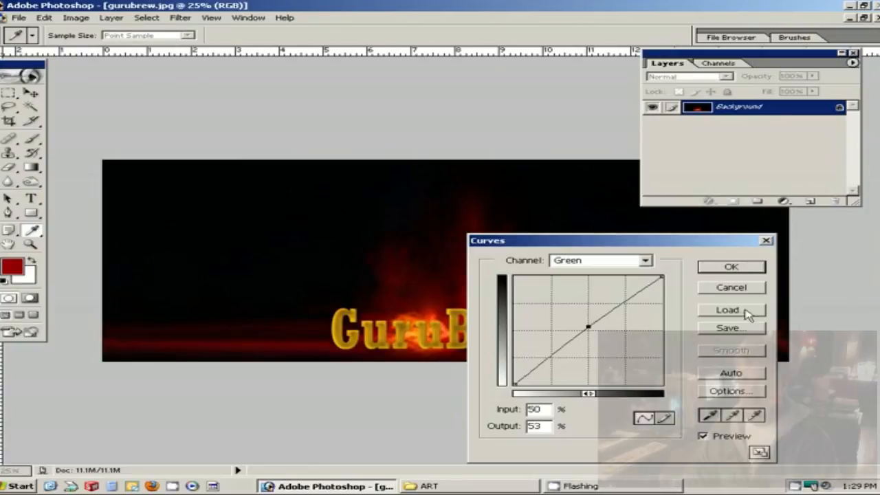
{"action": "left_click", "coordinate": [731, 267]}
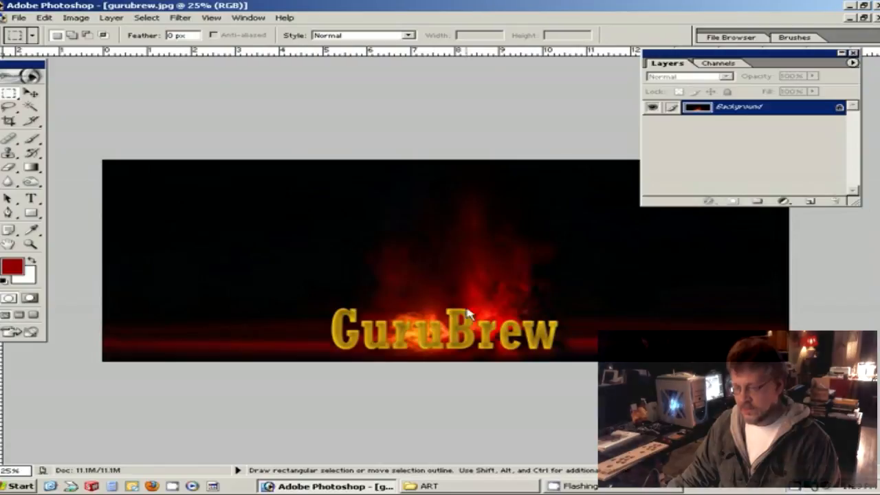
- Select All on the GuruBrew fire image and switch toward the Control Panel Top2 document
{"action": "left_click", "coordinate": [146, 17]}
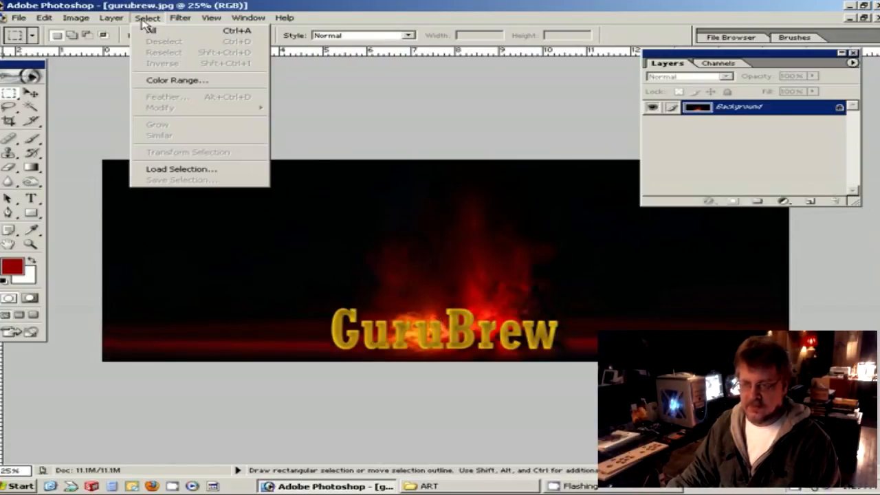
{"action": "left_click", "coordinate": [44, 17]}
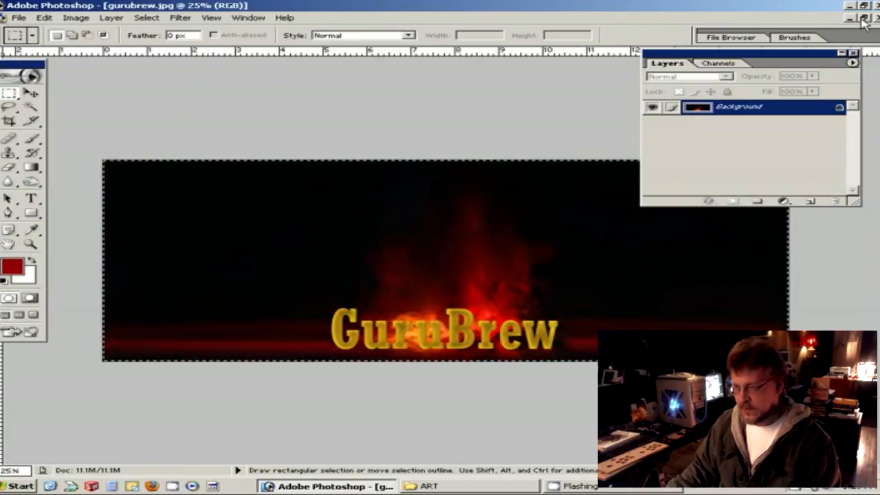
{"action": "left_click", "coordinate": [864, 18]}
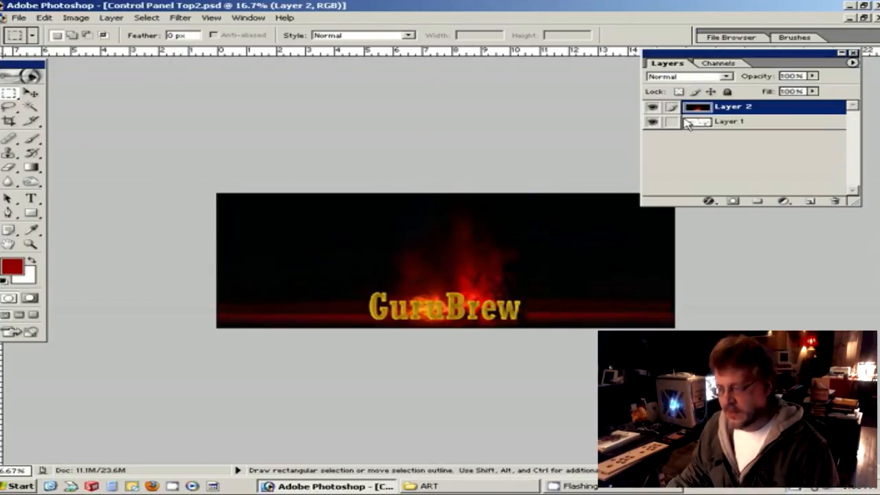
{"action": "mouse_move", "coordinate": [701, 126]}
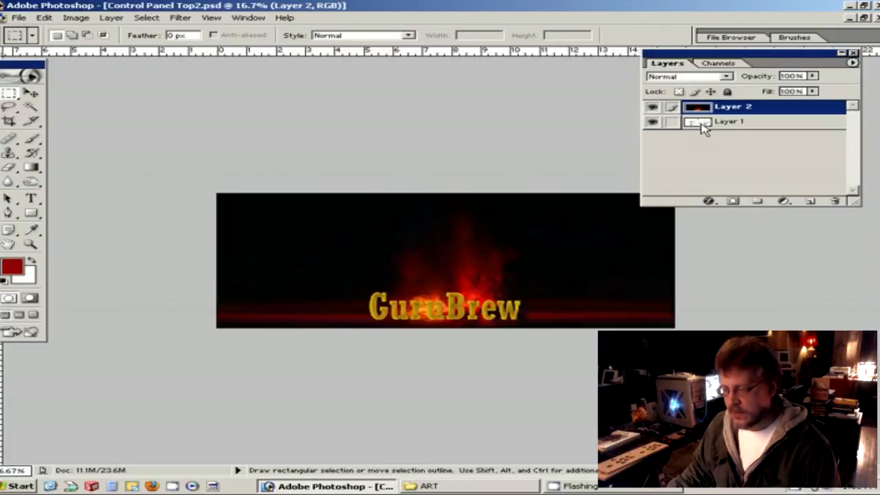
{"action": "mouse_move", "coordinate": [735, 77]}
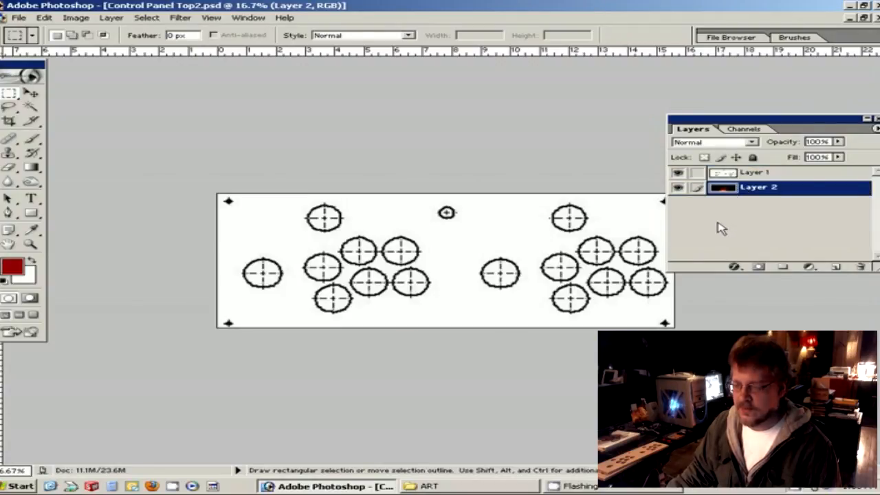
{"action": "mouse_move", "coordinate": [790, 178]}
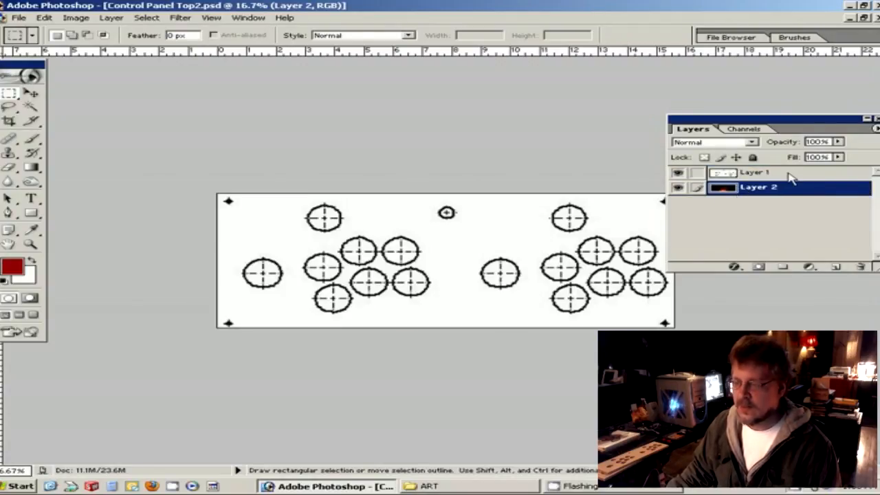
- In Layer 1's Blending Options, drag the This Layer white Blend If slider down to hide white
{"action": "double_click", "coordinate": [755, 171]}
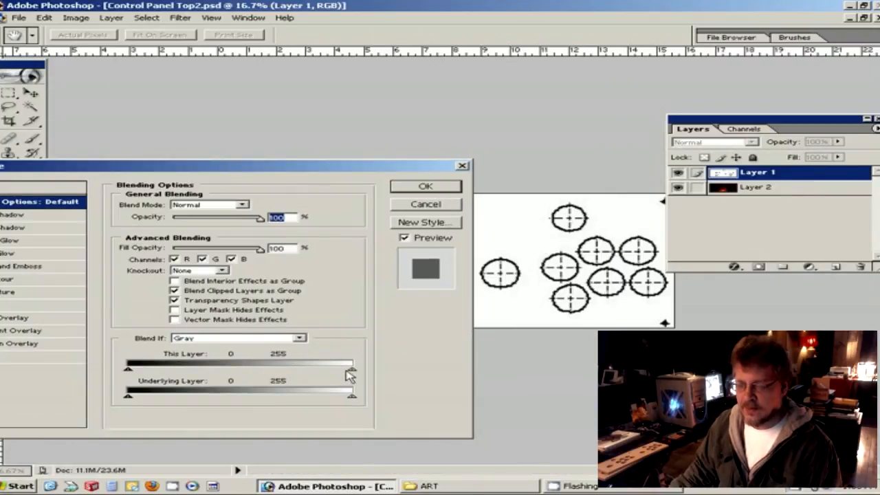
{"action": "left_click_drag", "start_coordinate": [352, 363], "coordinate": [336, 362]}
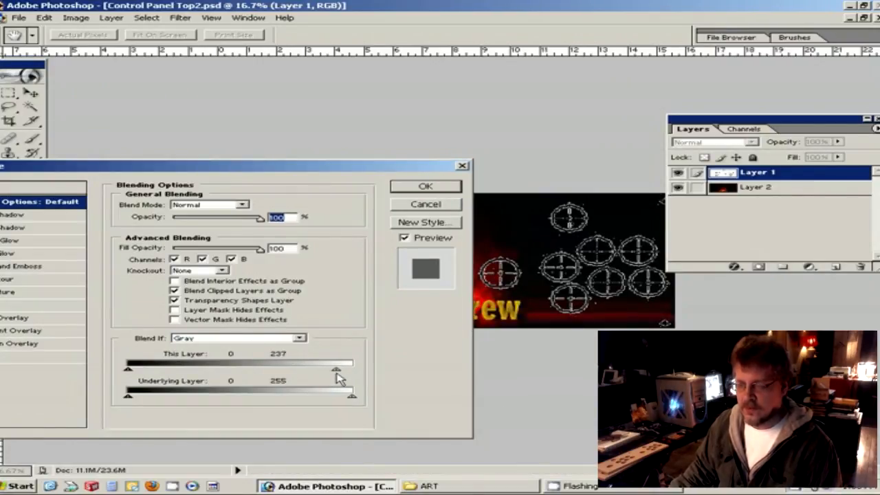
{"action": "left_click_drag", "start_coordinate": [337, 368], "coordinate": [330, 368]}
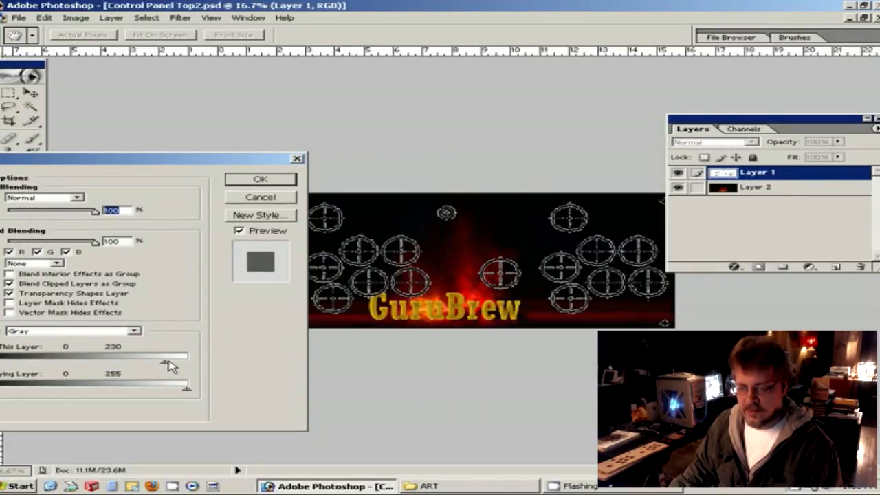
- Fine-tune the white Blend If cutoff to about 207 so only circle outlines show over the fire
{"action": "left_click_drag", "start_coordinate": [168, 360], "coordinate": [190, 360]}
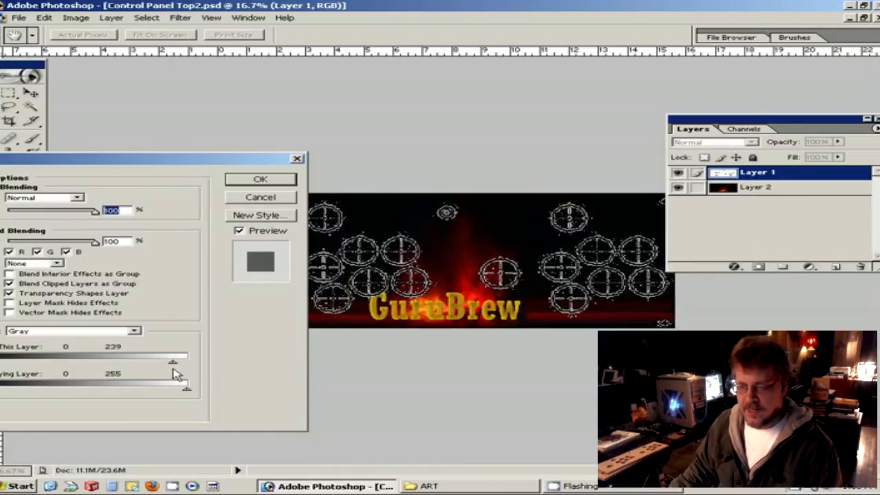
{"action": "left_click_drag", "start_coordinate": [174, 360], "coordinate": [150, 360]}
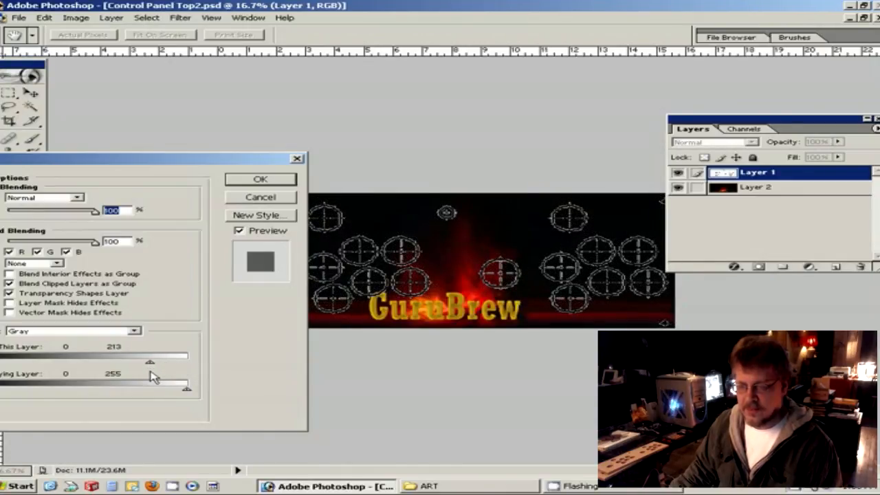
{"action": "left_click_drag", "start_coordinate": [149, 362], "coordinate": [144, 362]}
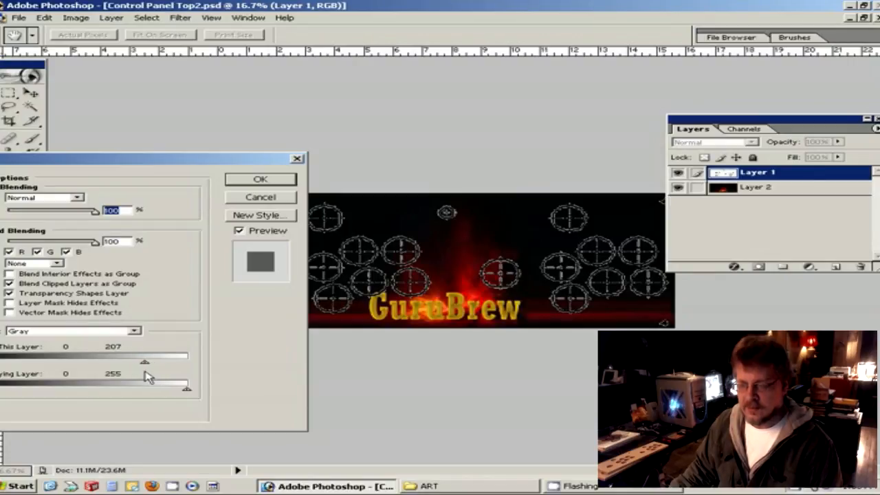
{"action": "left_click_drag", "start_coordinate": [145, 363], "coordinate": [150, 362]}
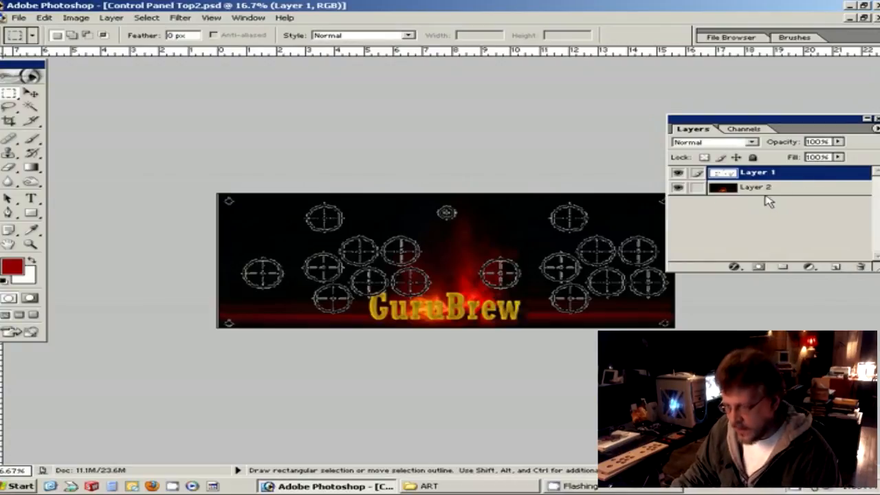
{"action": "left_click", "coordinate": [757, 187]}
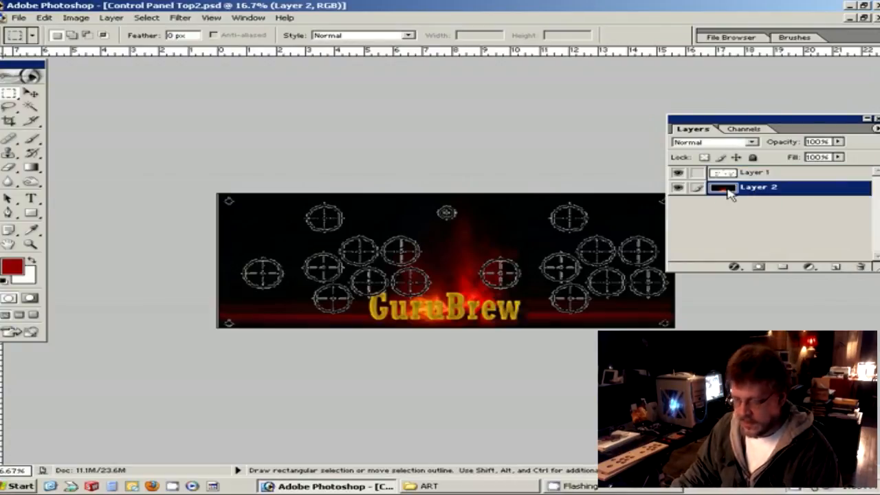
{"action": "left_click", "coordinate": [9, 93]}
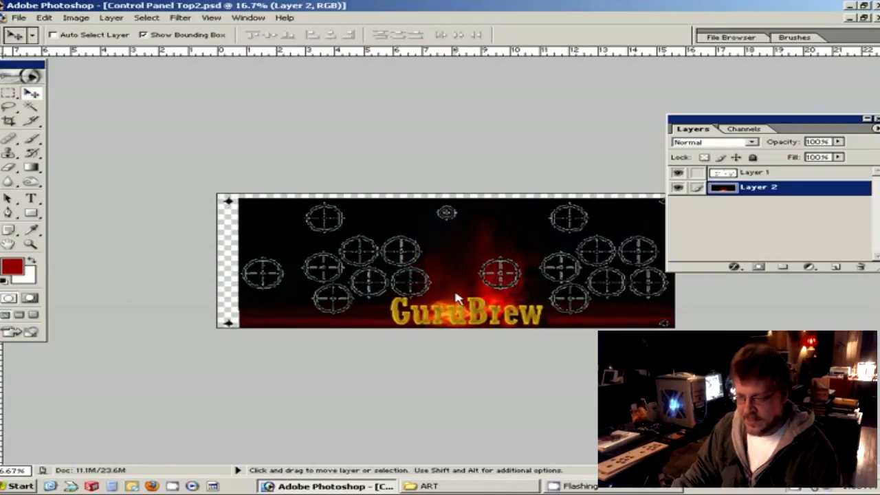
{"action": "left_click_drag", "start_coordinate": [457, 300], "coordinate": [433, 291]}
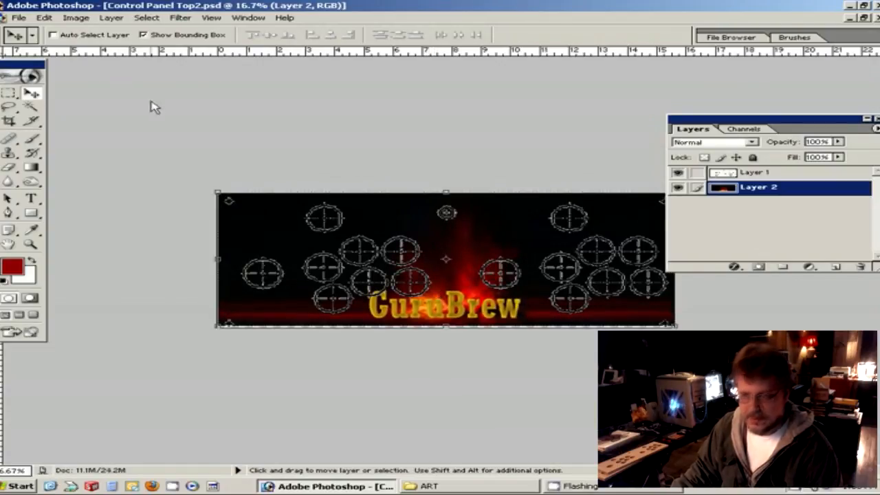
{"action": "left_click", "coordinate": [44, 16]}
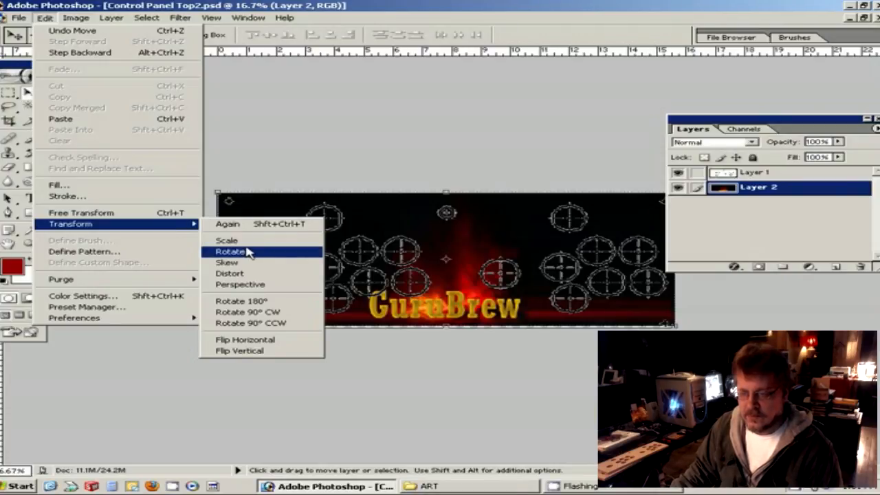
- Free Transform Layer 2, stretching the fire background wider and taller over the canvas
{"action": "left_click", "coordinate": [231, 250]}
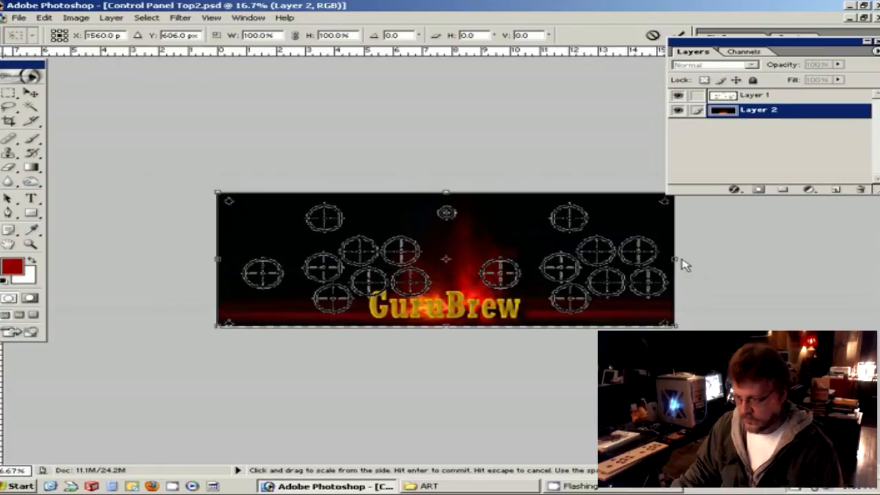
{"action": "left_click_drag", "start_coordinate": [673, 258], "coordinate": [701, 258]}
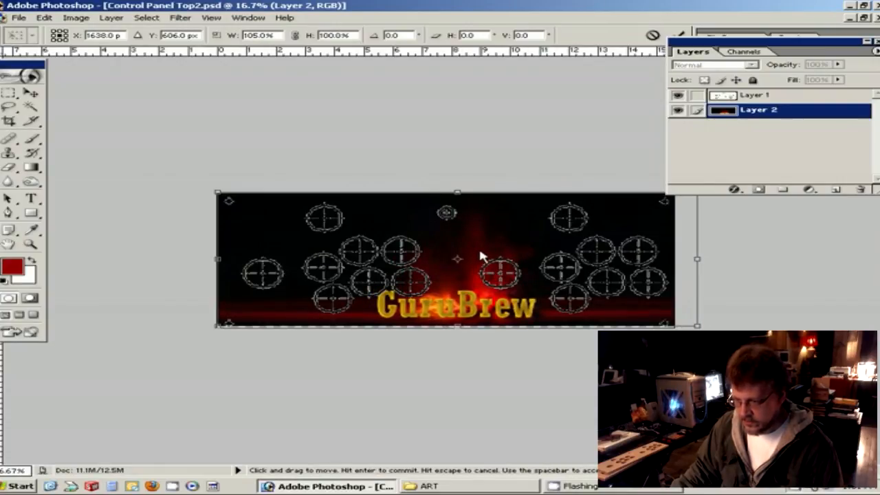
{"action": "left_click_drag", "start_coordinate": [481, 257], "coordinate": [484, 264]}
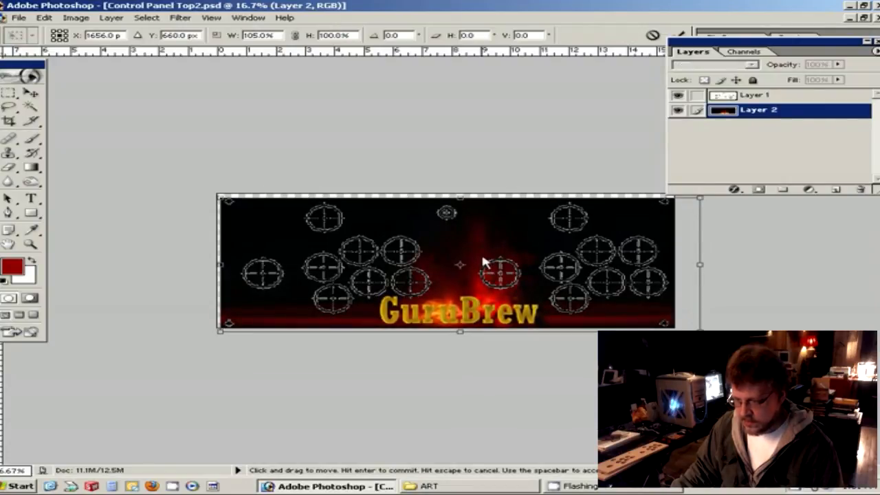
{"action": "left_click_drag", "start_coordinate": [459, 198], "coordinate": [459, 201]}
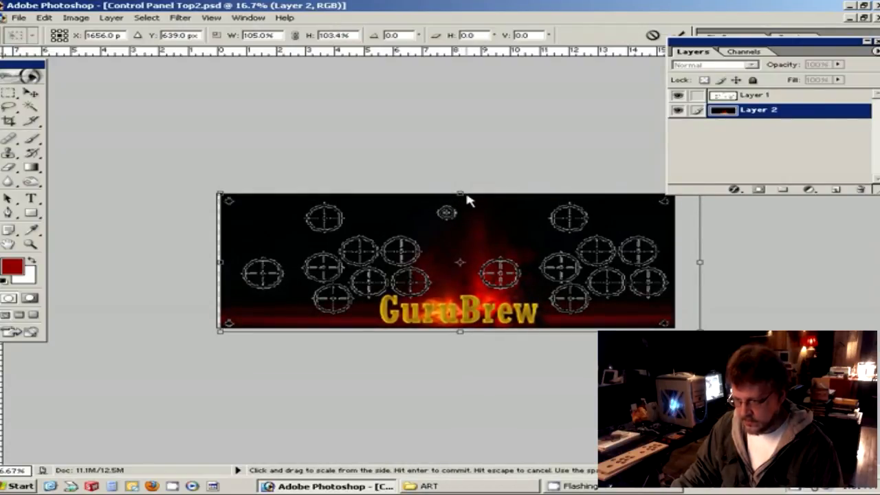
{"action": "left_click_drag", "start_coordinate": [467, 199], "coordinate": [506, 295]}
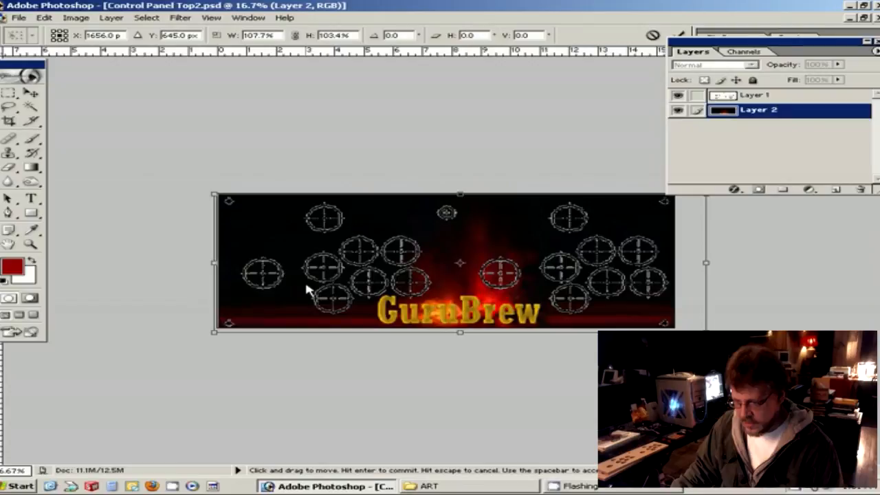
- Shift and widen the background to cover the canvas edges, then apply the transformation
{"action": "left_click_drag", "start_coordinate": [310, 288], "coordinate": [325, 293]}
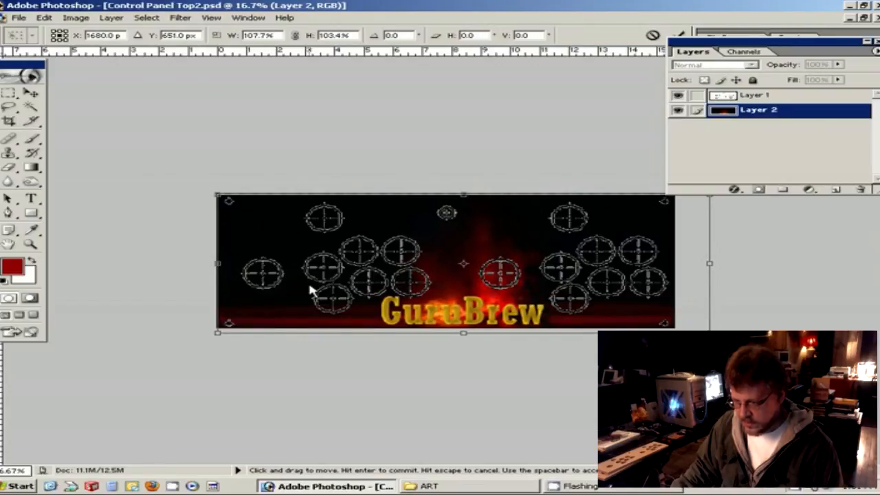
{"action": "left_click_drag", "start_coordinate": [316, 288], "coordinate": [307, 285]}
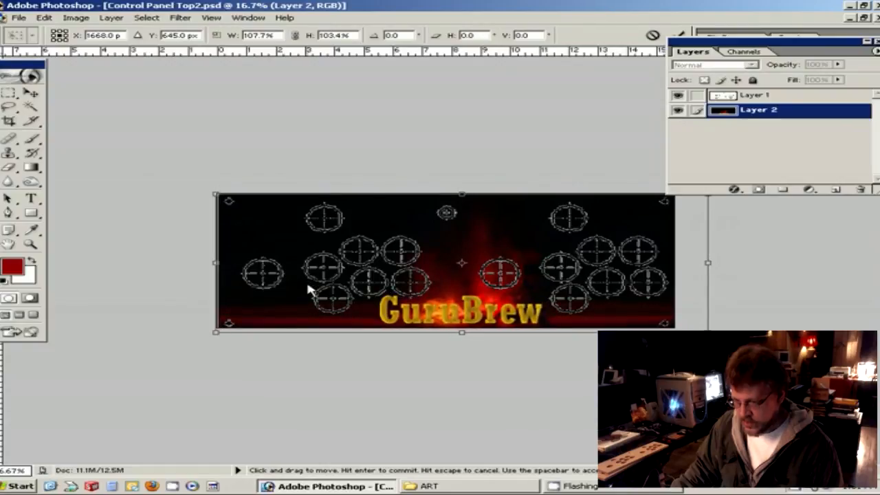
{"action": "mouse_move", "coordinate": [217, 278]}
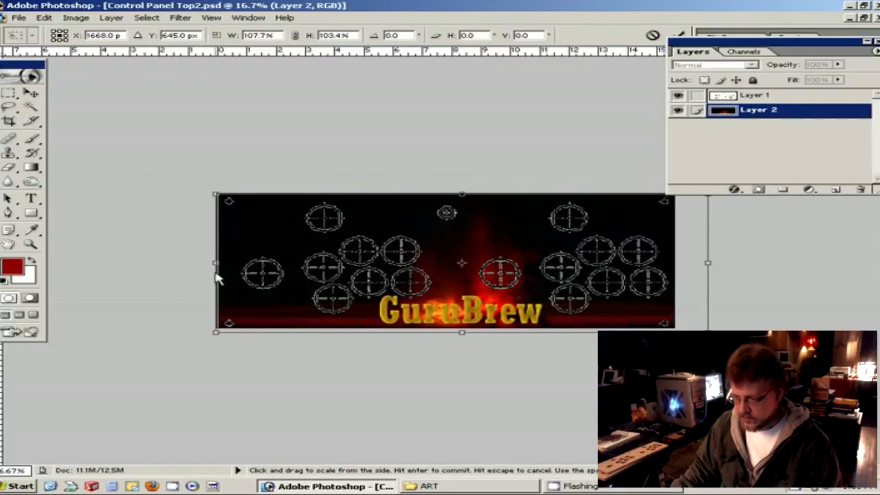
{"action": "mouse_move", "coordinate": [74, 277]}
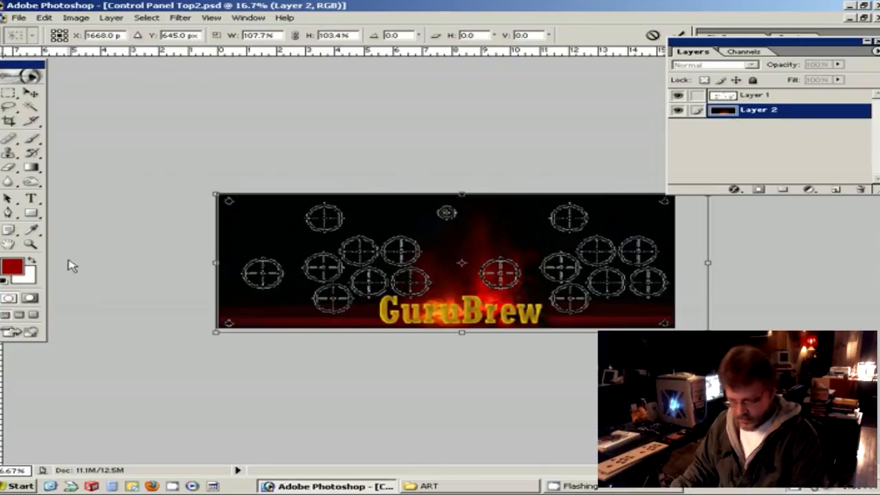
{"action": "mouse_move", "coordinate": [462, 341]}
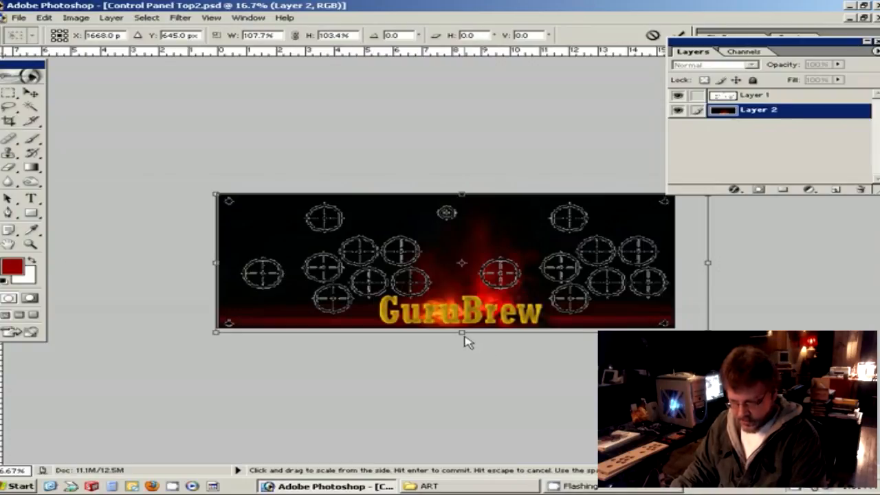
{"action": "left_click_drag", "start_coordinate": [462, 331], "coordinate": [462, 323]}
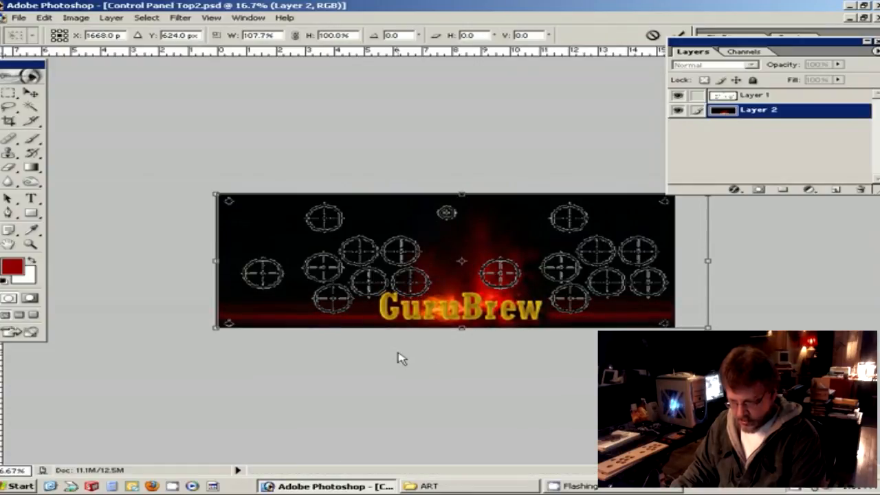
{"action": "mouse_move", "coordinate": [461, 200]}
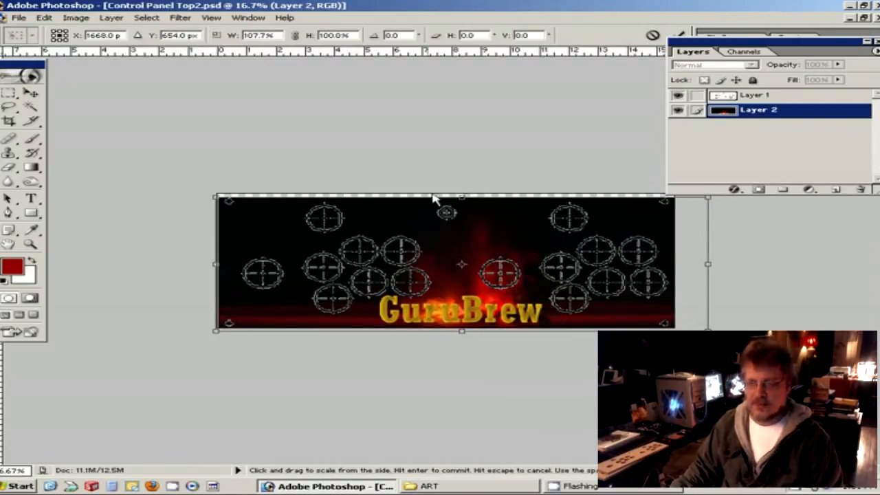
{"action": "mouse_move", "coordinate": [27, 112]}
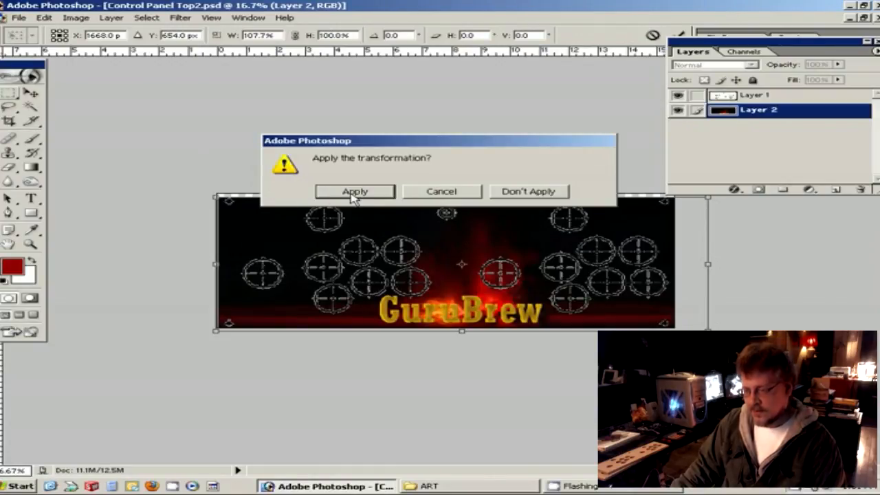
{"action": "left_click", "coordinate": [354, 191]}
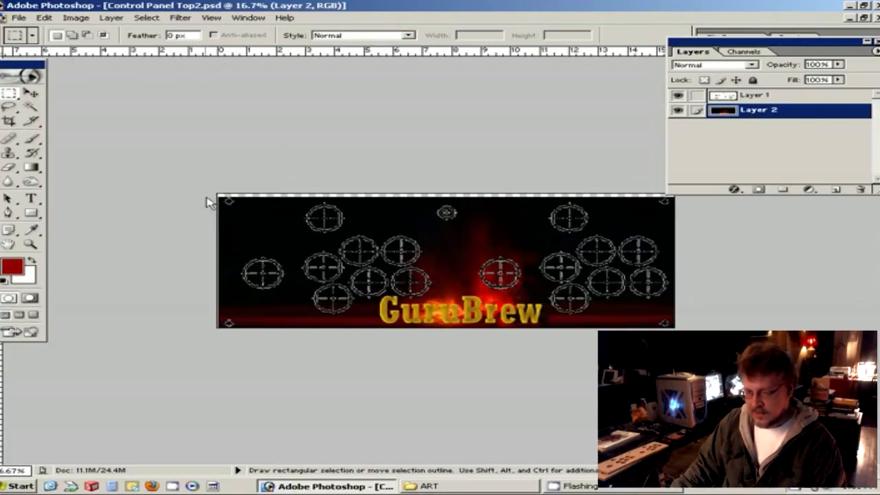
{"action": "mouse_move", "coordinate": [217, 213]}
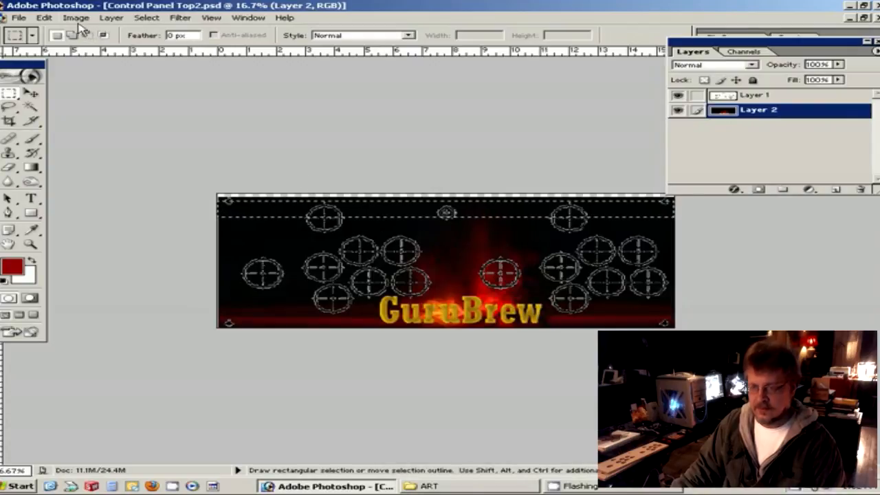
- Scale the selected top strip of fire upward via Edit > Transform > Scale and apply it
{"action": "left_click", "coordinate": [44, 16]}
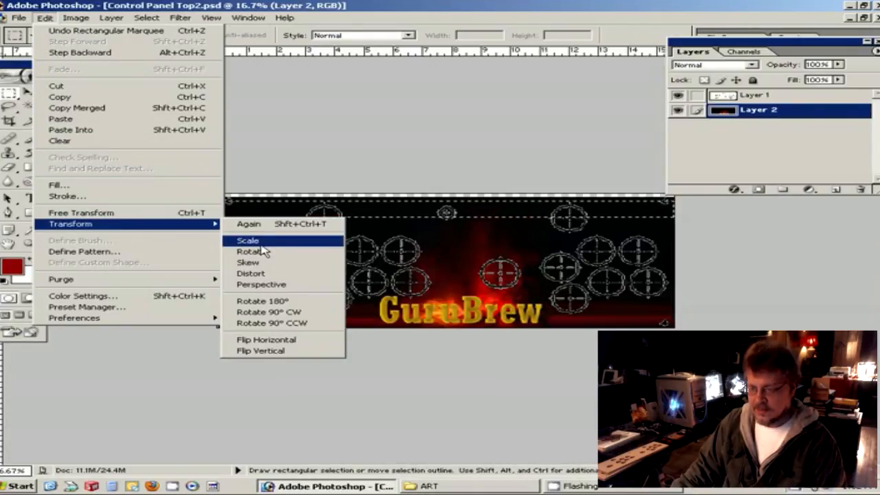
{"action": "left_click", "coordinate": [248, 239]}
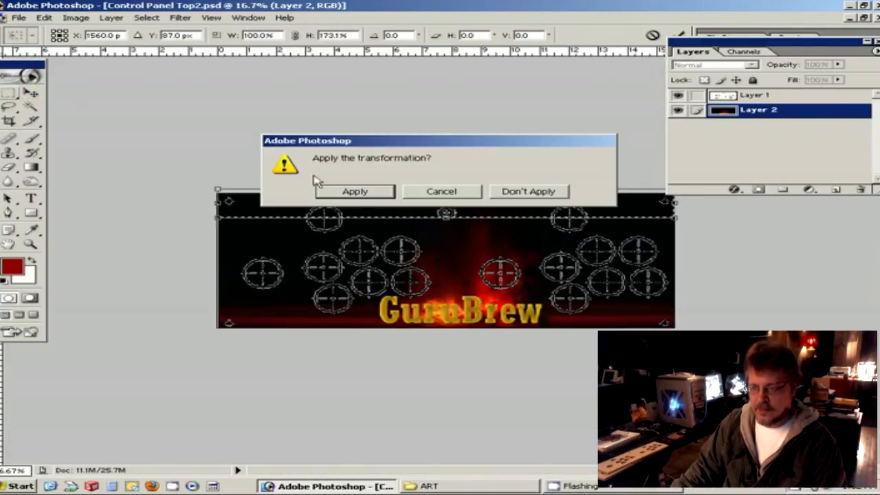
{"action": "left_click", "coordinate": [354, 191]}
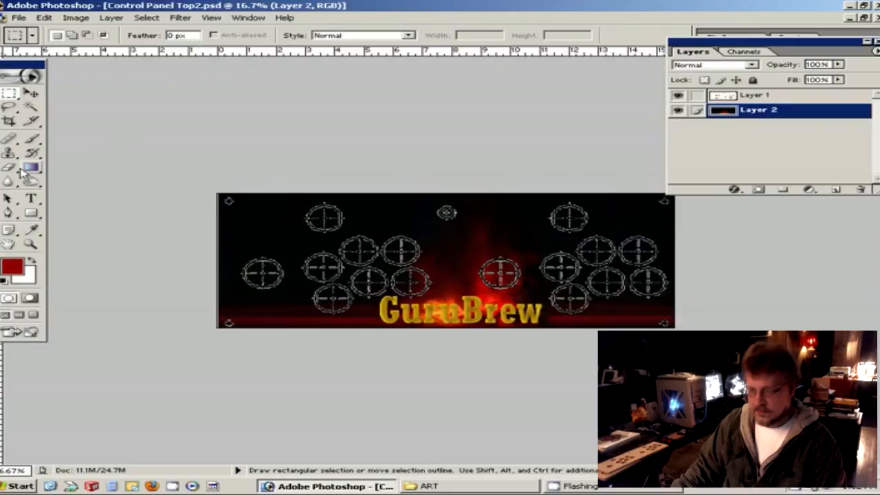
{"action": "left_click", "coordinate": [30, 245]}
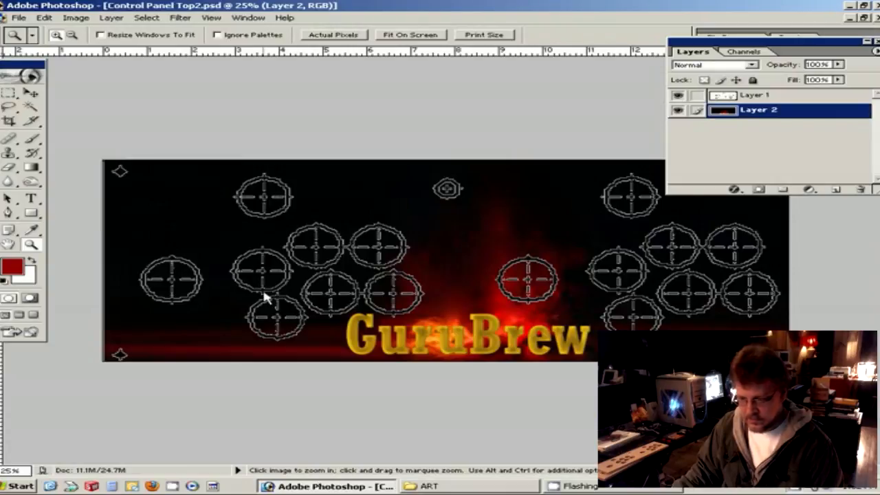
{"action": "mouse_move", "coordinate": [372, 314]}
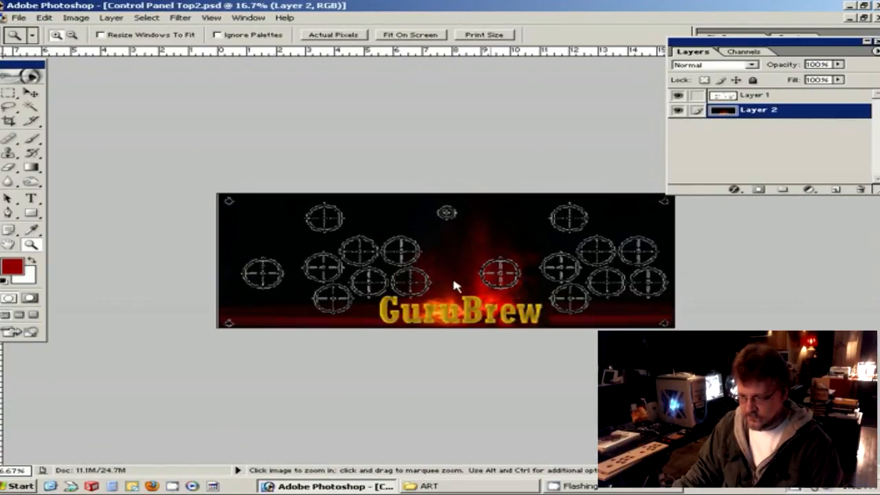
{"action": "mouse_move", "coordinate": [351, 231]}
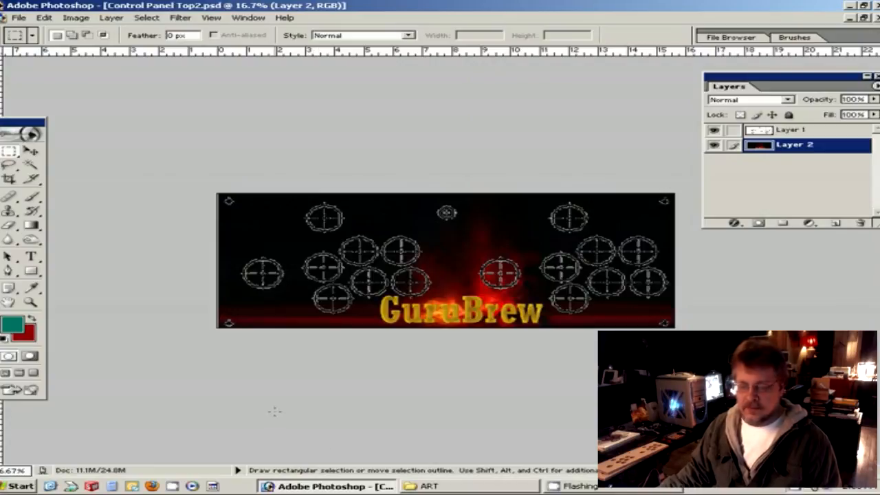
{"action": "mouse_move", "coordinate": [419, 373]}
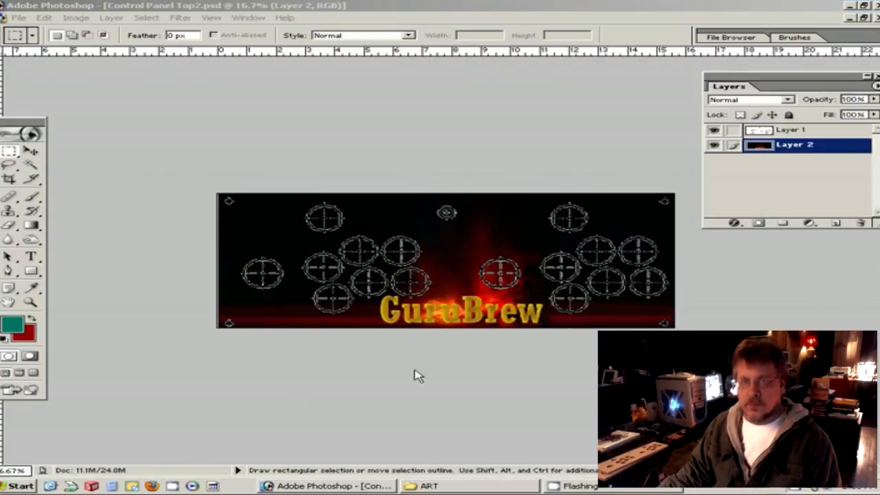
{"action": "mouse_move", "coordinate": [400, 383]}
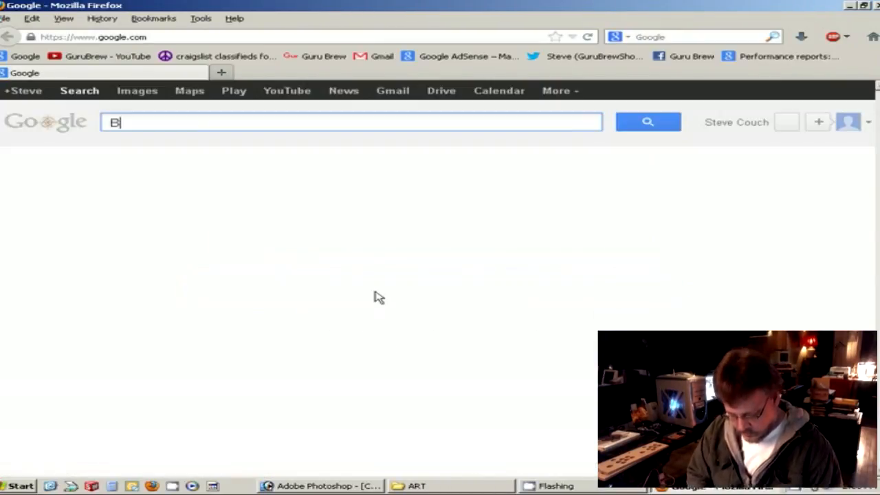
- Search Google for BATMAN and switch to image results
{"action": "type", "text": "ATT"}
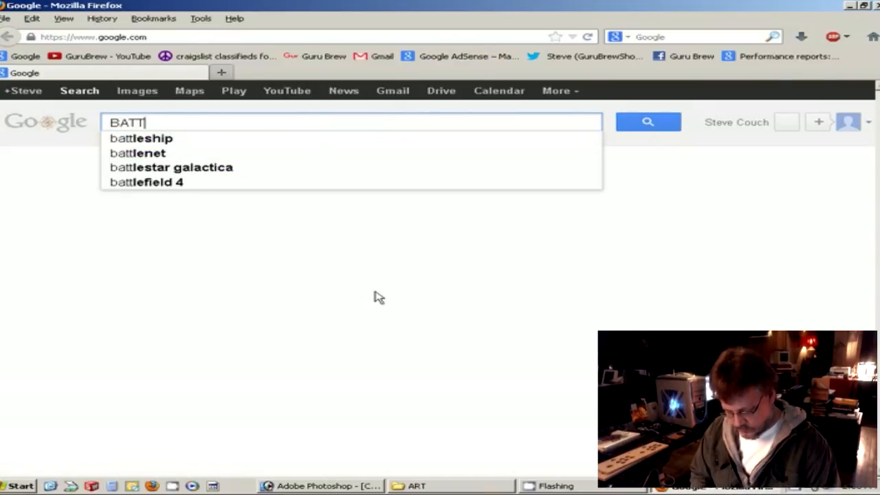
{"action": "type", "text": "MAN"}
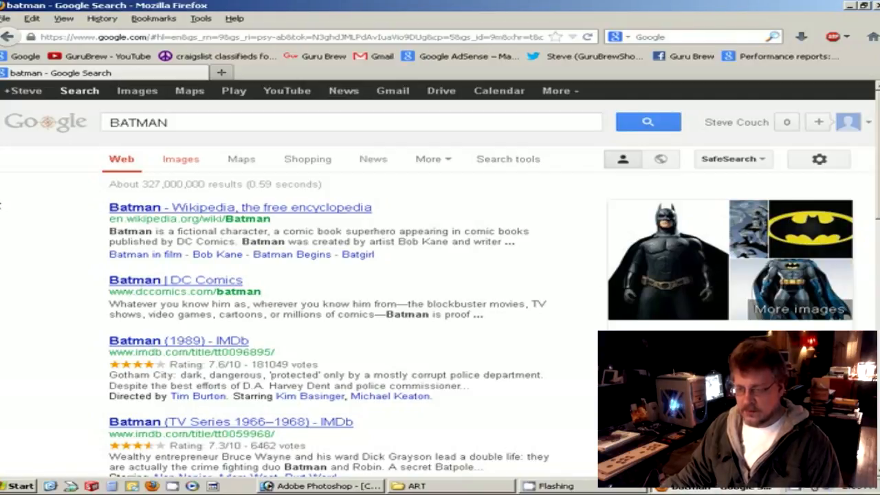
{"action": "mouse_move", "coordinate": [181, 165]}
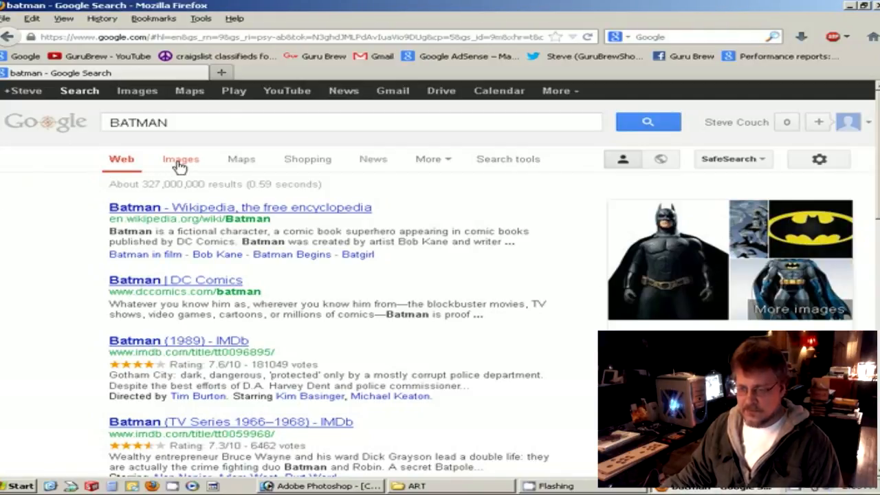
{"action": "left_click", "coordinate": [180, 160]}
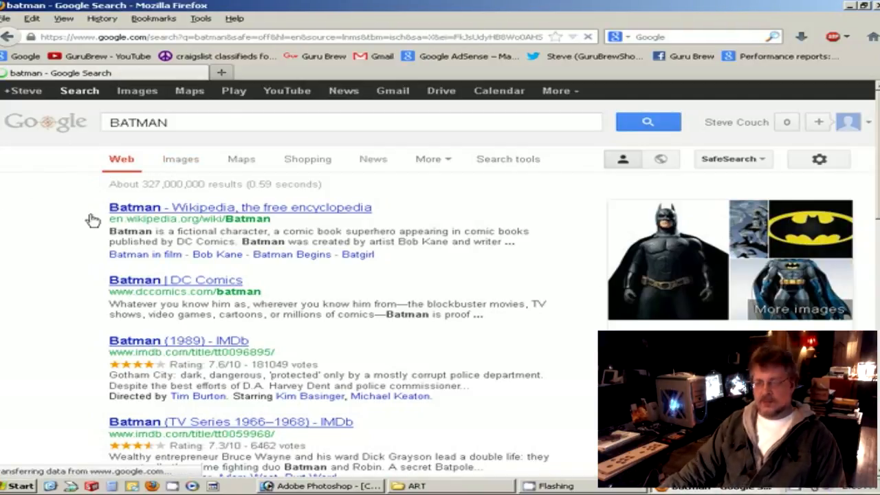
{"action": "left_click", "coordinate": [181, 160]}
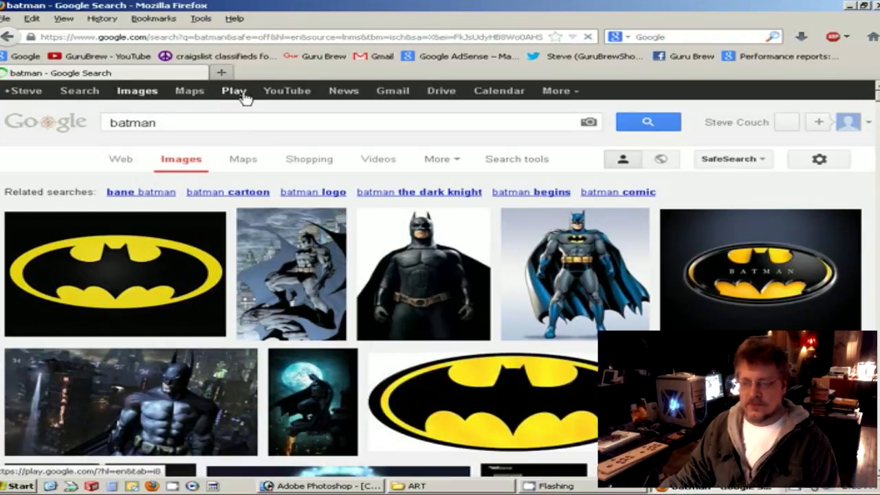
{"action": "mouse_move", "coordinate": [285, 91]}
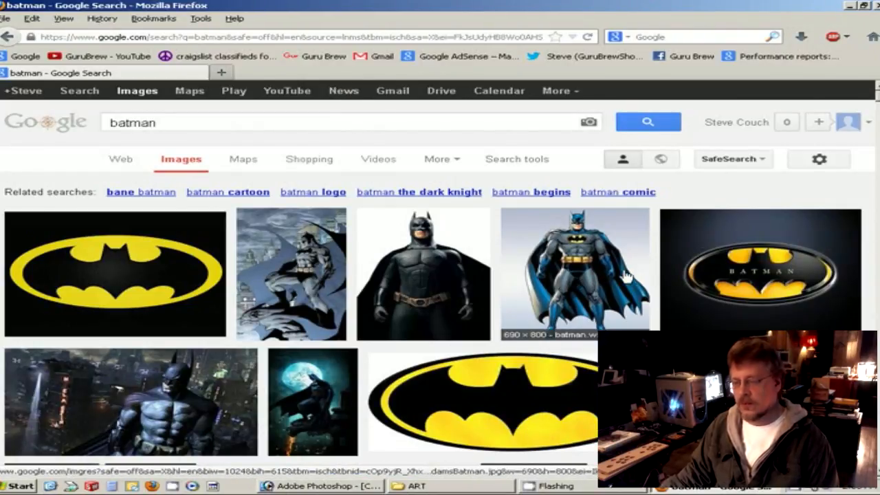
{"action": "mouse_move", "coordinate": [605, 282]}
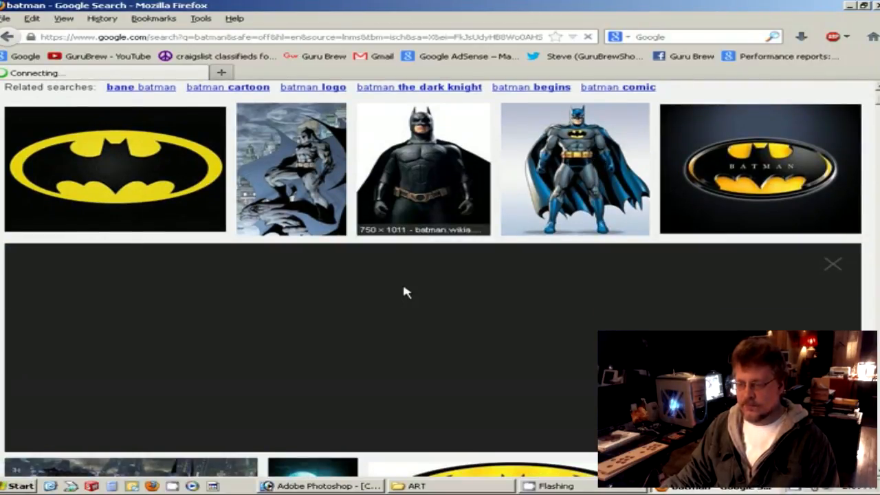
- Preview the Batsuit Batman result and copy the image
{"action": "left_click", "coordinate": [574, 168]}
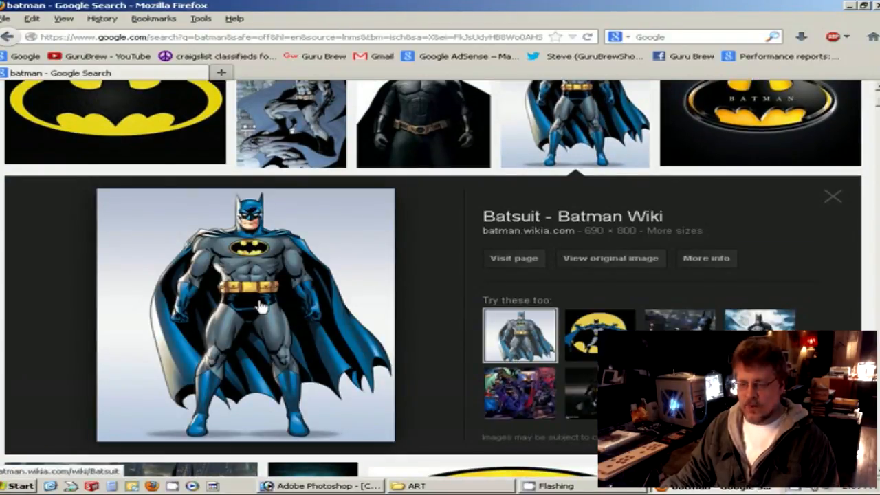
{"action": "right_click", "coordinate": [260, 306]}
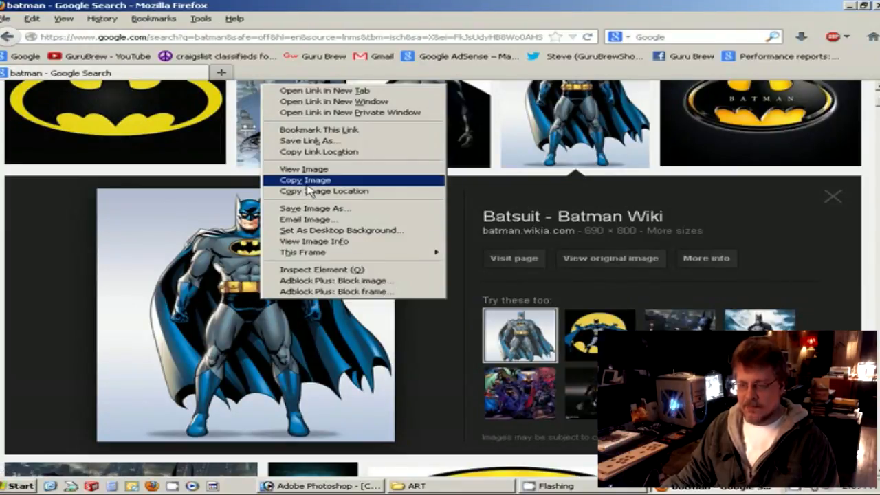
{"action": "left_click", "coordinate": [318, 487]}
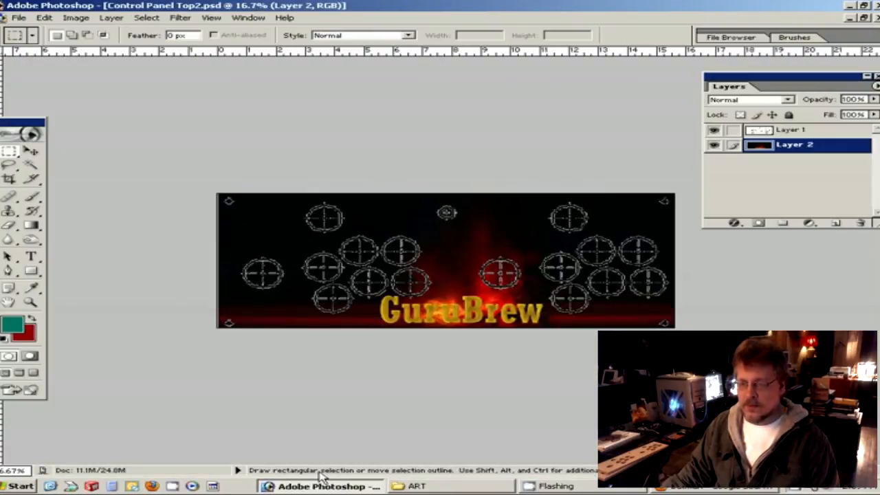
- Create a new untitled document and paste the copied Batman picture onto Layer 1
{"action": "left_click", "coordinate": [18, 17]}
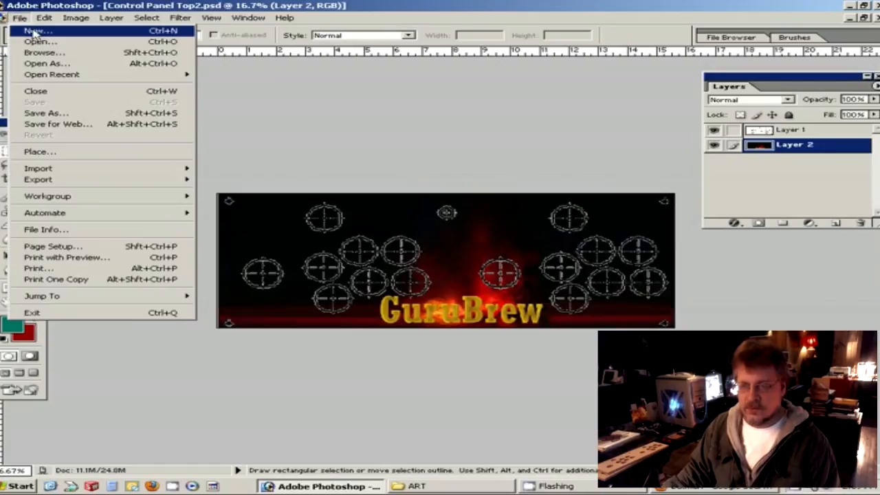
{"action": "left_click", "coordinate": [36, 31]}
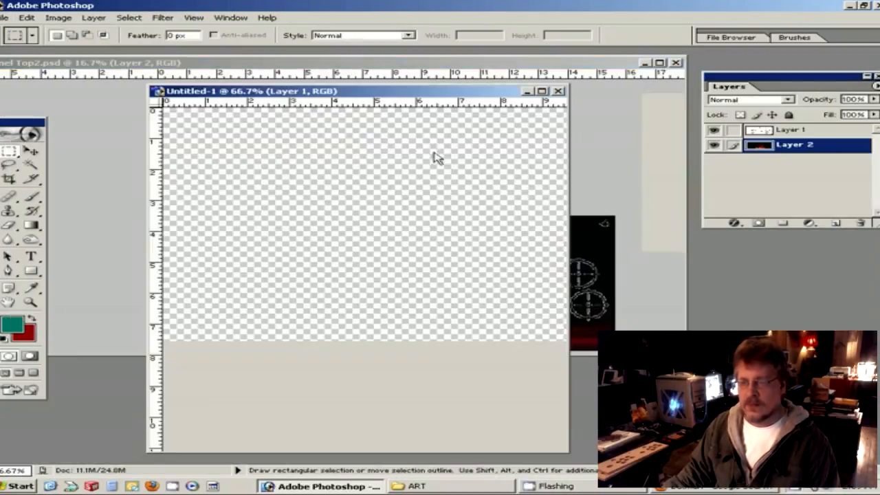
{"action": "left_click", "coordinate": [27, 16]}
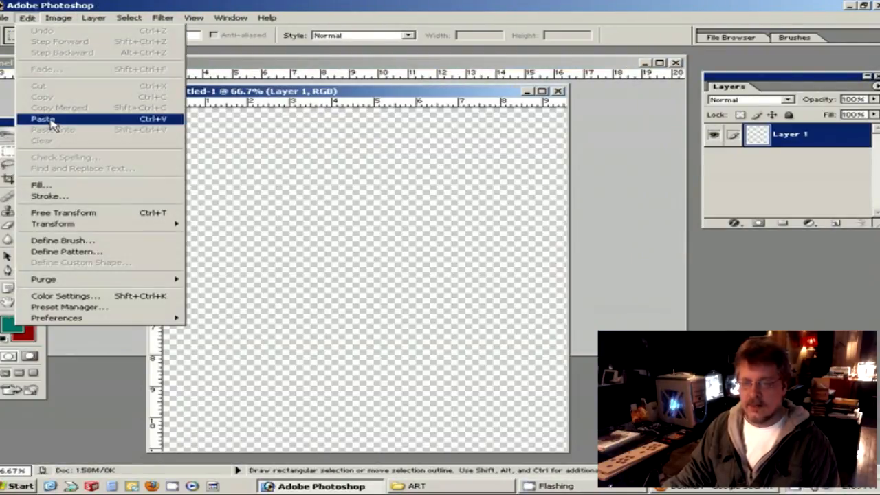
{"action": "left_click", "coordinate": [43, 118]}
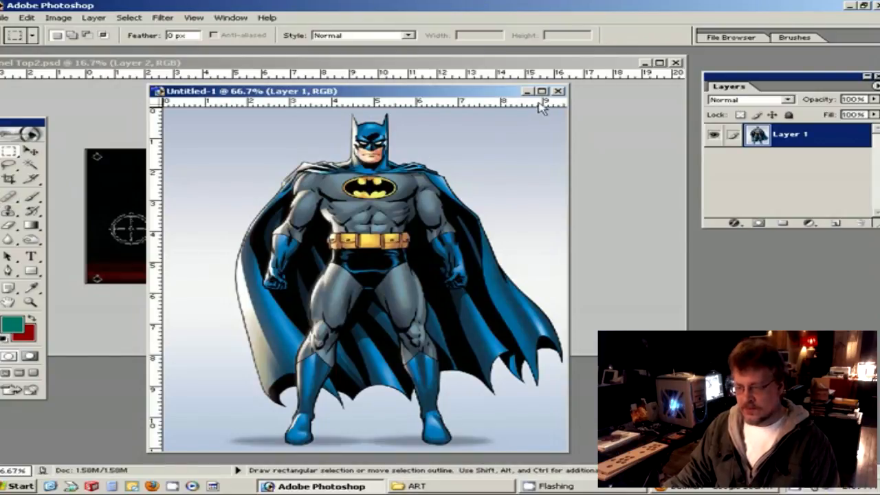
{"action": "left_click", "coordinate": [544, 91]}
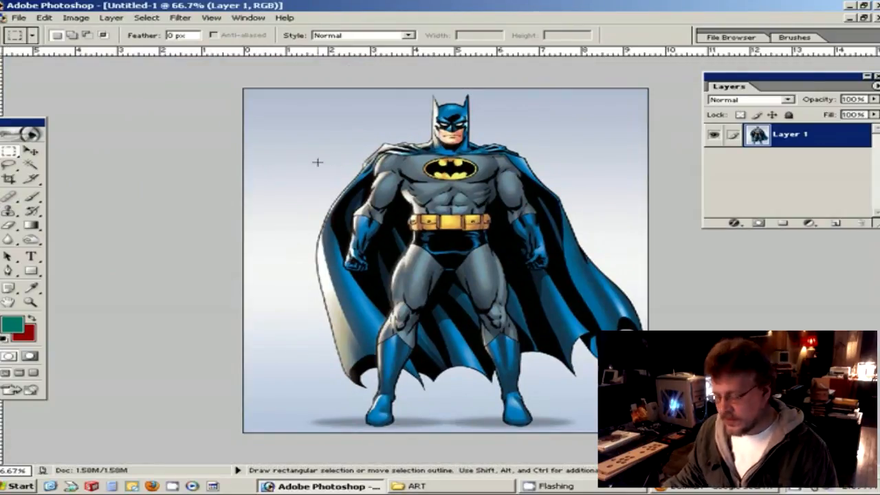
{"action": "mouse_move", "coordinate": [531, 233]}
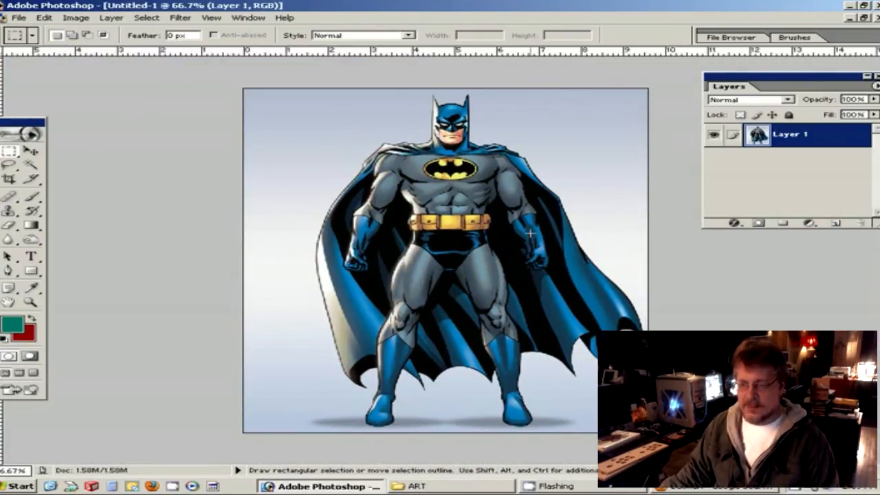
{"action": "mouse_move", "coordinate": [295, 277]}
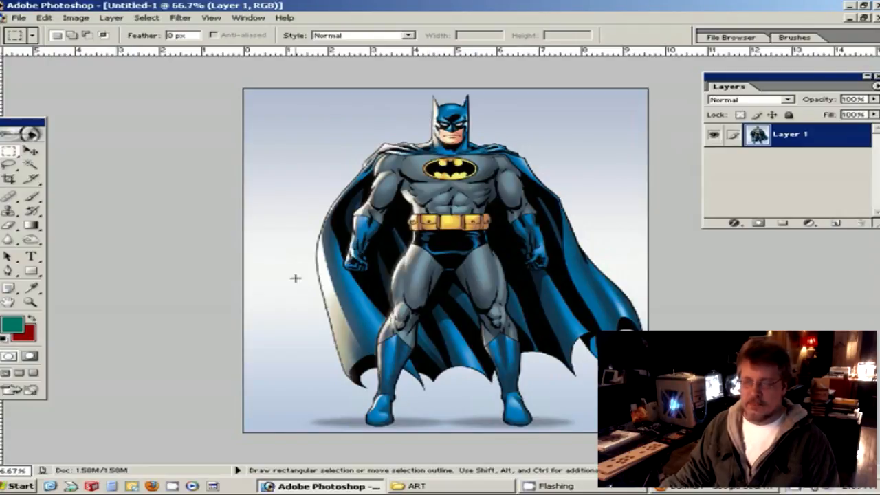
{"action": "mouse_move", "coordinate": [193, 262]}
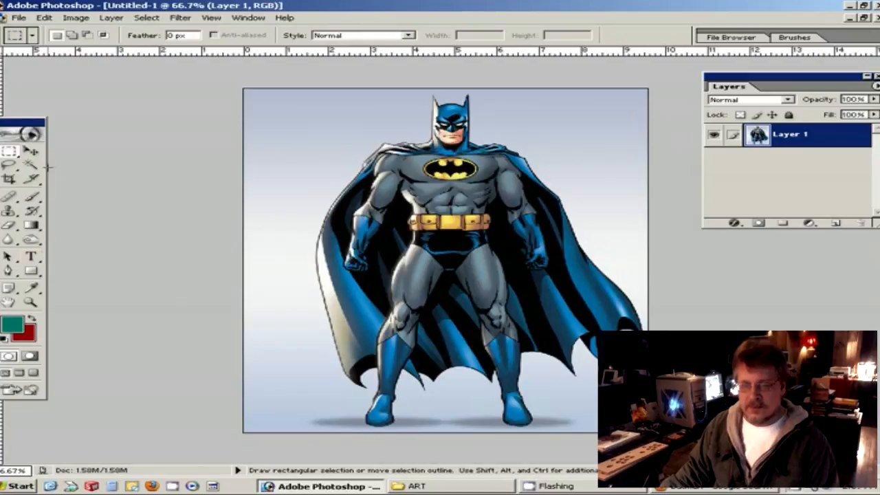
- Zoom in on Batman's head and begin a Lasso trace along the cowl edge
{"action": "left_click", "coordinate": [9, 164]}
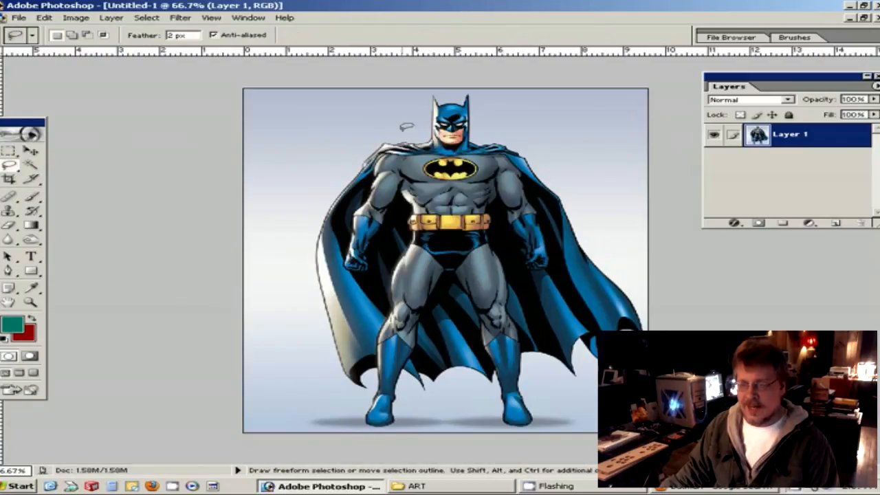
{"action": "left_click", "coordinate": [30, 303]}
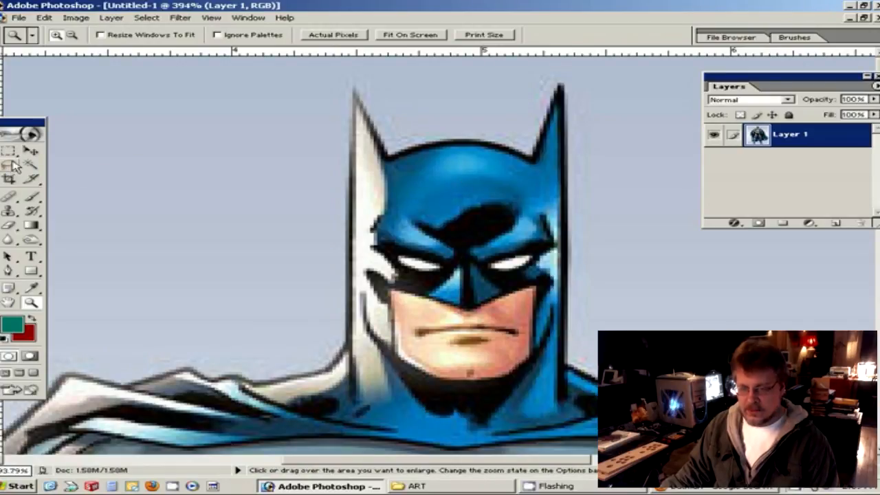
{"action": "left_click", "coordinate": [9, 164]}
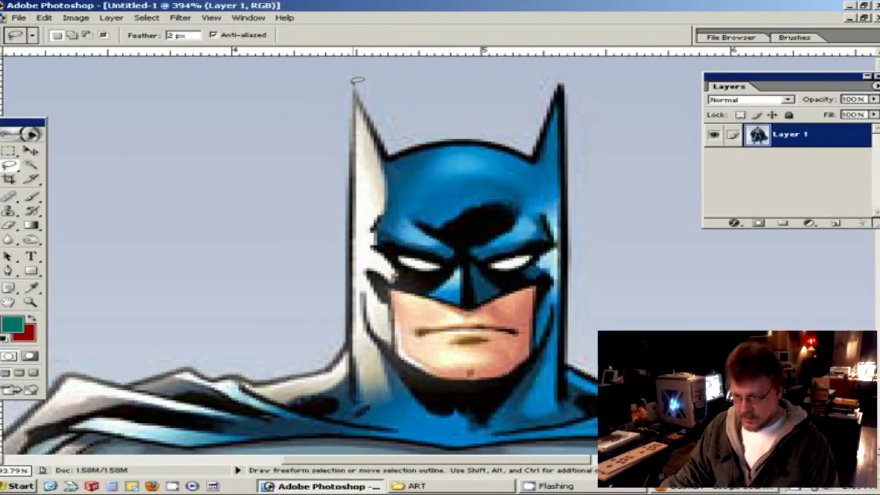
{"action": "left_click_drag", "start_coordinate": [356, 82], "coordinate": [333, 315]}
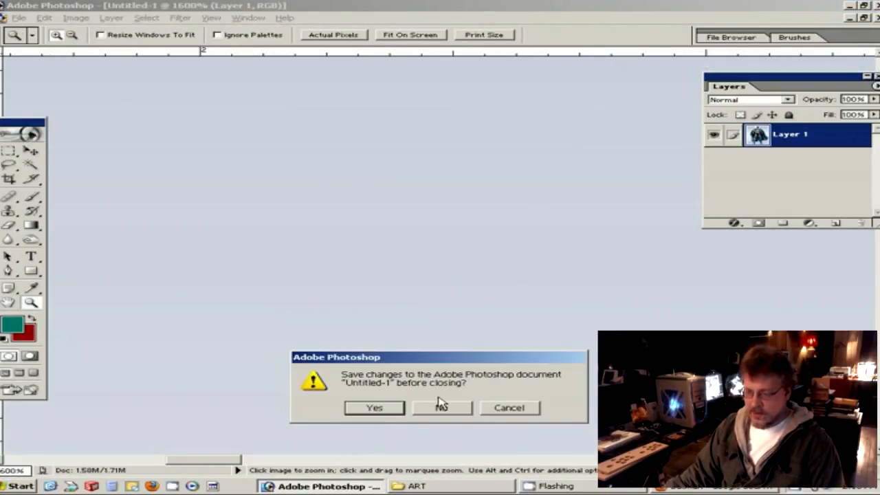
- Discard the untitled document and open the Batman picture f.jpg from the ART folder
{"action": "left_click", "coordinate": [439, 407]}
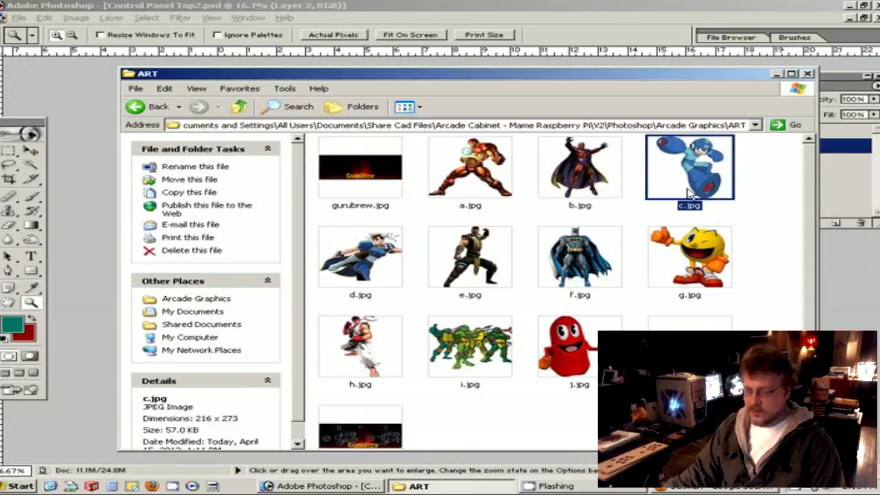
{"action": "left_click", "coordinate": [580, 257]}
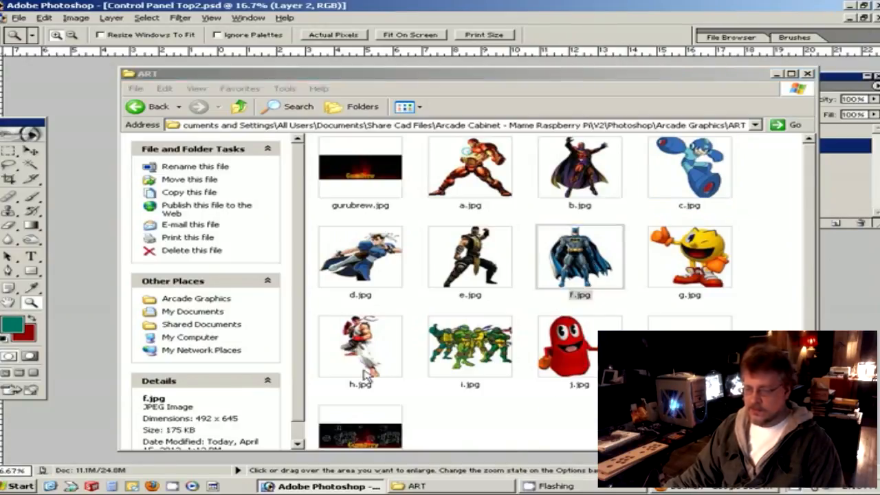
{"action": "double_click", "coordinate": [580, 257]}
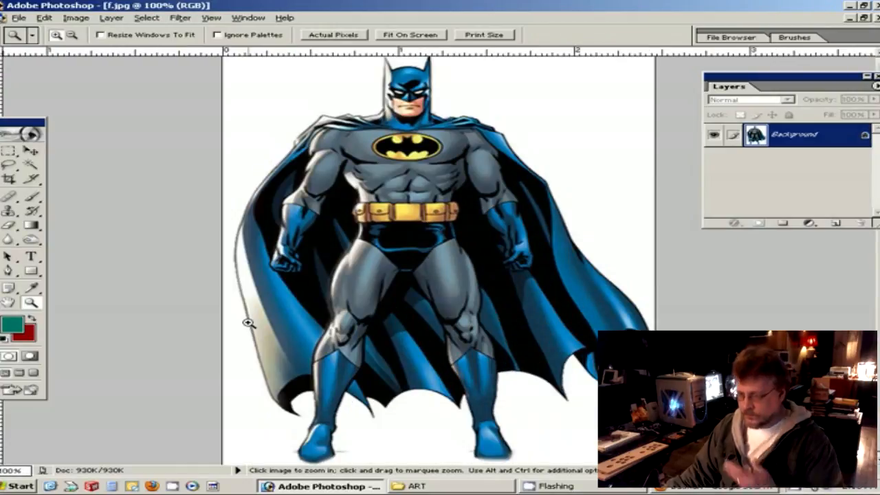
{"action": "mouse_move", "coordinate": [368, 264]}
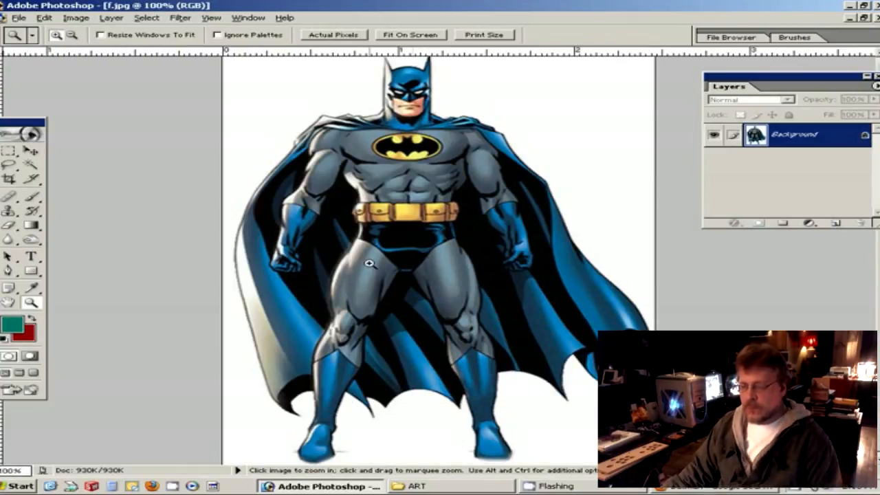
{"action": "mouse_move", "coordinate": [481, 108]}
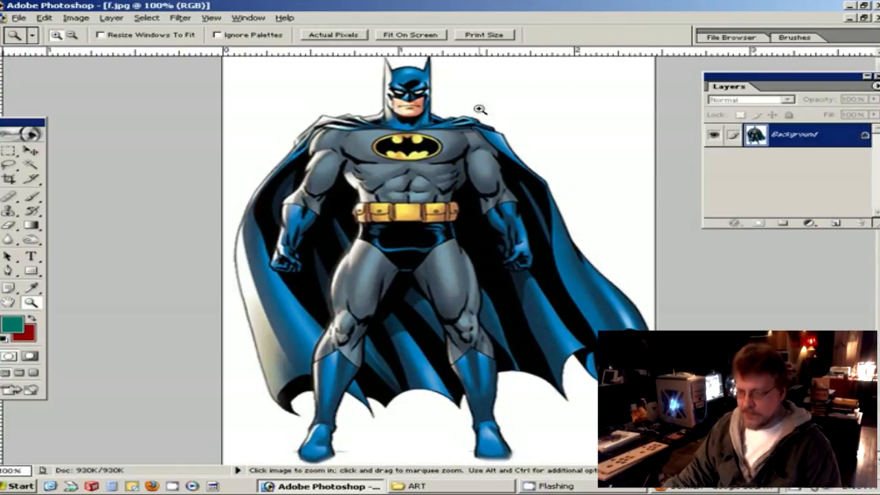
{"action": "mouse_move", "coordinate": [360, 211]}
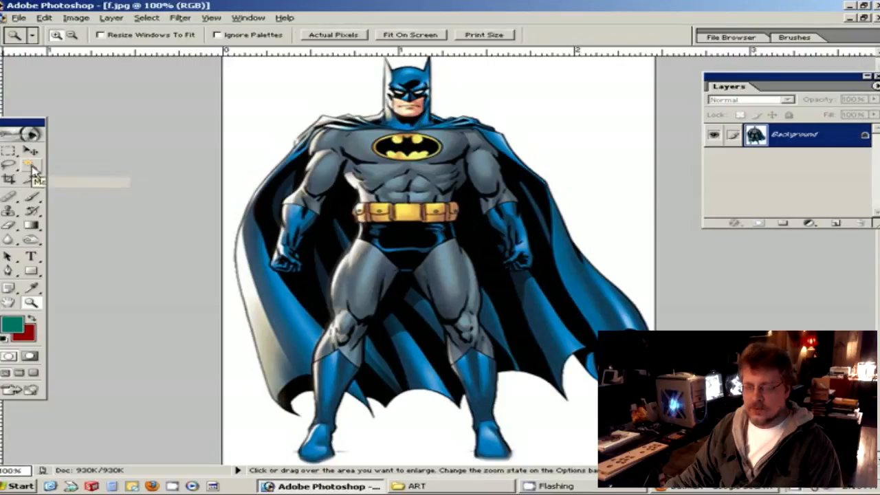
- With the Magic Wand at tolerance 40, select the white background around Batman
{"action": "left_click", "coordinate": [30, 165]}
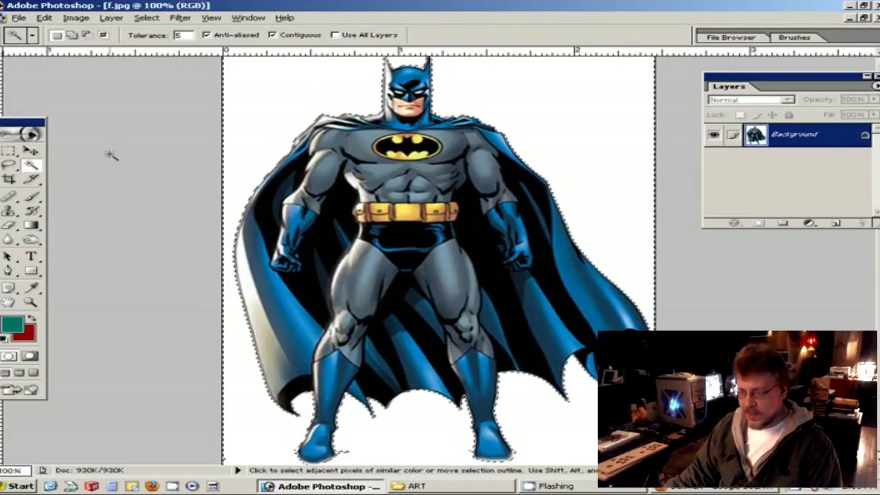
{"action": "left_click", "coordinate": [344, 474]}
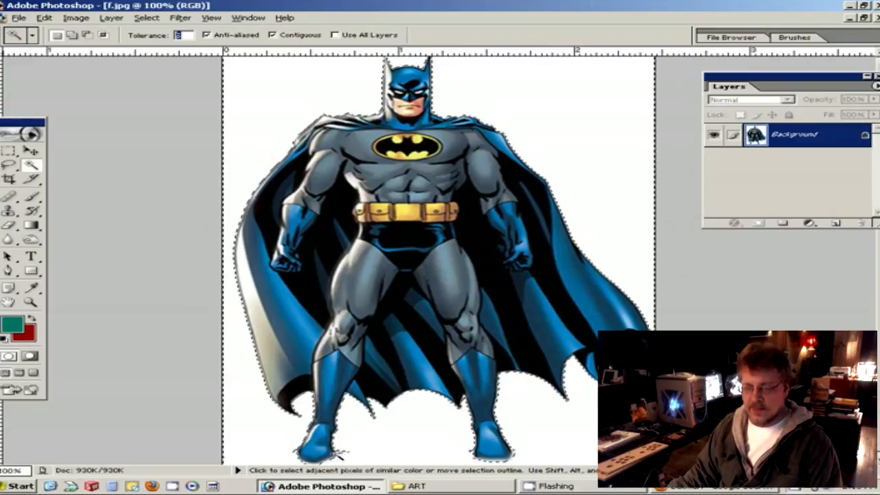
{"action": "left_click", "coordinate": [343, 454]}
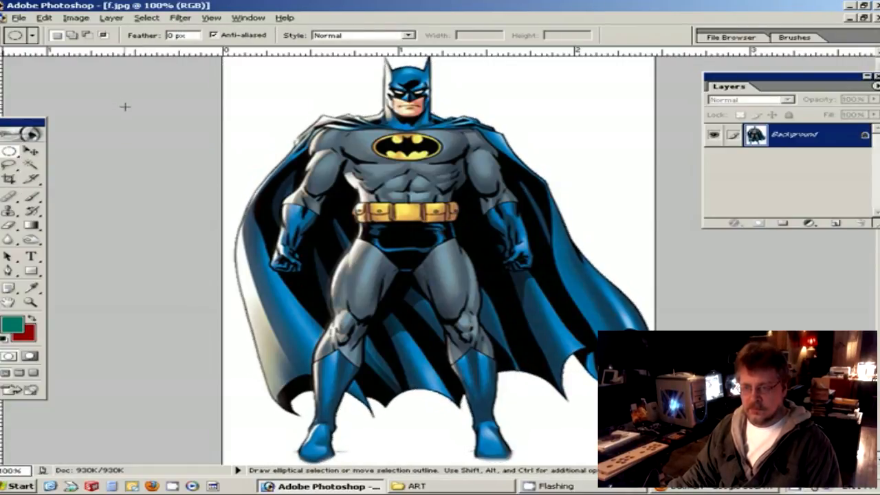
{"action": "left_click", "coordinate": [30, 165]}
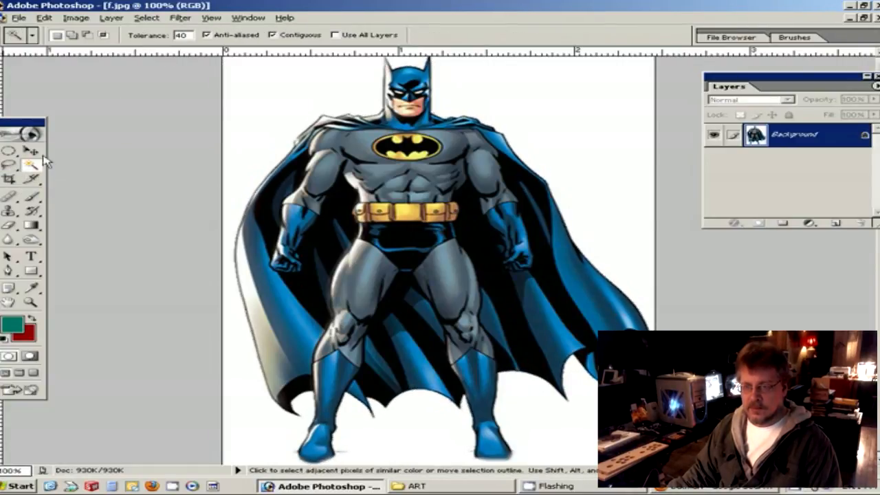
{"action": "mouse_move", "coordinate": [589, 191]}
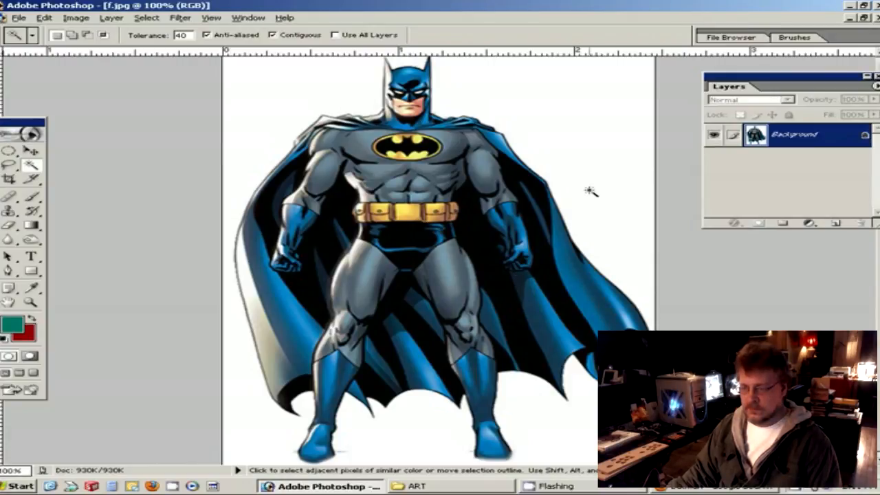
{"action": "left_click", "coordinate": [553, 273]}
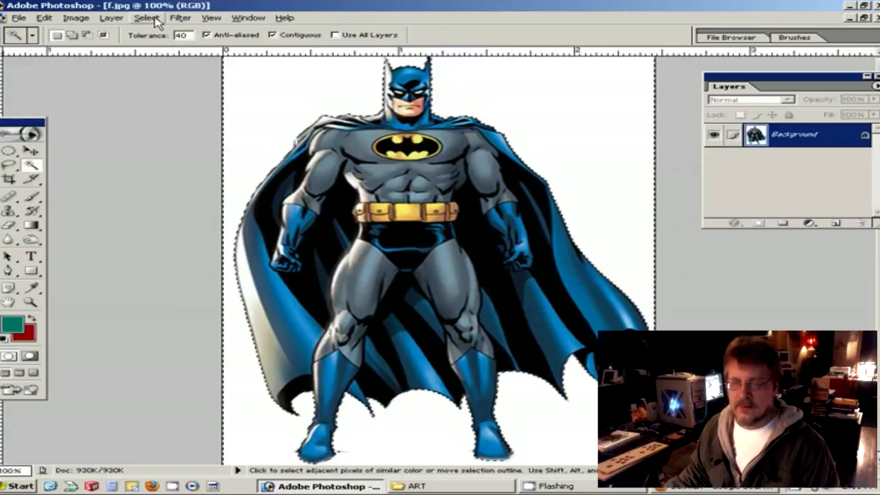
- Invert the selection, copy Batman, and close f.jpg without saving
{"action": "left_click", "coordinate": [146, 17]}
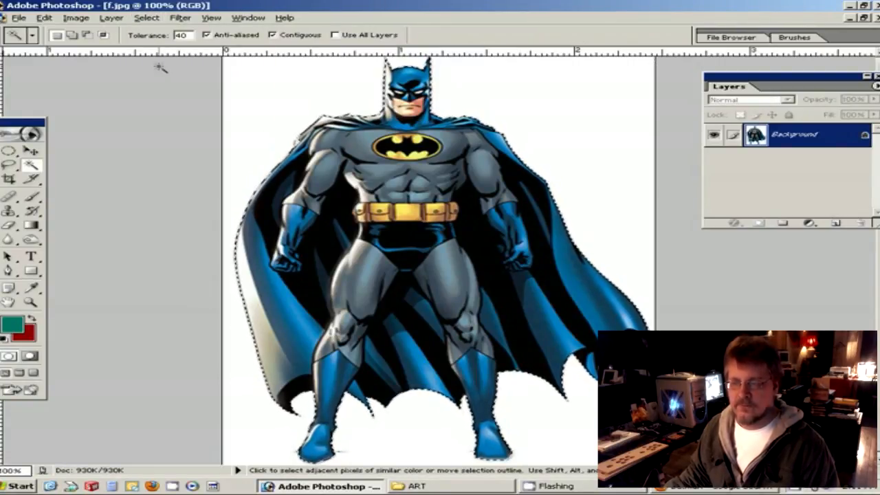
{"action": "left_click", "coordinate": [44, 17]}
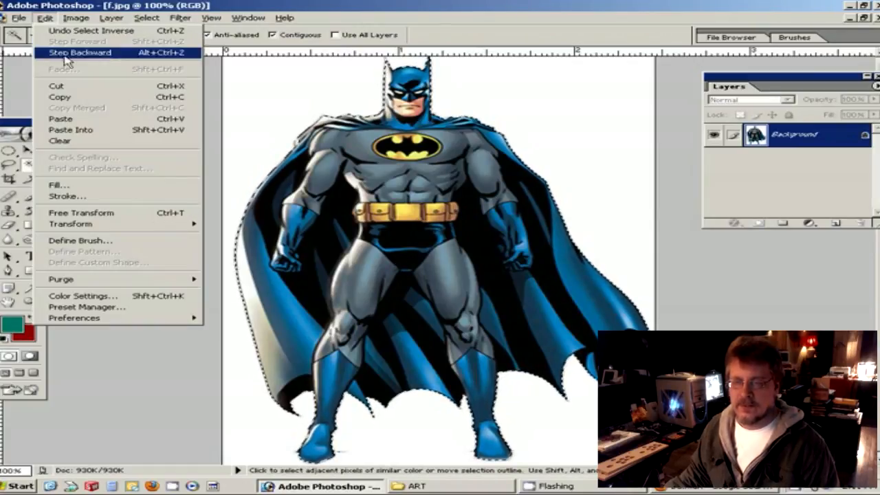
{"action": "left_click", "coordinate": [80, 52]}
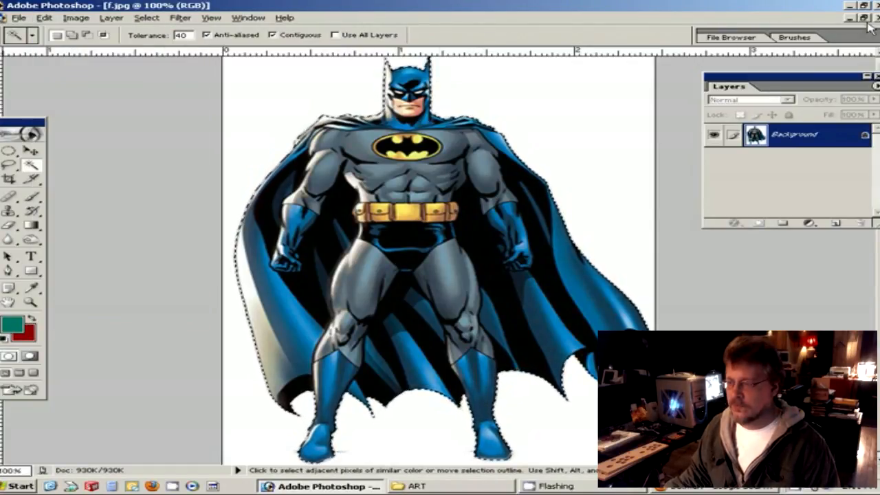
{"action": "left_click", "coordinate": [874, 6]}
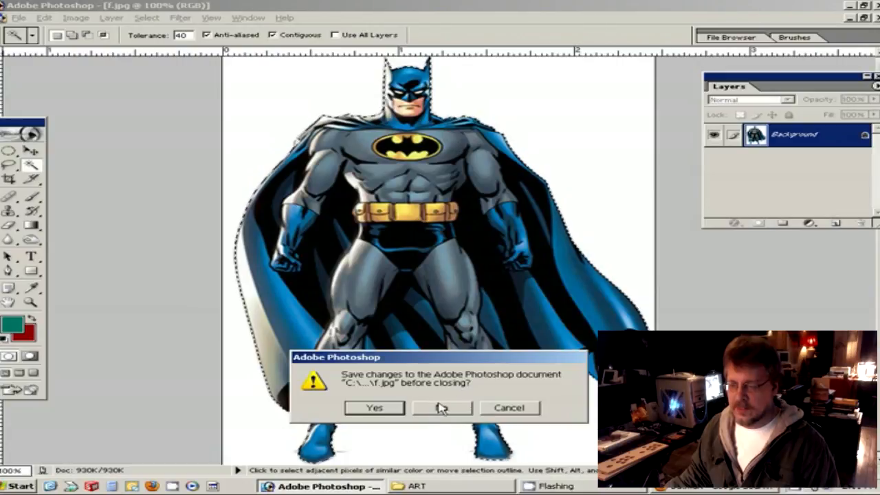
{"action": "left_click", "coordinate": [443, 407]}
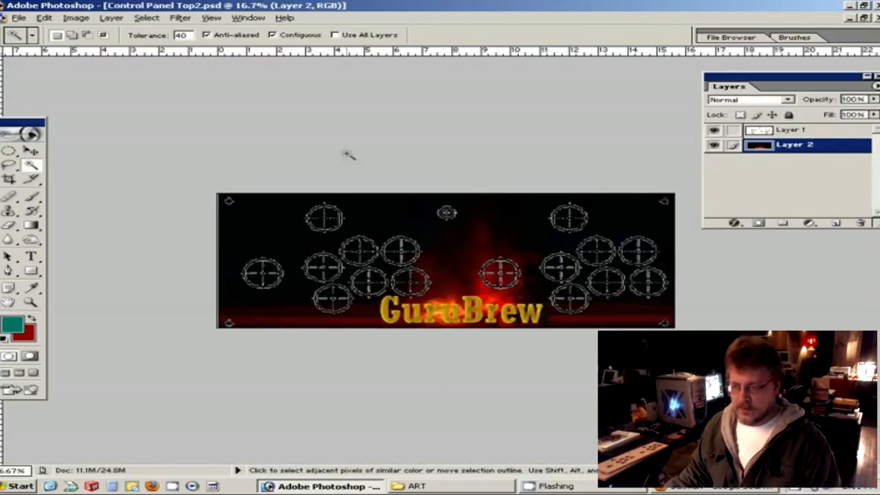
- Paste Batman as Layer 3 and scale him up centrally above the GuruBrew lettering
{"action": "left_click", "coordinate": [44, 17]}
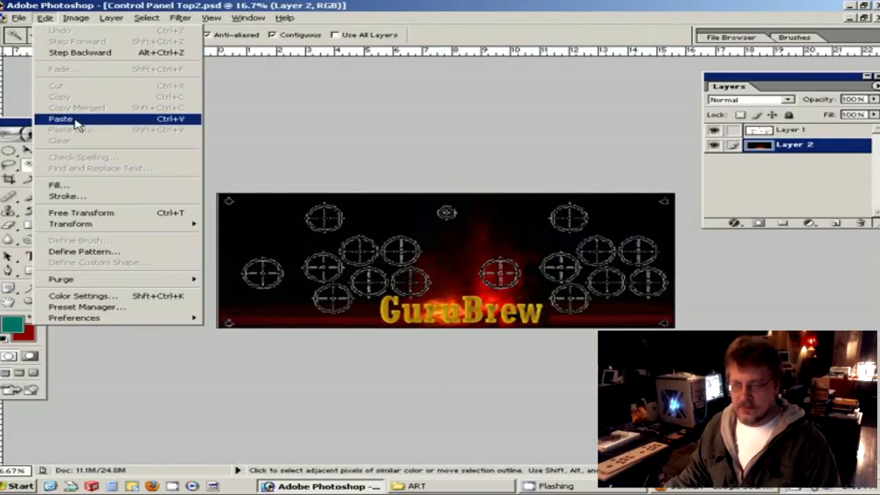
{"action": "left_click", "coordinate": [61, 119]}
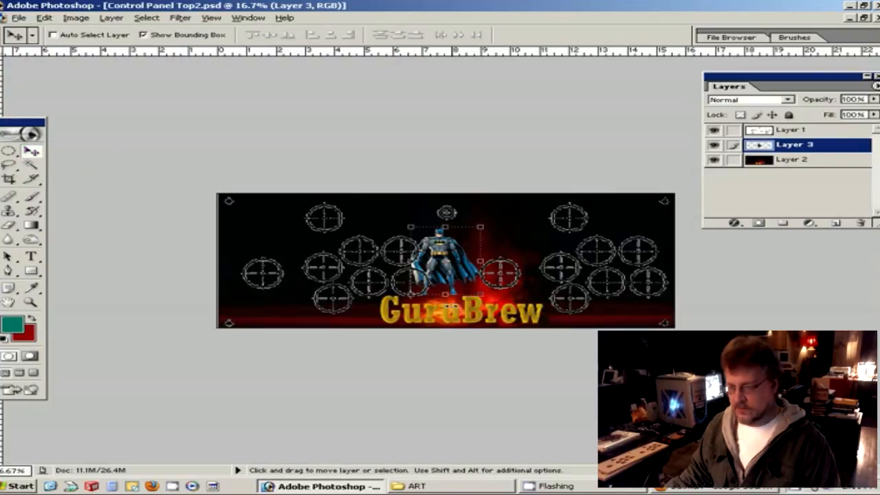
{"action": "left_click_drag", "start_coordinate": [447, 261], "coordinate": [423, 254]}
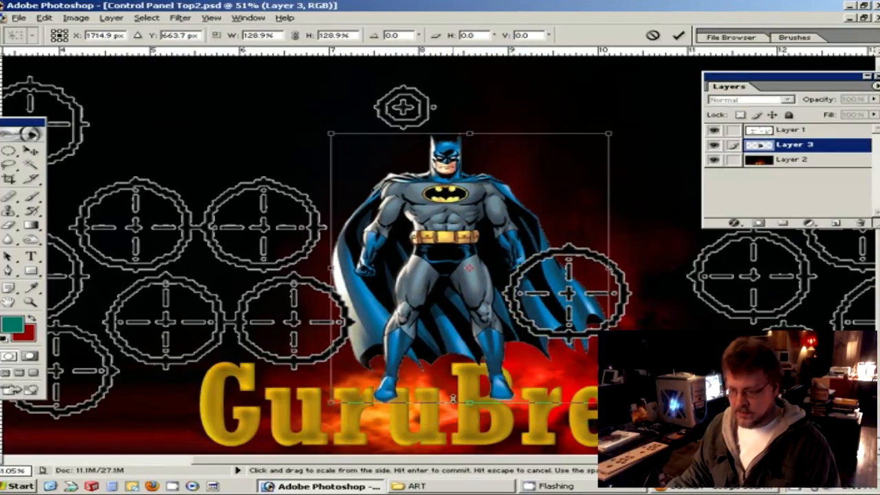
{"action": "left_click_drag", "start_coordinate": [470, 399], "coordinate": [470, 368]}
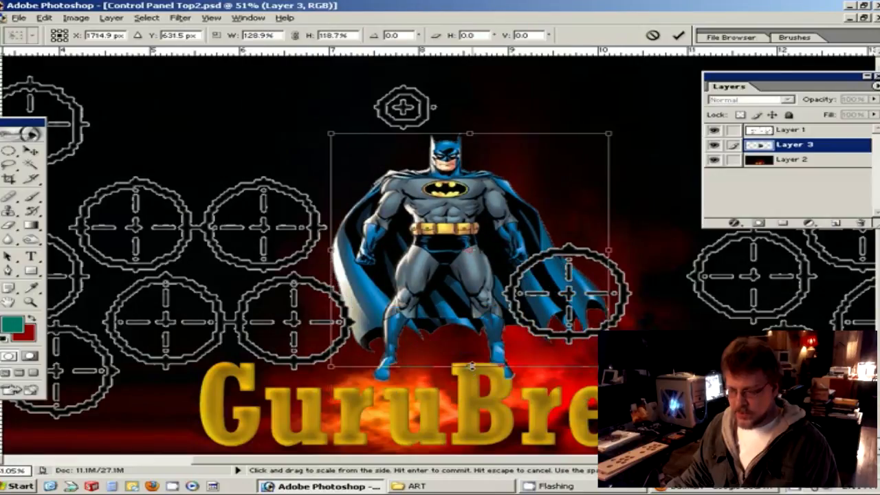
{"action": "left_click_drag", "start_coordinate": [467, 368], "coordinate": [467, 392]}
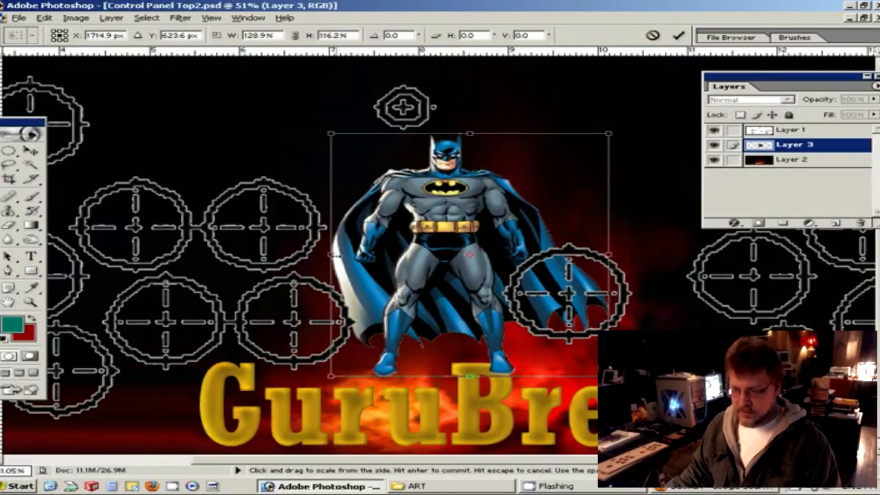
{"action": "left_click_drag", "start_coordinate": [330, 255], "coordinate": [314, 259]}
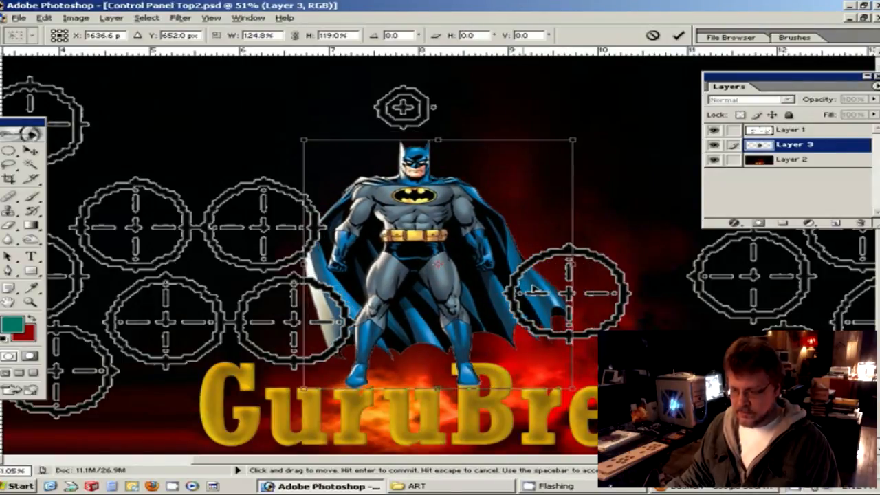
{"action": "left_click_drag", "start_coordinate": [440, 262], "coordinate": [440, 275]}
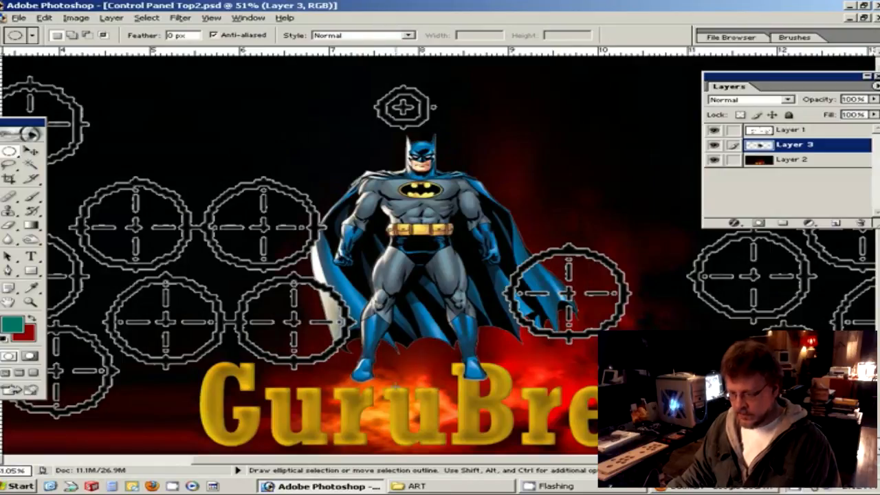
- Zoom into Batman's boot and erase the stray white specks with a small eraser brush
{"action": "left_click", "coordinate": [31, 303]}
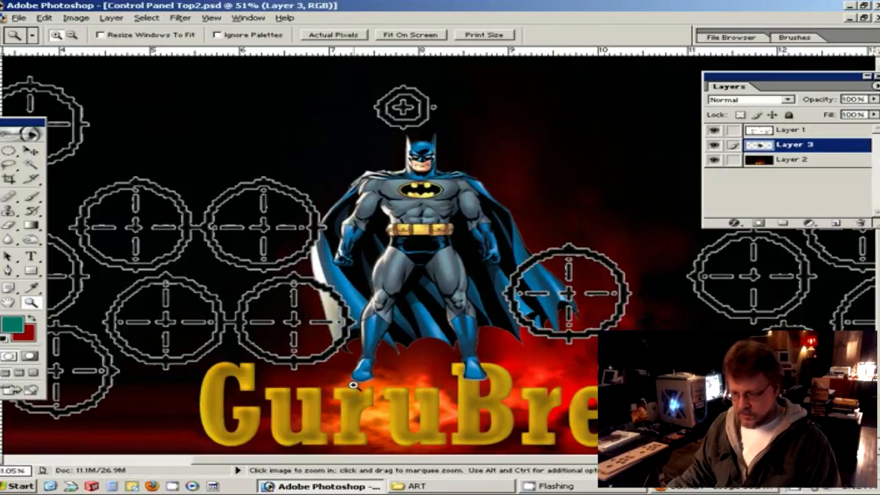
{"action": "left_click", "coordinate": [354, 385]}
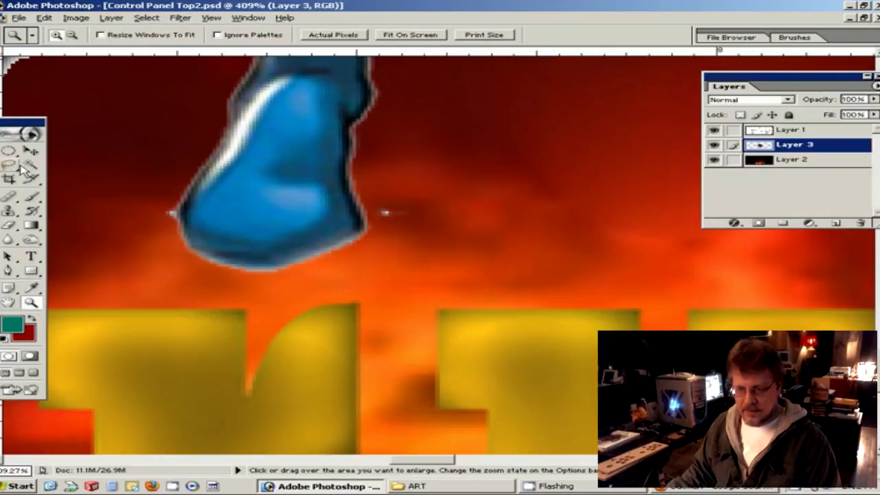
{"action": "mouse_move", "coordinate": [16, 234]}
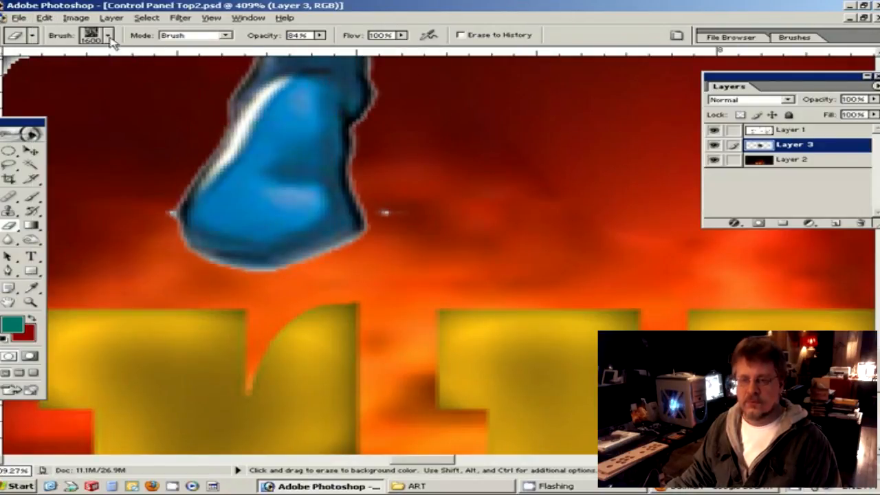
{"action": "left_click", "coordinate": [108, 36]}
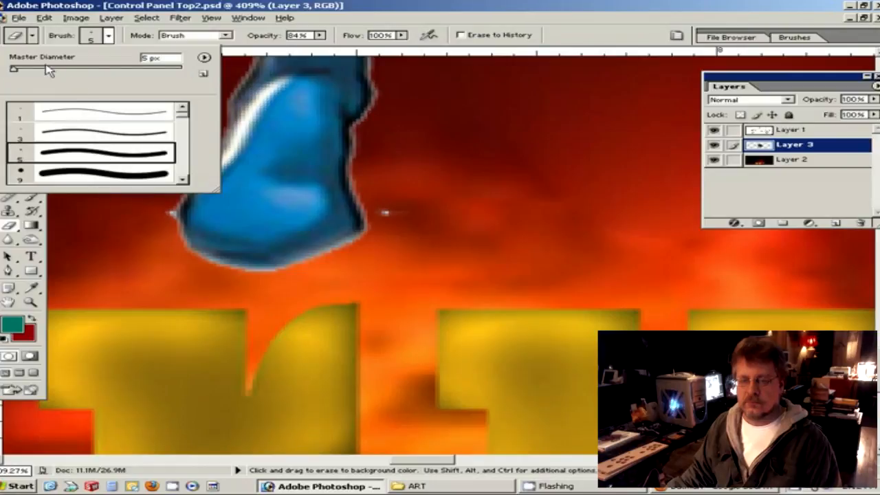
{"action": "left_click", "coordinate": [396, 209]}
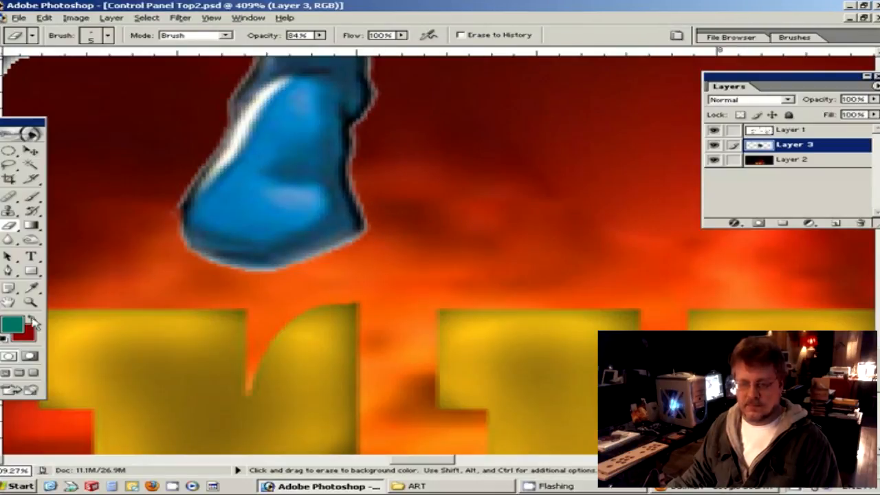
{"action": "left_click", "coordinate": [30, 303]}
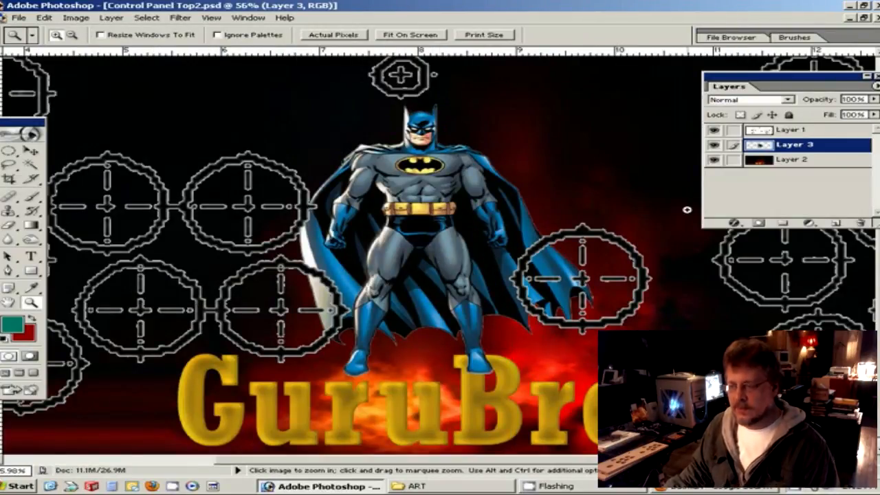
{"action": "left_click", "coordinate": [715, 129]}
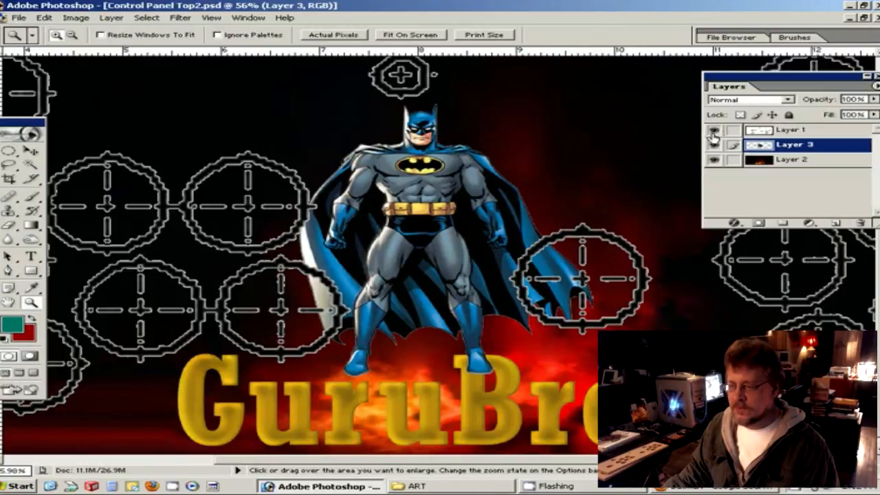
{"action": "left_click", "coordinate": [791, 129]}
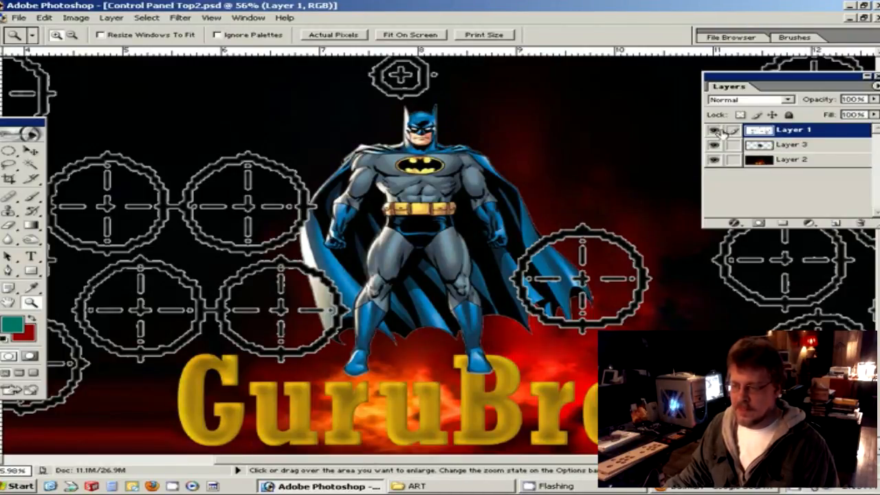
{"action": "left_click", "coordinate": [713, 131]}
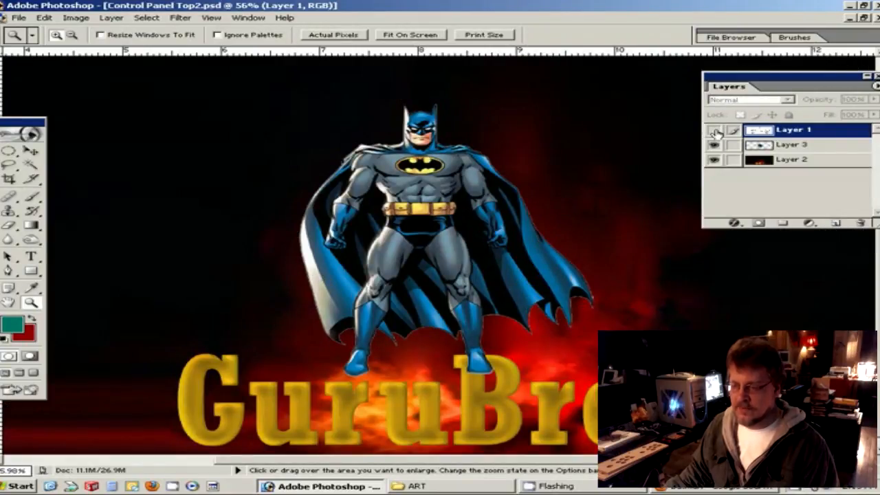
{"action": "mouse_move", "coordinate": [715, 132]}
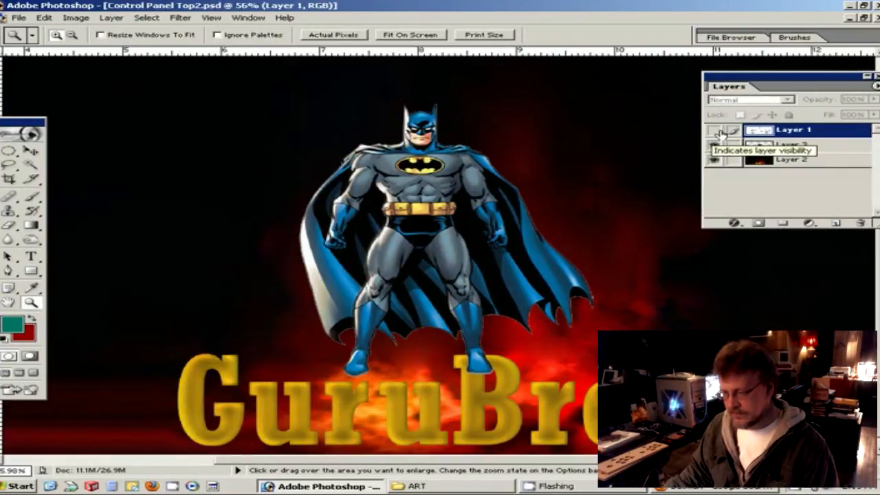
{"action": "left_click", "coordinate": [715, 145]}
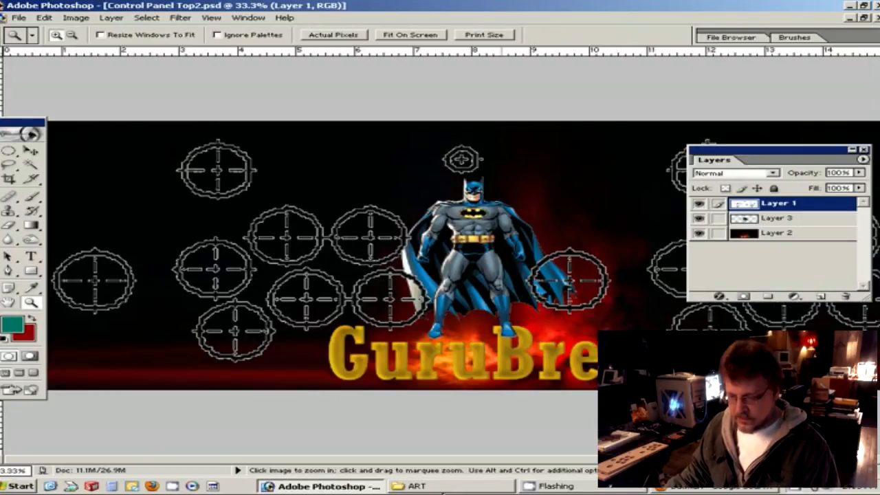
- Open a.jpg from the ART folder and select all the white background around Iron Man
{"action": "left_click", "coordinate": [418, 486]}
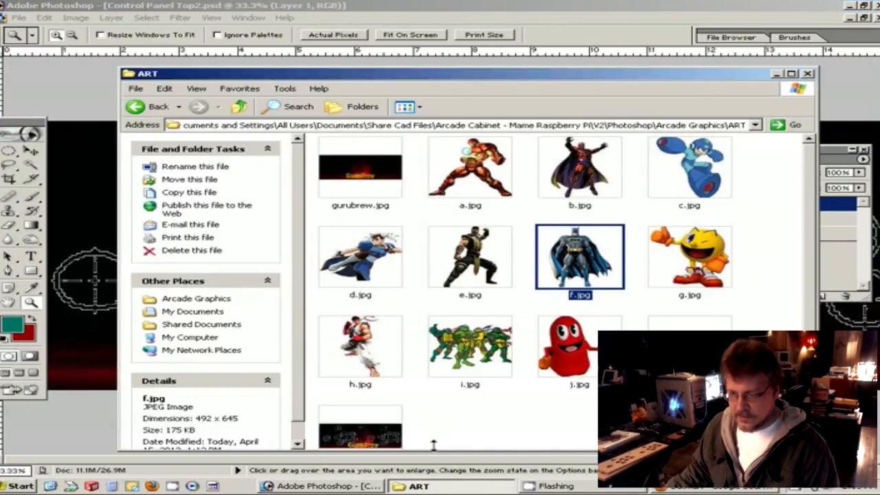
{"action": "left_click", "coordinate": [470, 168]}
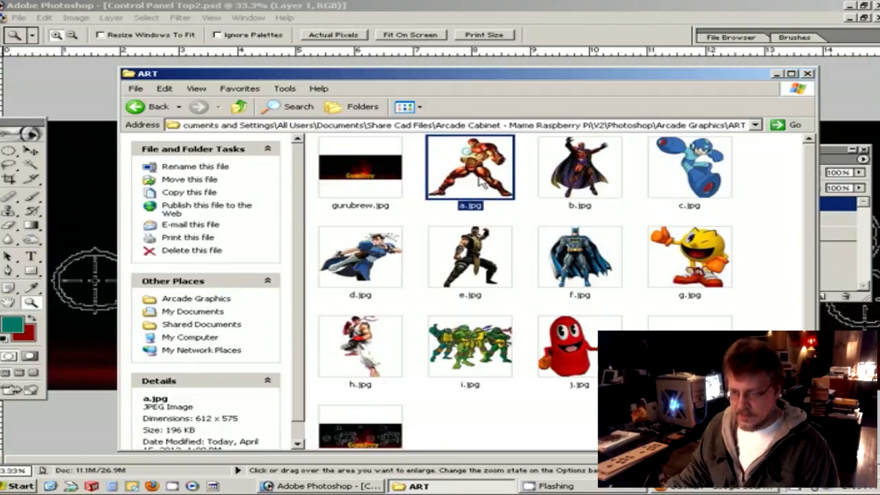
{"action": "double_click", "coordinate": [470, 167]}
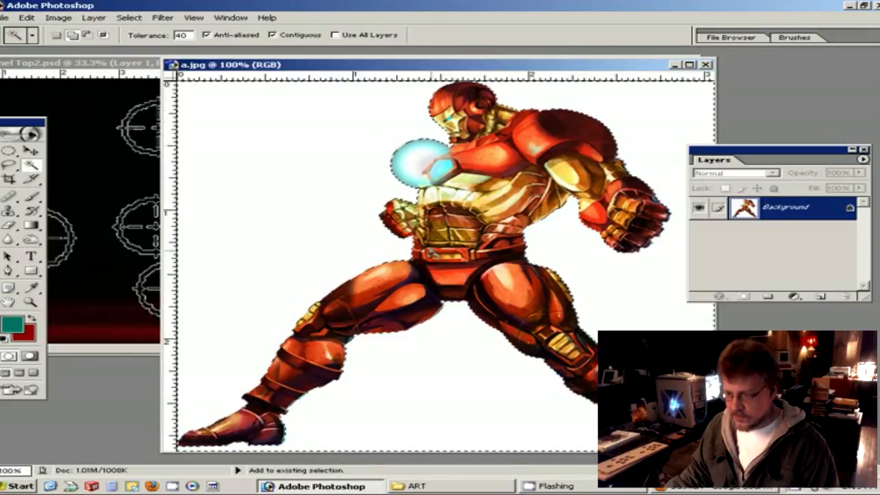
{"action": "left_click", "coordinate": [129, 17]}
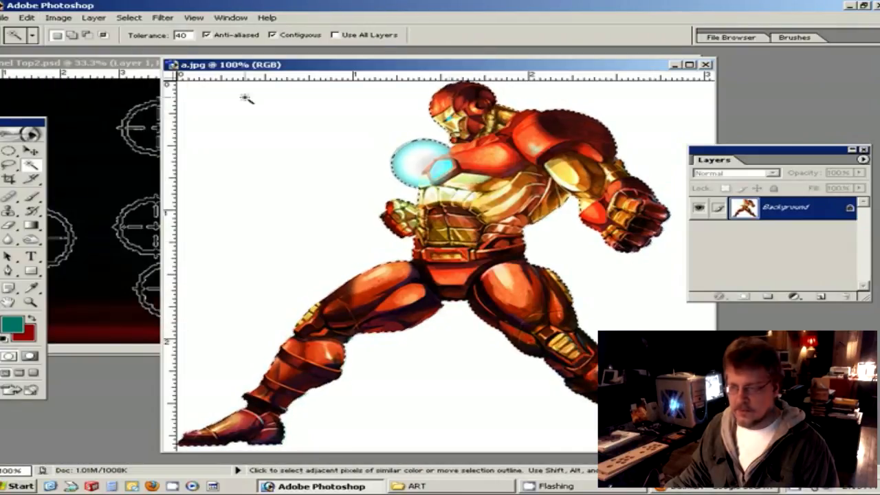
{"action": "left_click", "coordinate": [705, 64]}
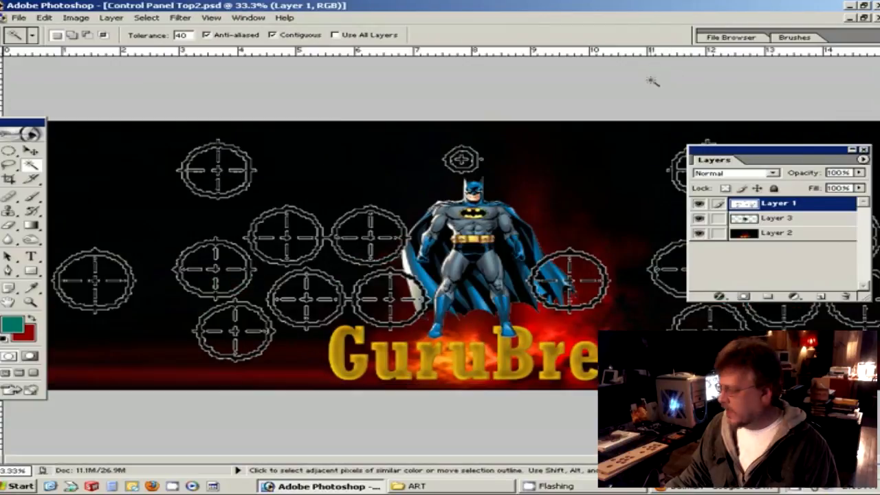
- Paste Iron Man as Layer 4 and apply his resize at the upper right of the panel
{"action": "left_click", "coordinate": [44, 17]}
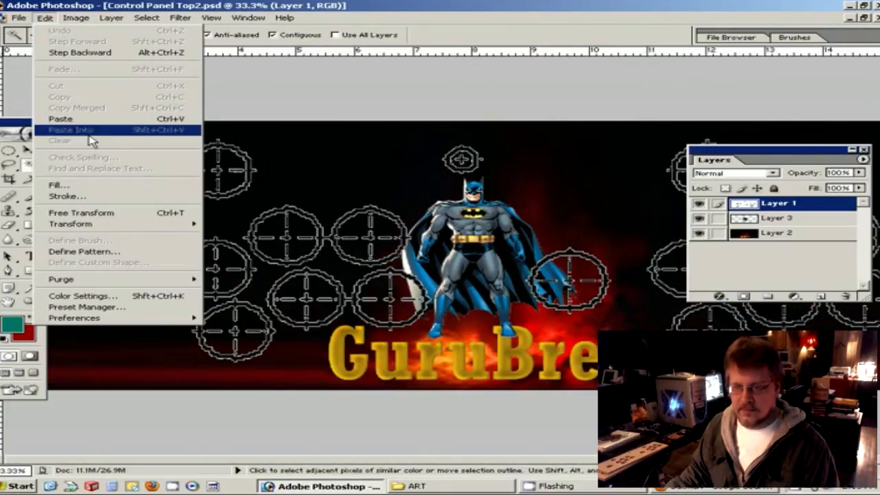
{"action": "left_click", "coordinate": [70, 129]}
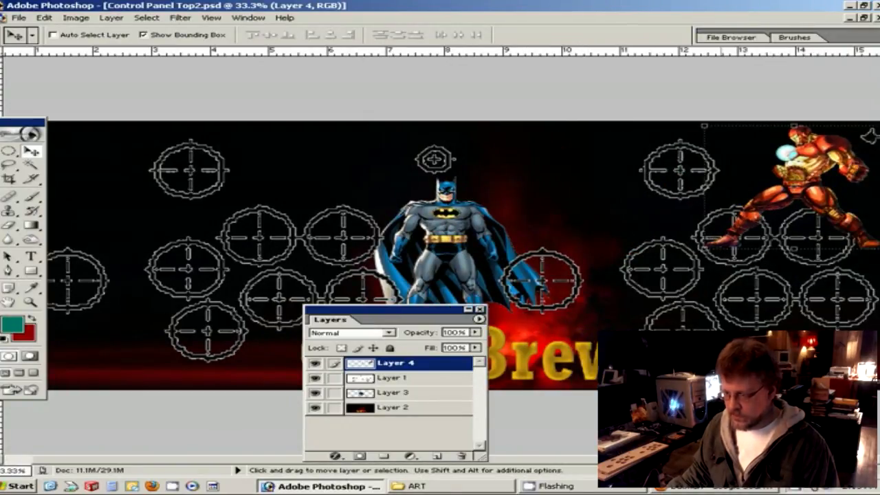
{"action": "left_click", "coordinate": [31, 303]}
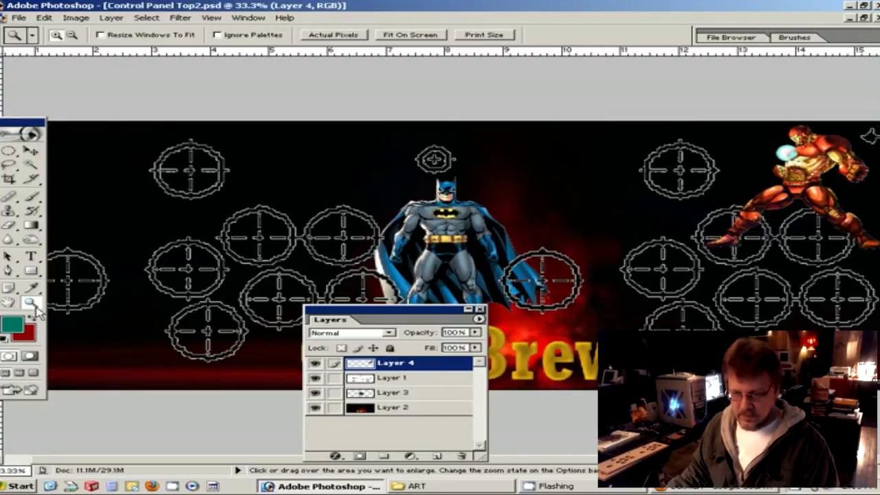
{"action": "left_click", "coordinate": [39, 309]}
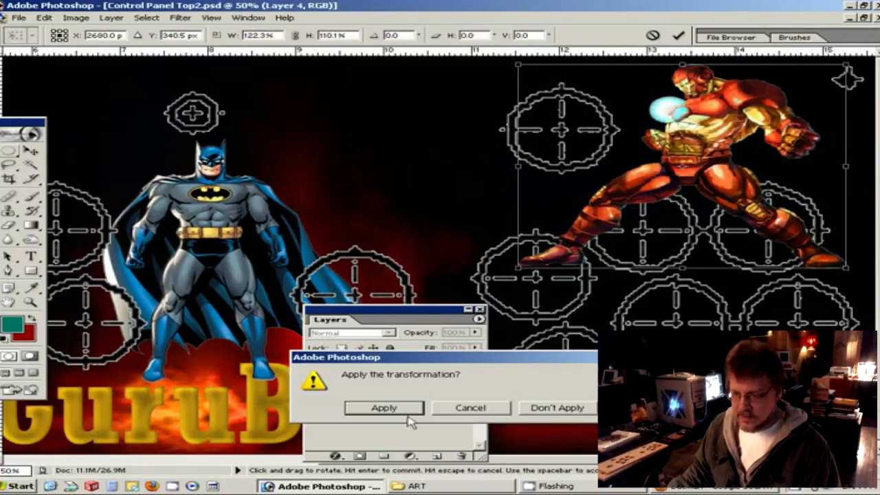
{"action": "left_click", "coordinate": [384, 406]}
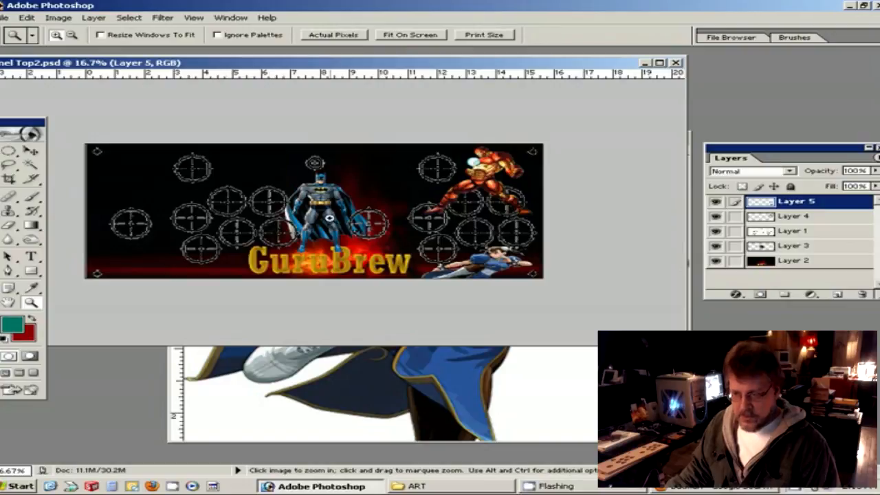
{"action": "mouse_move", "coordinate": [501, 305]}
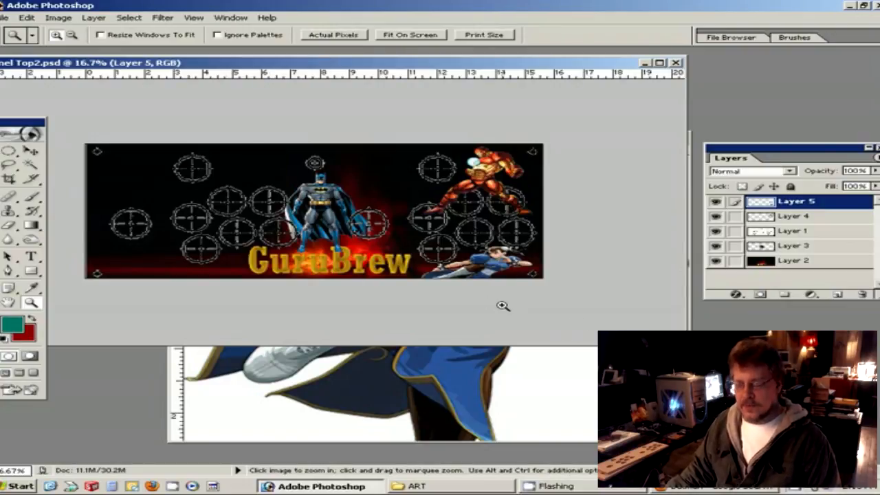
{"action": "mouse_move", "coordinate": [556, 308]}
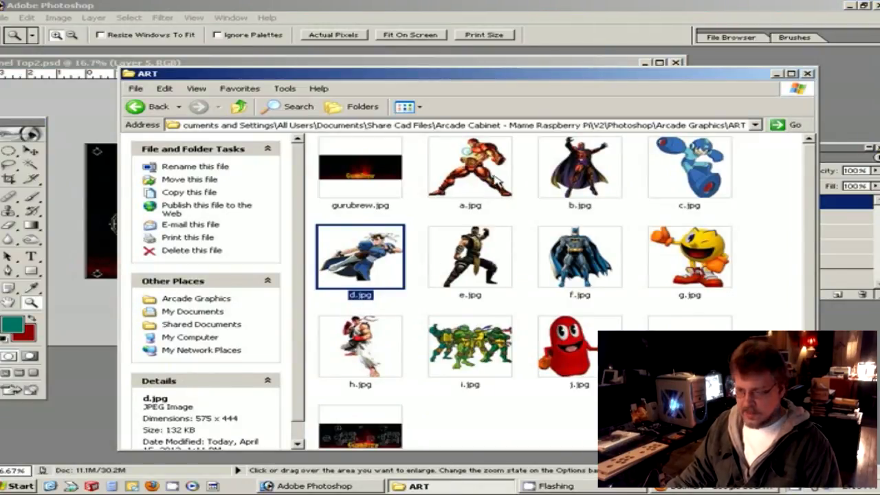
{"action": "mouse_move", "coordinate": [438, 363]}
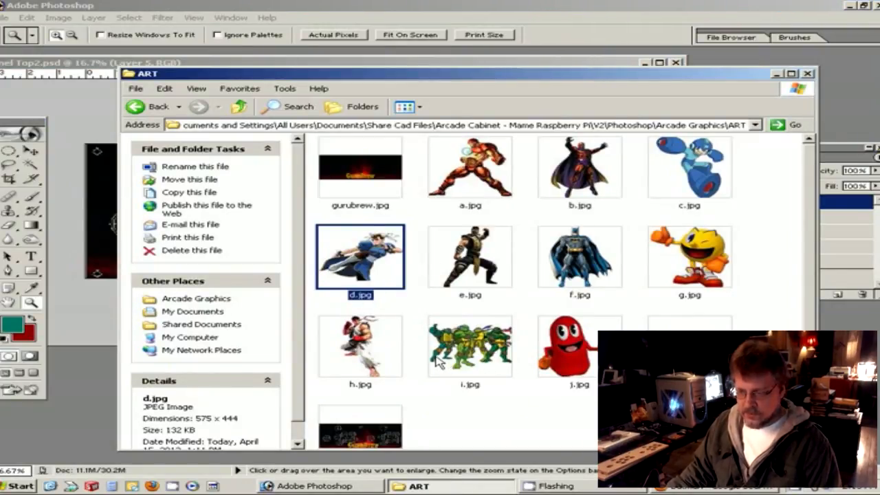
{"action": "mouse_move", "coordinate": [456, 316]}
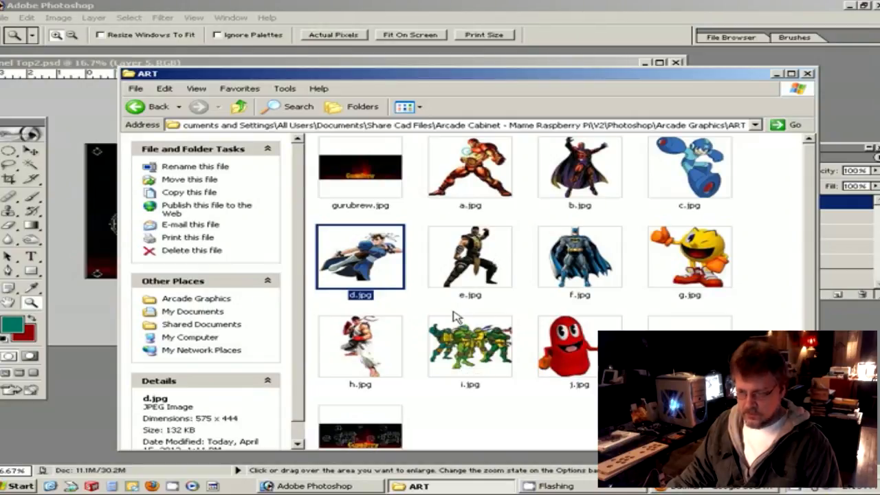
- Open the Magneto picture b.jpg from the ART folder in Photoshop
{"action": "left_click", "coordinate": [579, 166]}
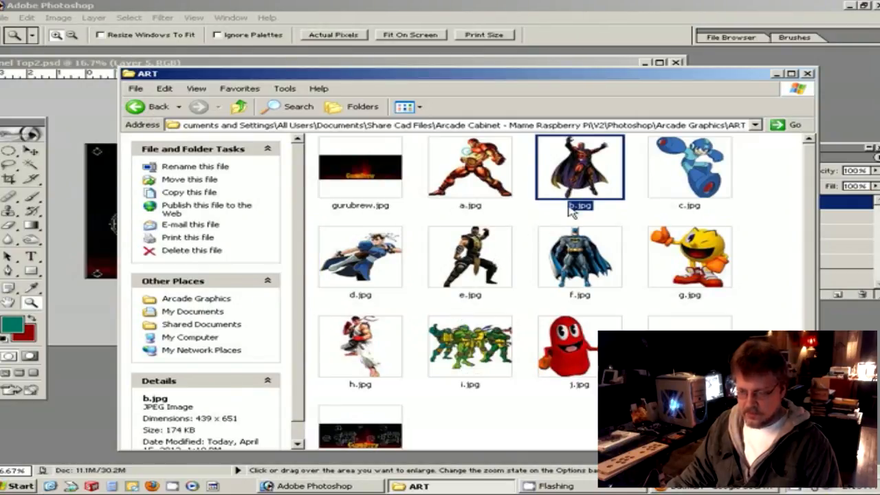
{"action": "double_click", "coordinate": [580, 166]}
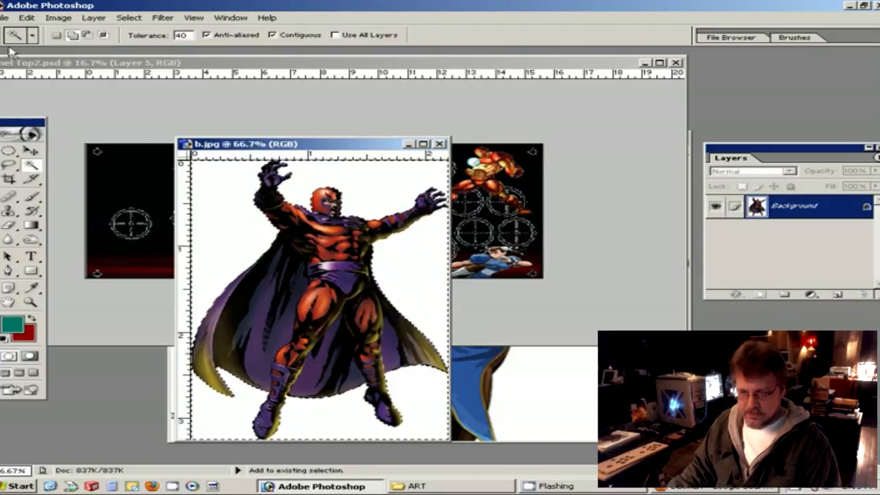
- Invert the selection to grab Magneto, close b.jpg unsaved, and paste him as Layer 6 on the left
{"action": "left_click", "coordinate": [129, 16]}
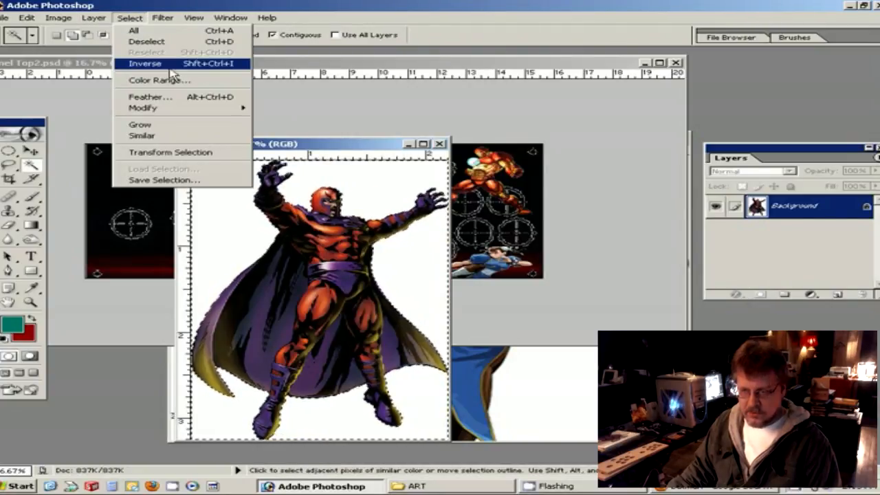
{"action": "left_click", "coordinate": [145, 63]}
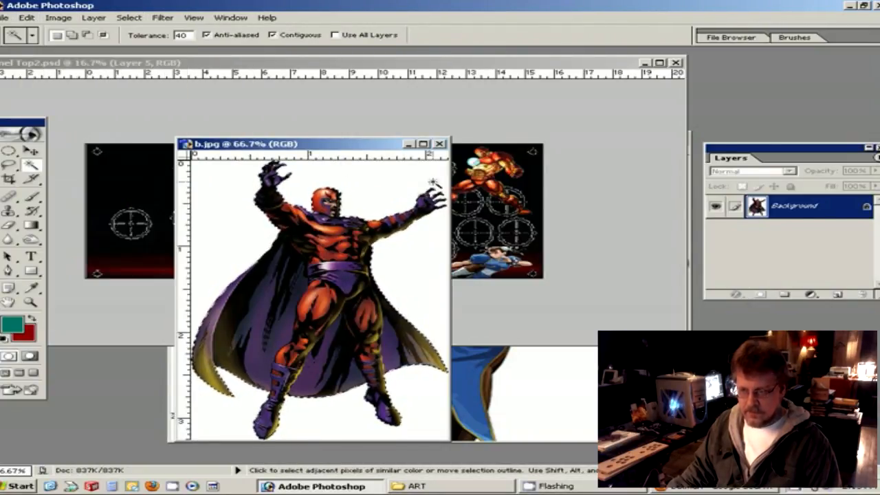
{"action": "left_click", "coordinate": [440, 143]}
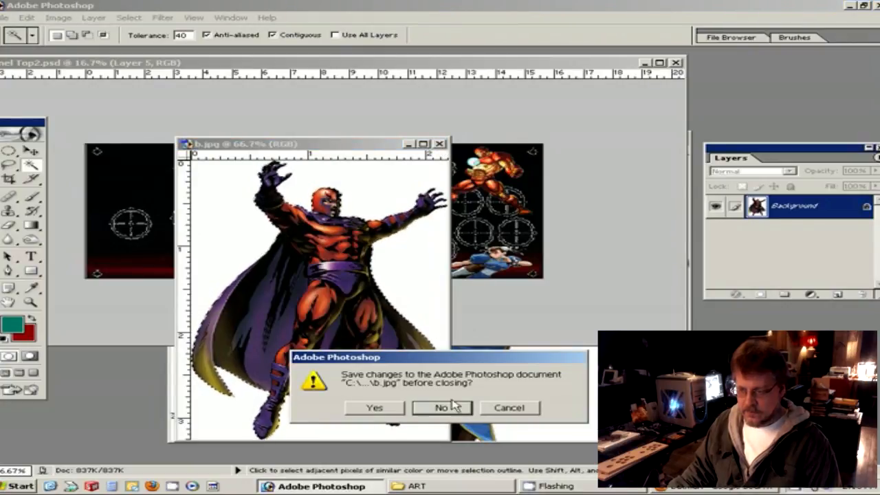
{"action": "left_click", "coordinate": [441, 407]}
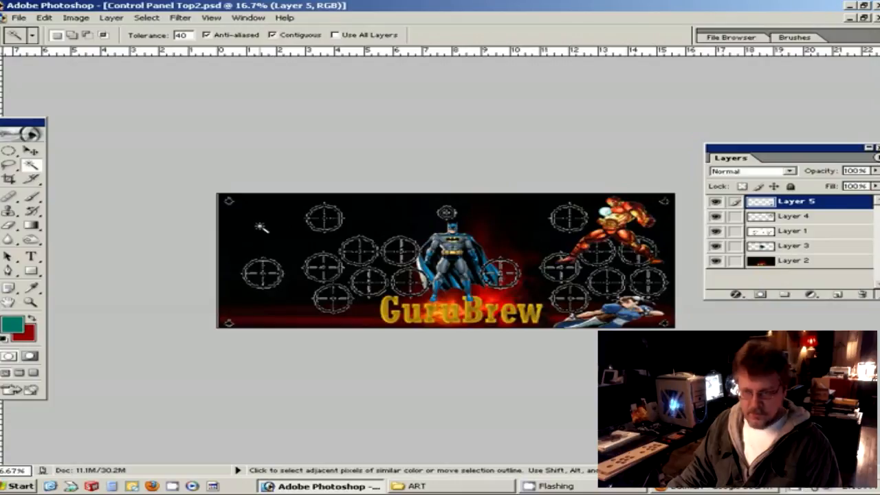
{"action": "left_click", "coordinate": [43, 17]}
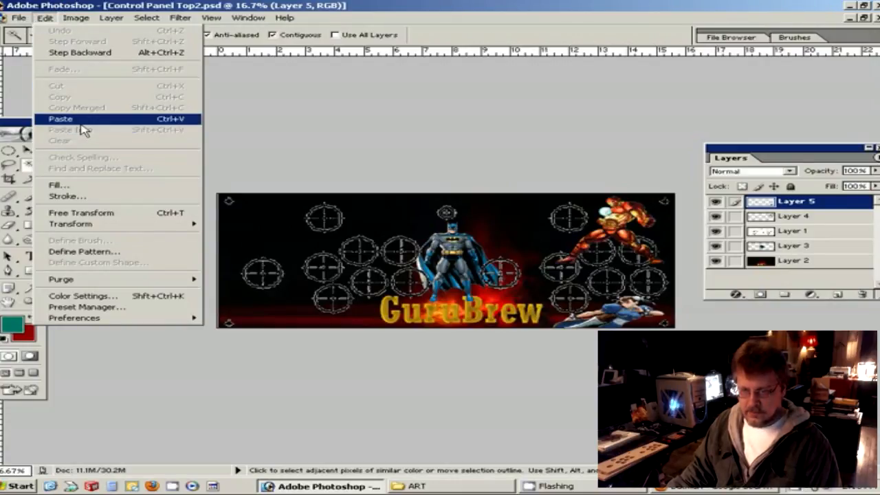
{"action": "left_click", "coordinate": [61, 118]}
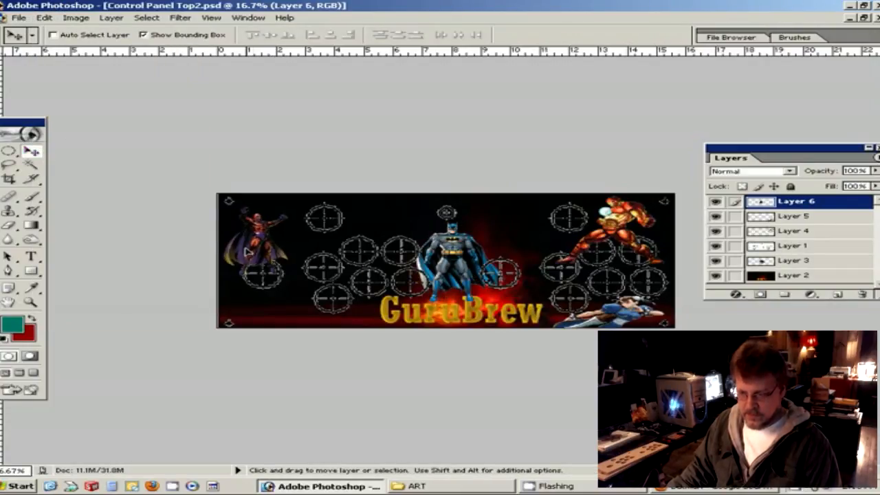
{"action": "left_click", "coordinate": [32, 303]}
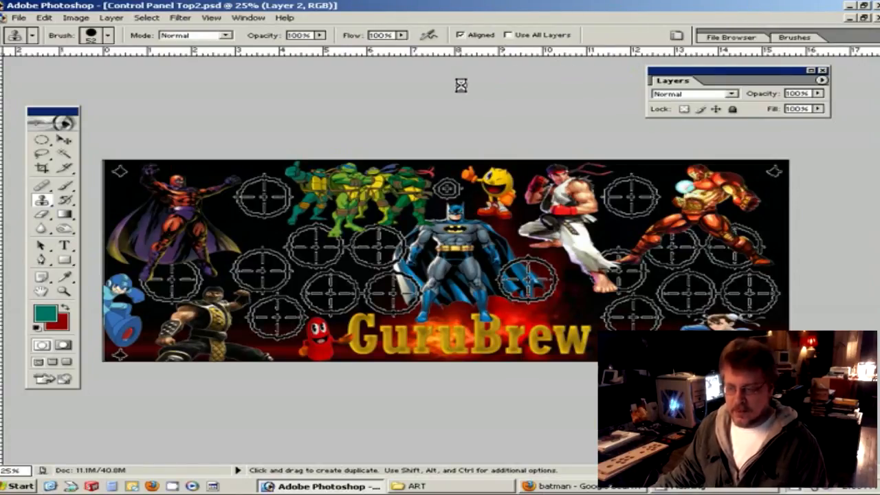
{"action": "mouse_move", "coordinate": [447, 83]}
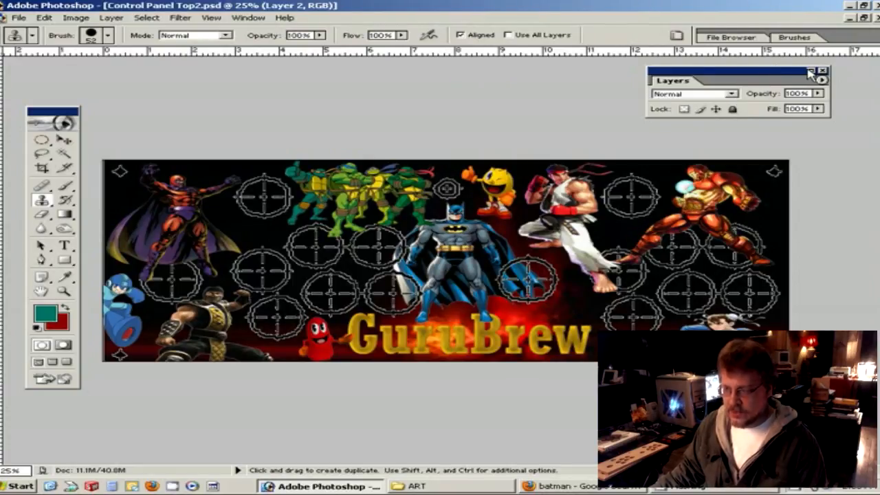
- Expand the Layers palette to show all twelve character layers
{"action": "left_click", "coordinate": [811, 74]}
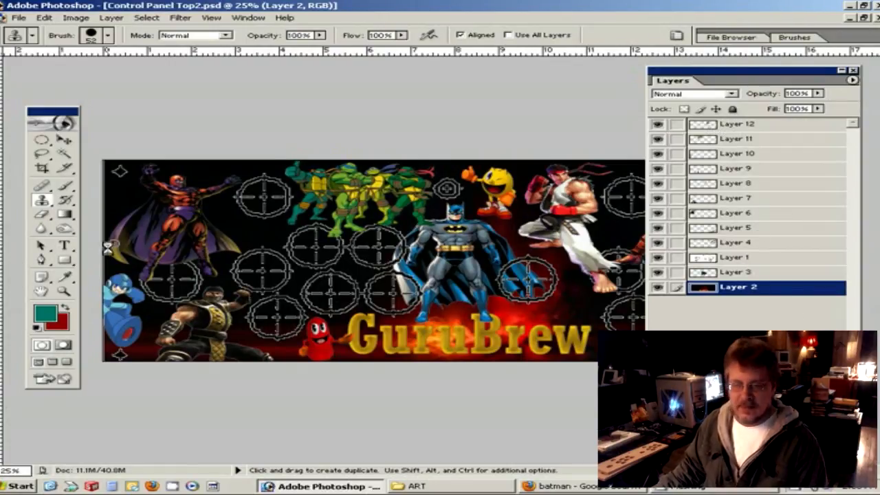
- Toggle layer visibility to identify which layers hold the turtles and Batman
{"action": "left_click", "coordinate": [64, 291]}
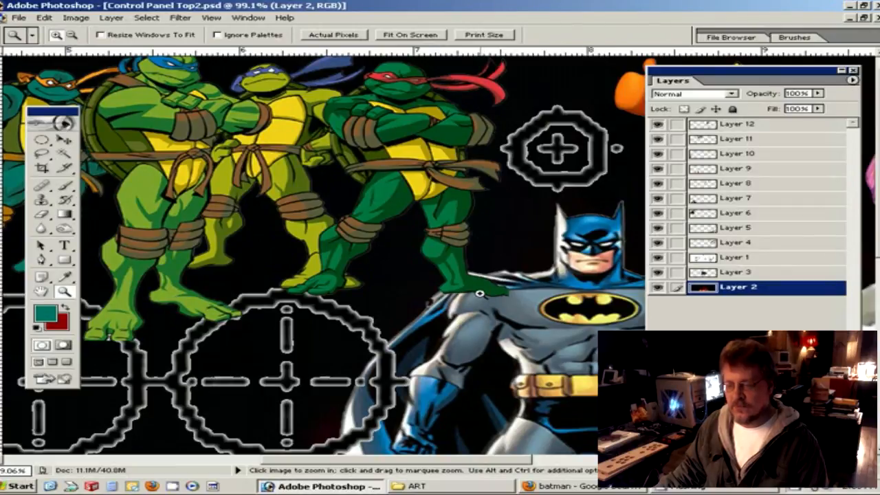
{"action": "mouse_move", "coordinate": [547, 327]}
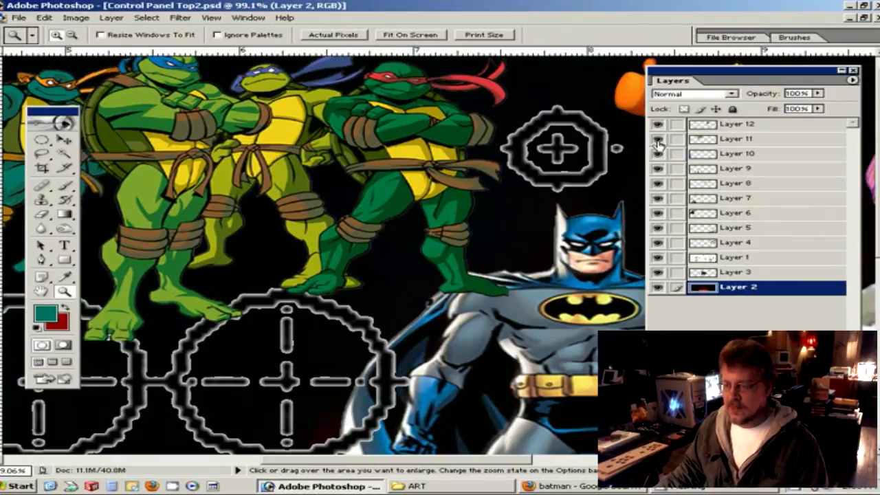
{"action": "left_click", "coordinate": [657, 138]}
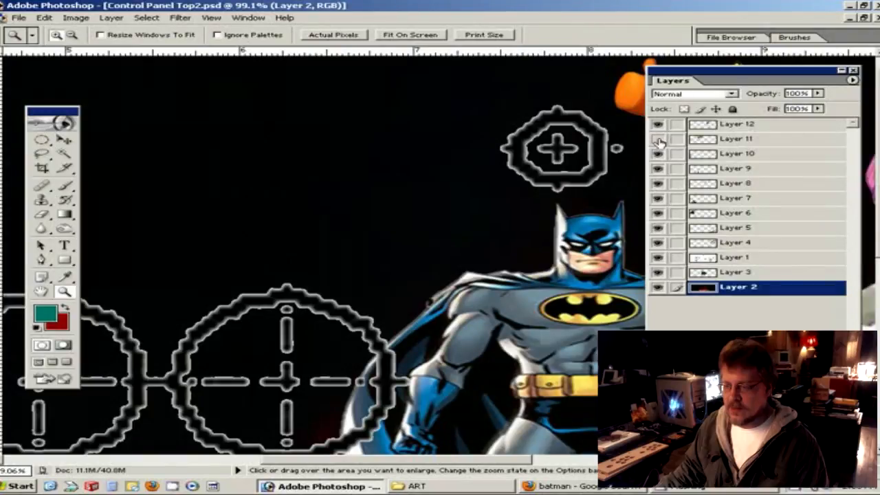
{"action": "left_click", "coordinate": [657, 138]}
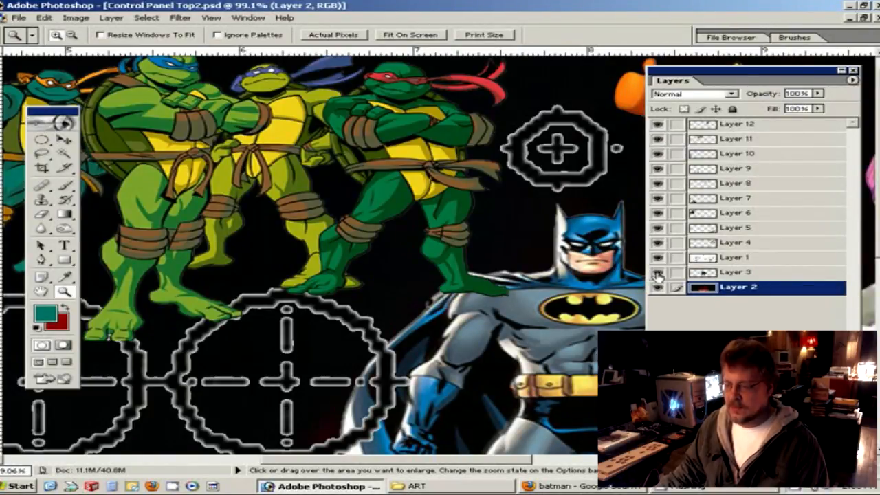
{"action": "left_click", "coordinate": [657, 272]}
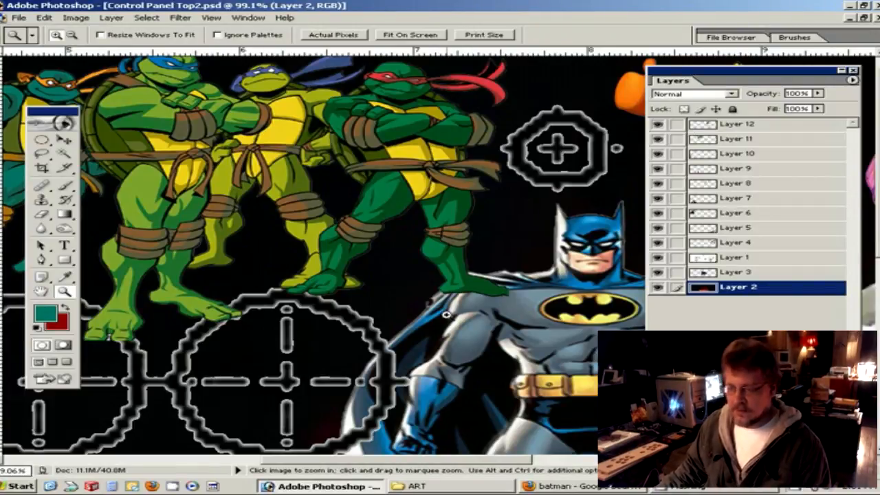
{"action": "mouse_move", "coordinate": [525, 118]}
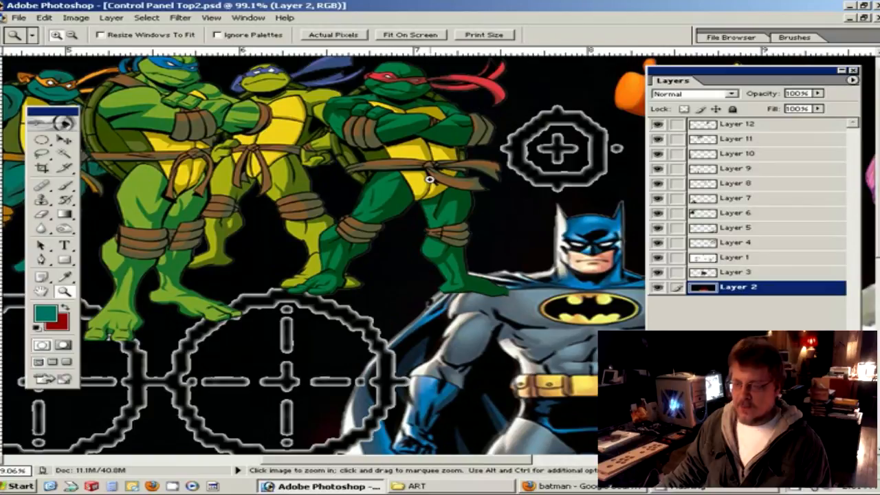
{"action": "mouse_move", "coordinate": [462, 288]}
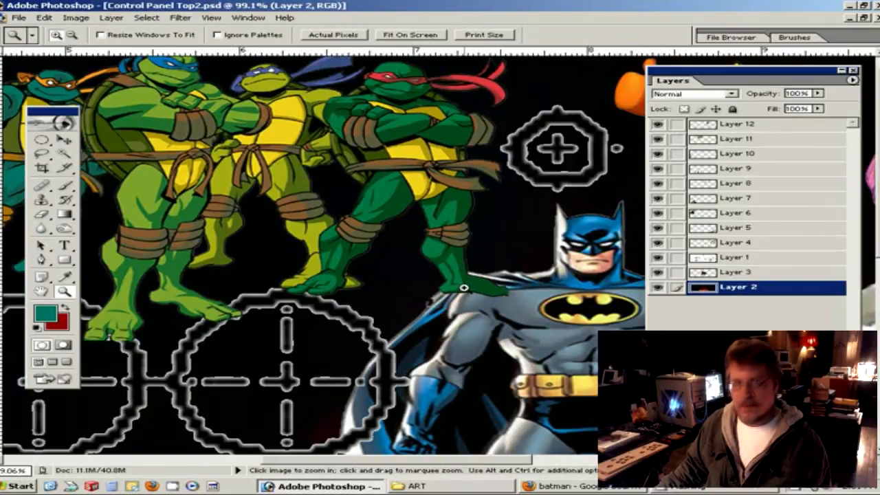
{"action": "mouse_move", "coordinate": [735, 278]}
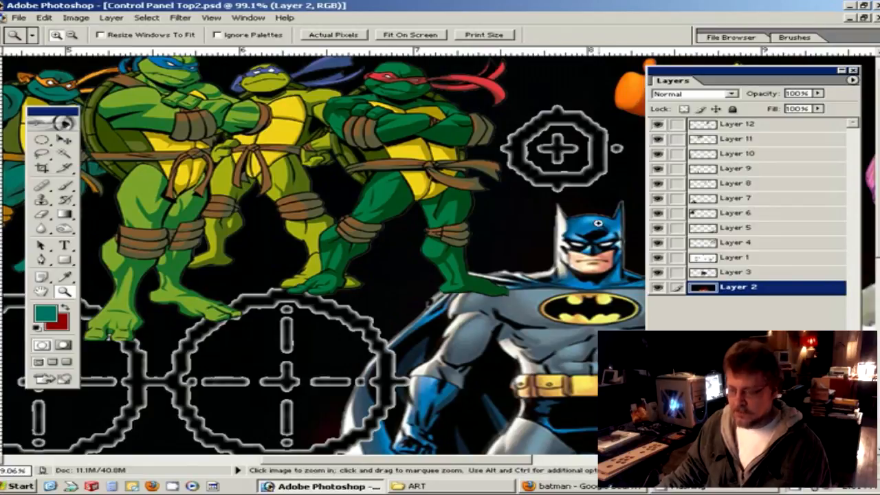
{"action": "left_click", "coordinate": [657, 138]}
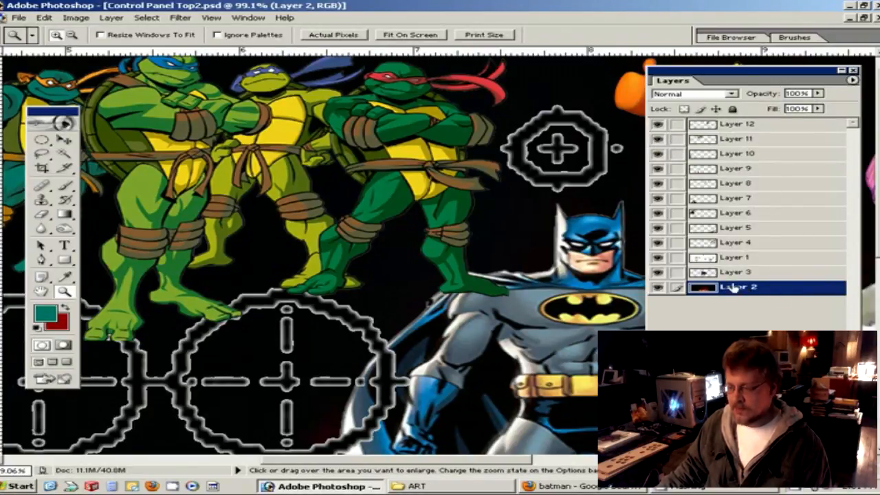
{"action": "left_click", "coordinate": [657, 272]}
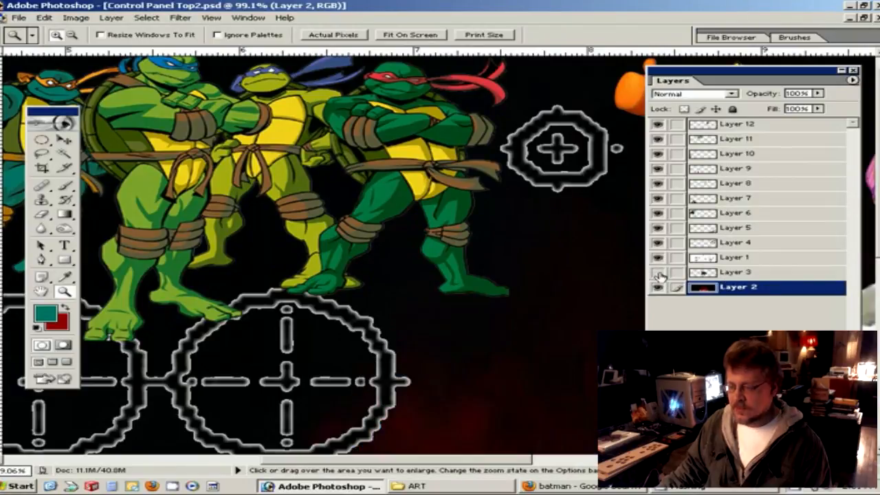
{"action": "left_click", "coordinate": [657, 257]}
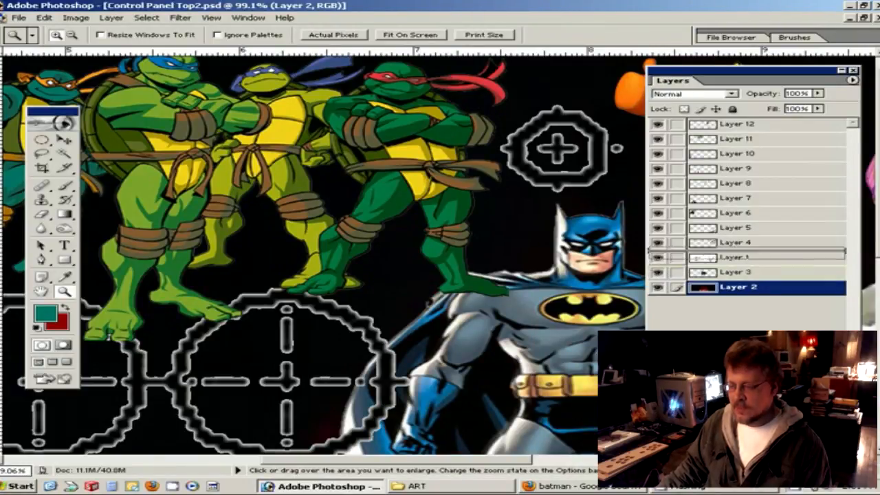
- Drag Batman's Layer 3 up to sit just below Layer 12
{"action": "left_click", "coordinate": [735, 137]}
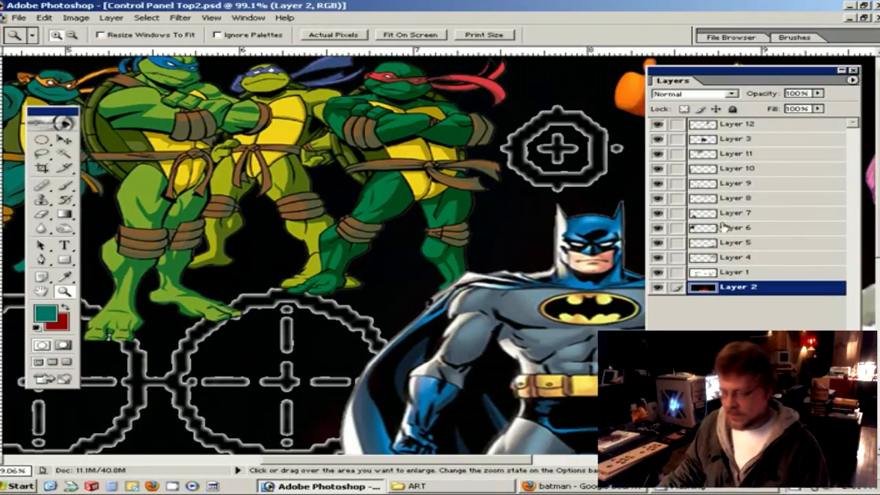
{"action": "mouse_move", "coordinate": [772, 127]}
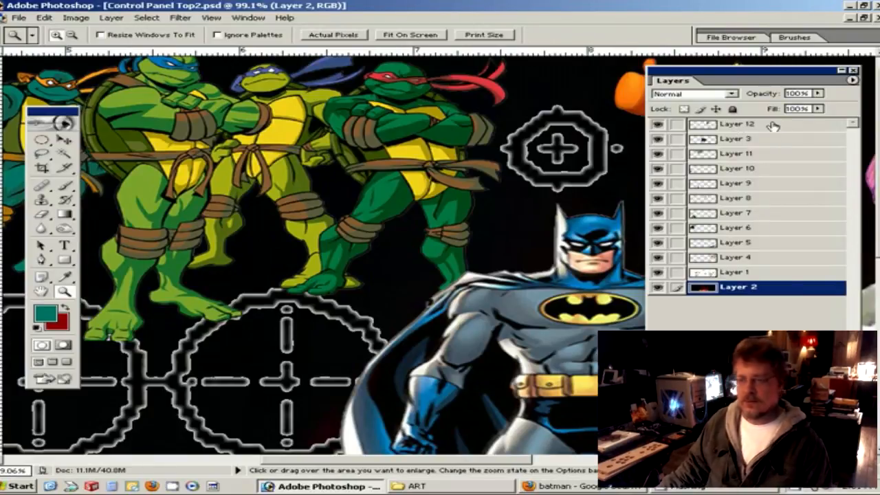
{"action": "mouse_move", "coordinate": [74, 319]}
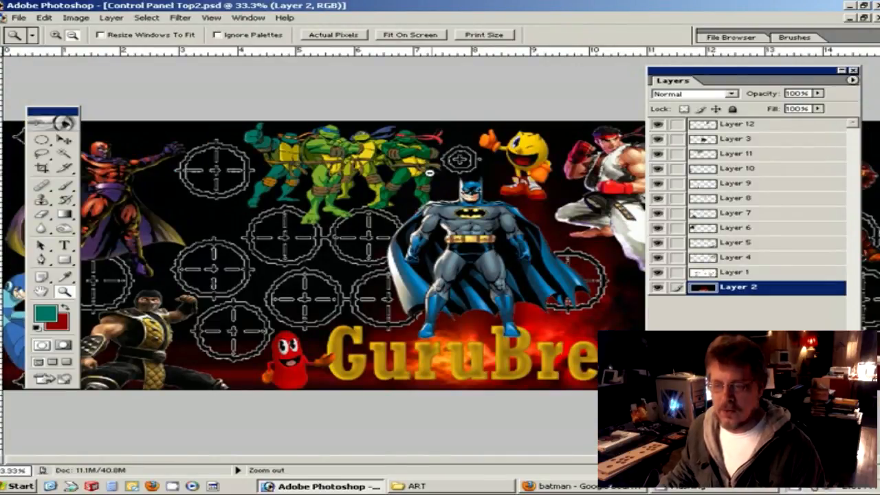
- Zoom out to the full panel and hide the button-circle template layer
{"action": "left_click", "coordinate": [72, 36]}
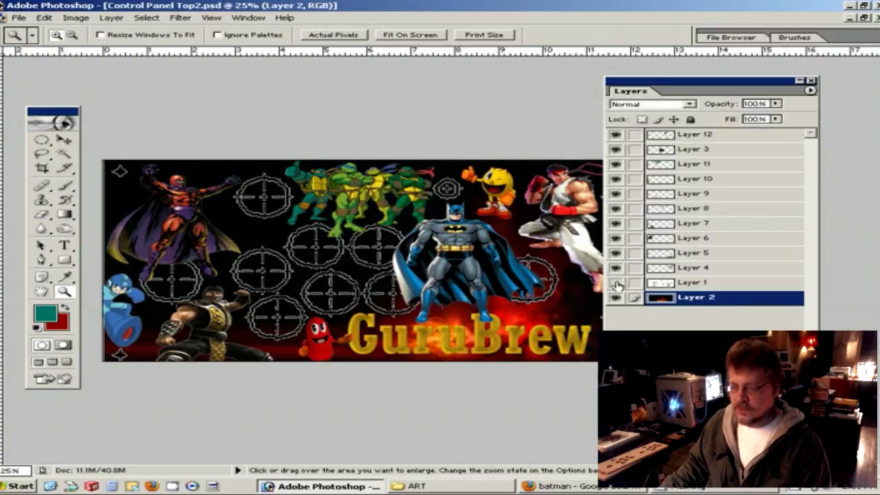
{"action": "left_click", "coordinate": [615, 283]}
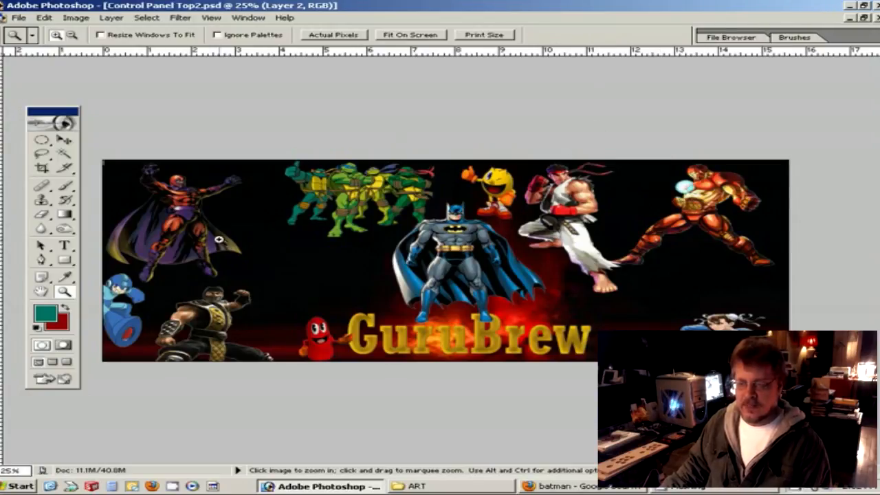
{"action": "mouse_move", "coordinate": [473, 132]}
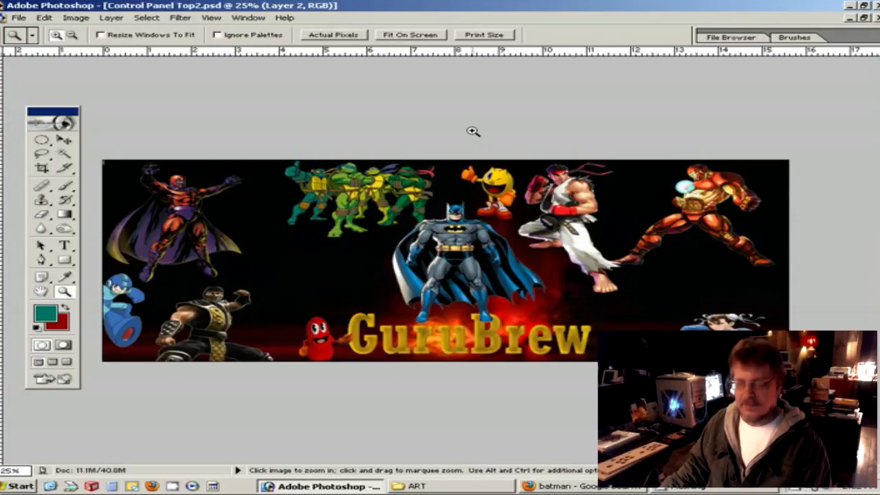
{"action": "mouse_move", "coordinate": [508, 77]}
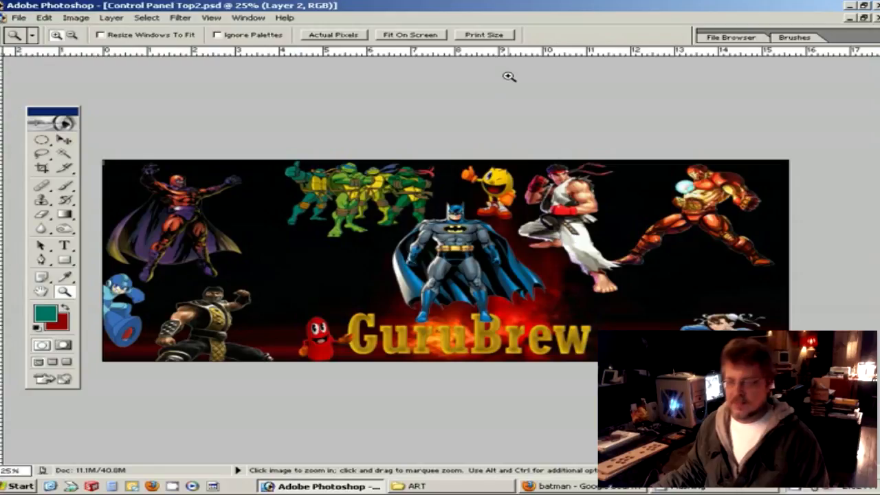
{"action": "mouse_move", "coordinate": [763, 235]}
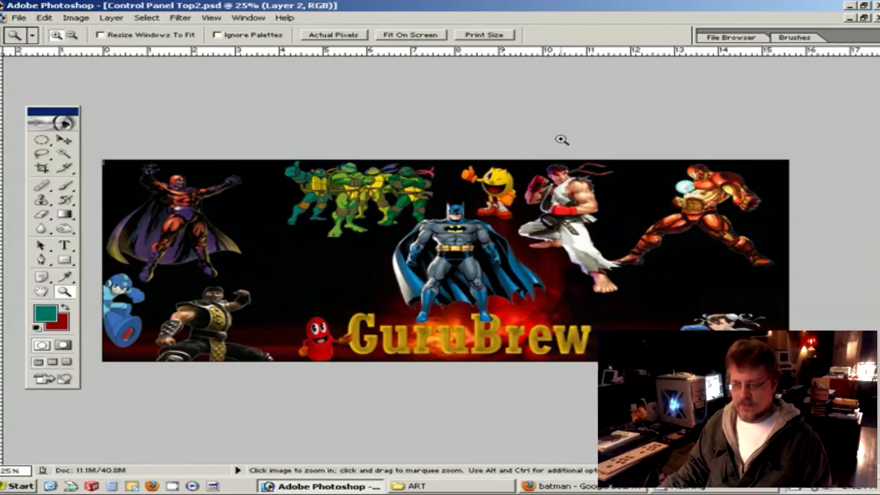
{"action": "mouse_move", "coordinate": [467, 200]}
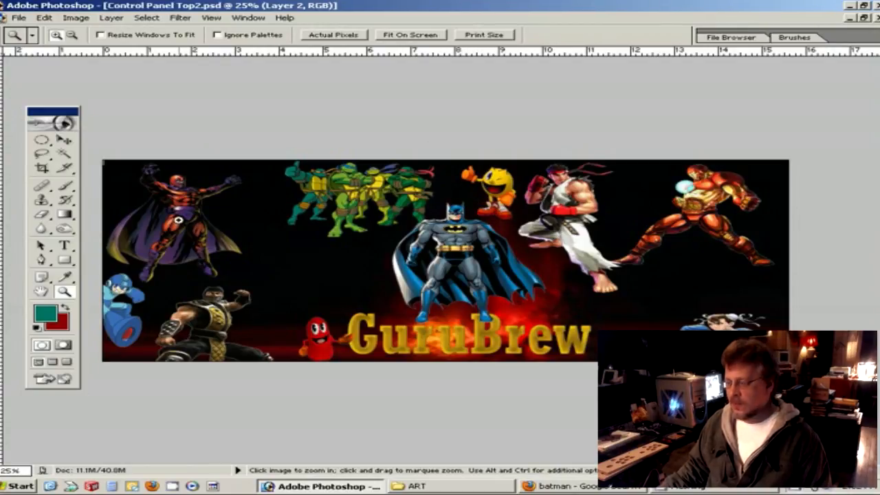
{"action": "mouse_move", "coordinate": [249, 124]}
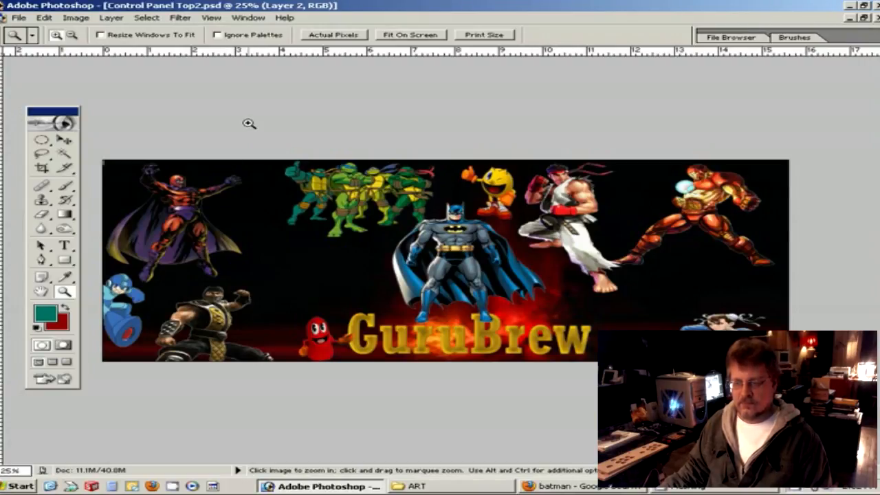
{"action": "mouse_move", "coordinate": [304, 118]}
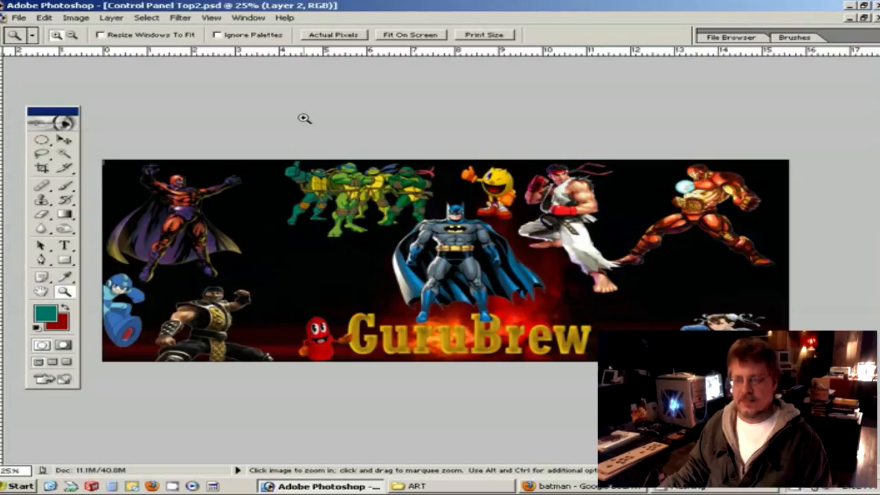